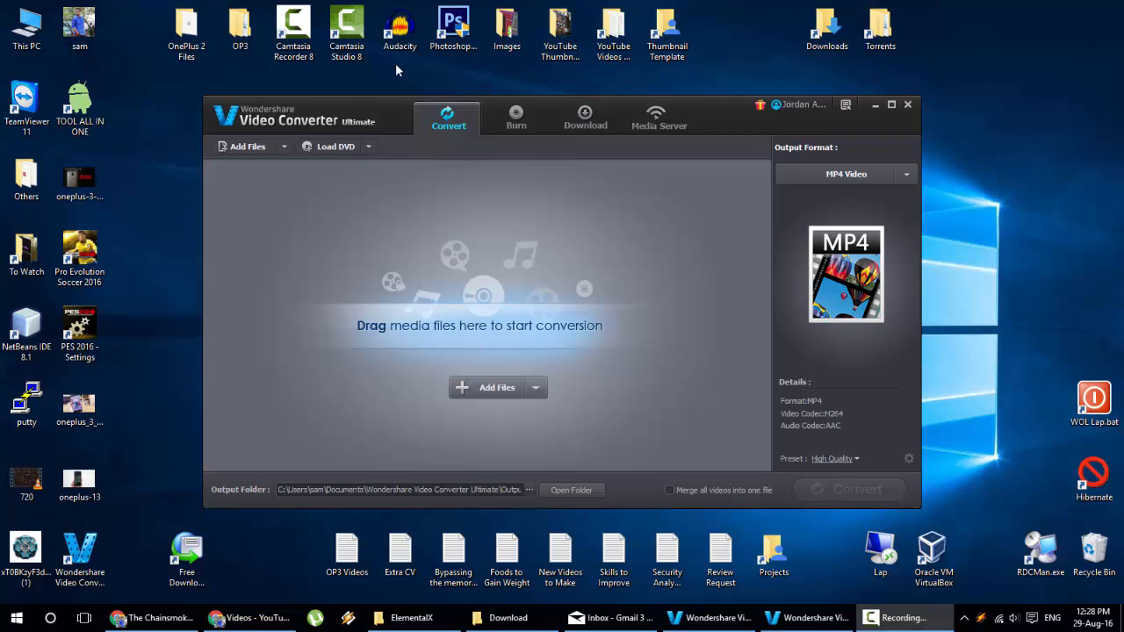
{"action": "mouse_move", "coordinate": [236, 122]}
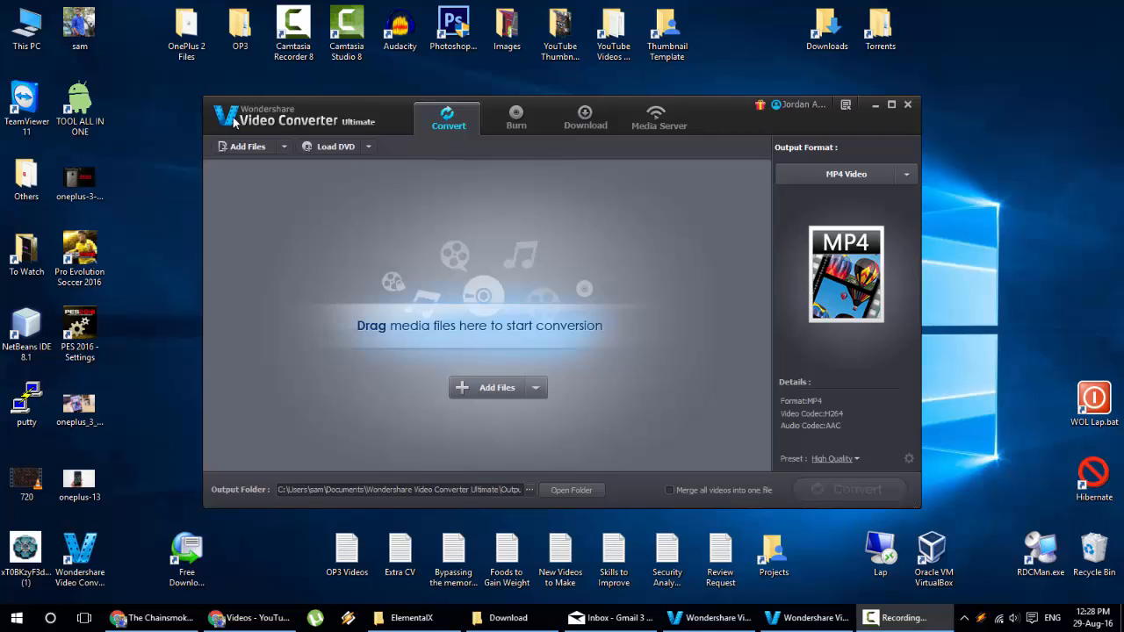
{"action": "mouse_move", "coordinate": [365, 133]}
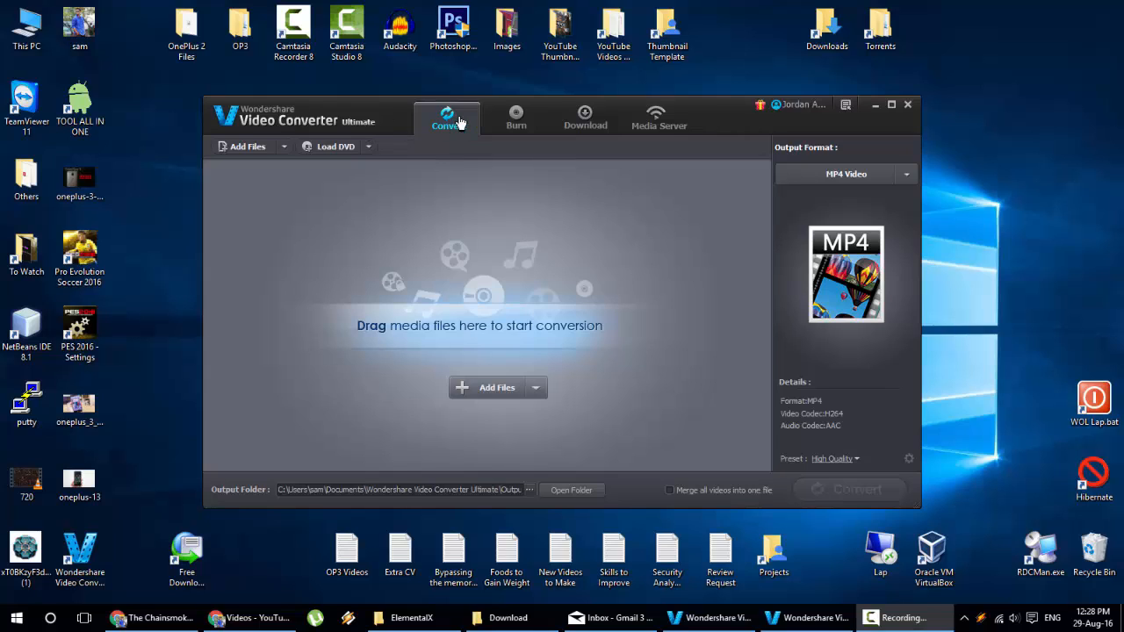
- Look over the Burn, Download and Convert sections, settling on the empty Download list
{"action": "left_click", "coordinate": [516, 119]}
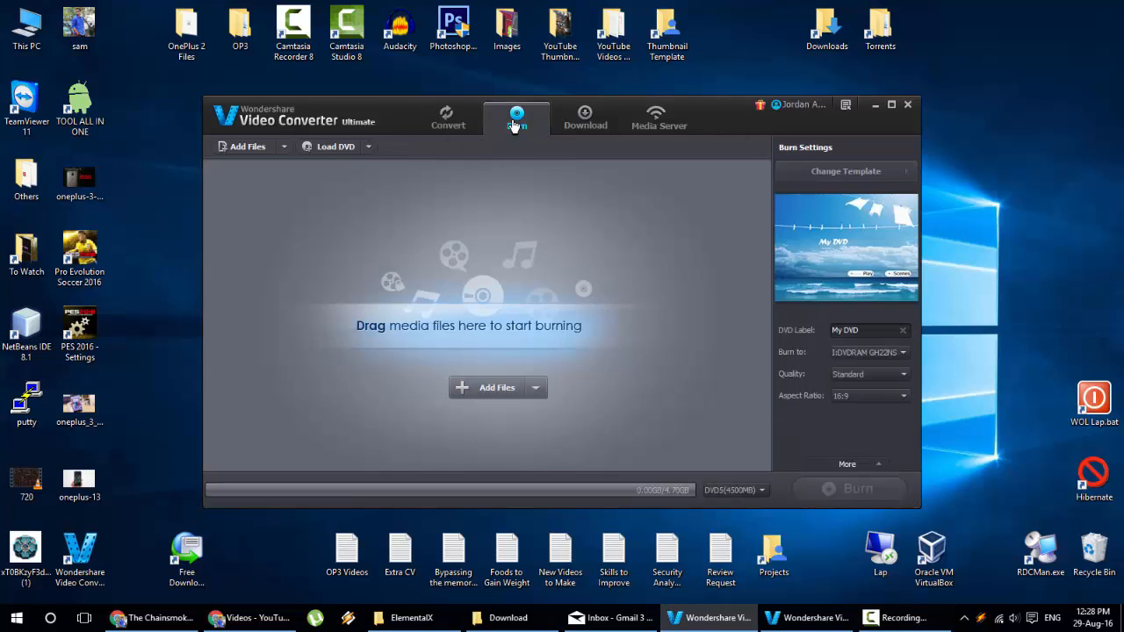
{"action": "left_click", "coordinate": [586, 116]}
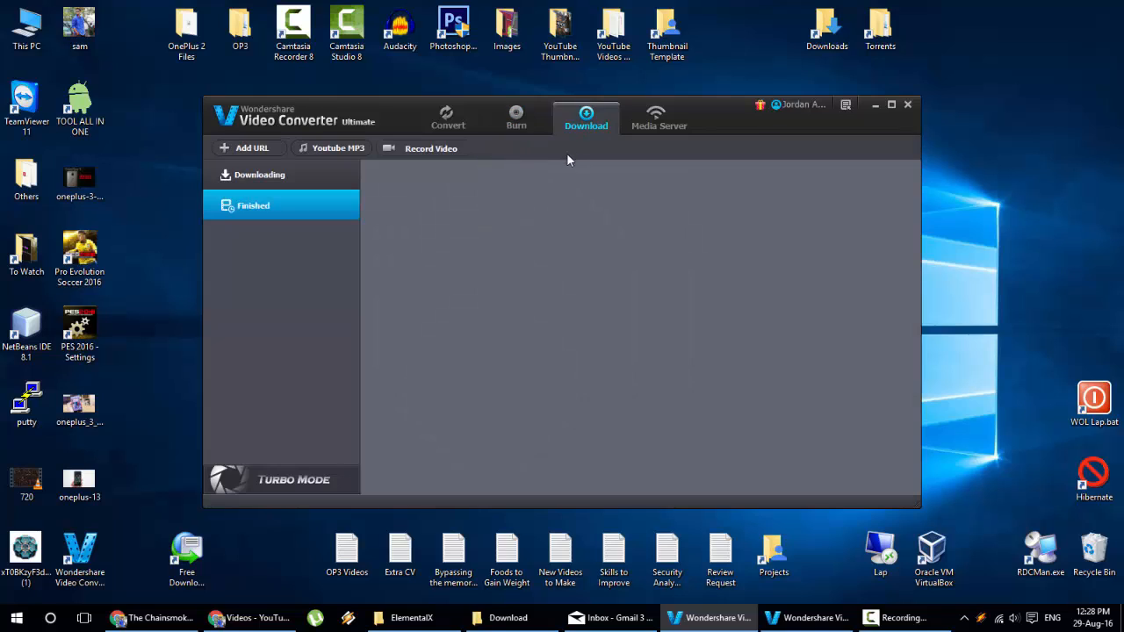
{"action": "mouse_move", "coordinate": [523, 214]}
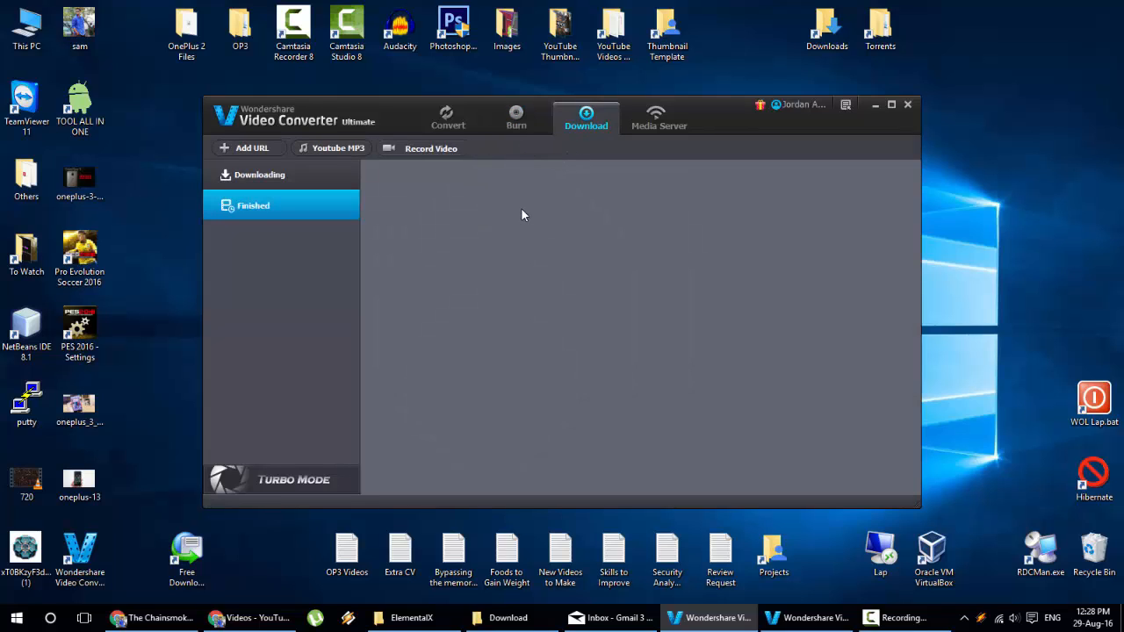
{"action": "mouse_move", "coordinate": [660, 169]}
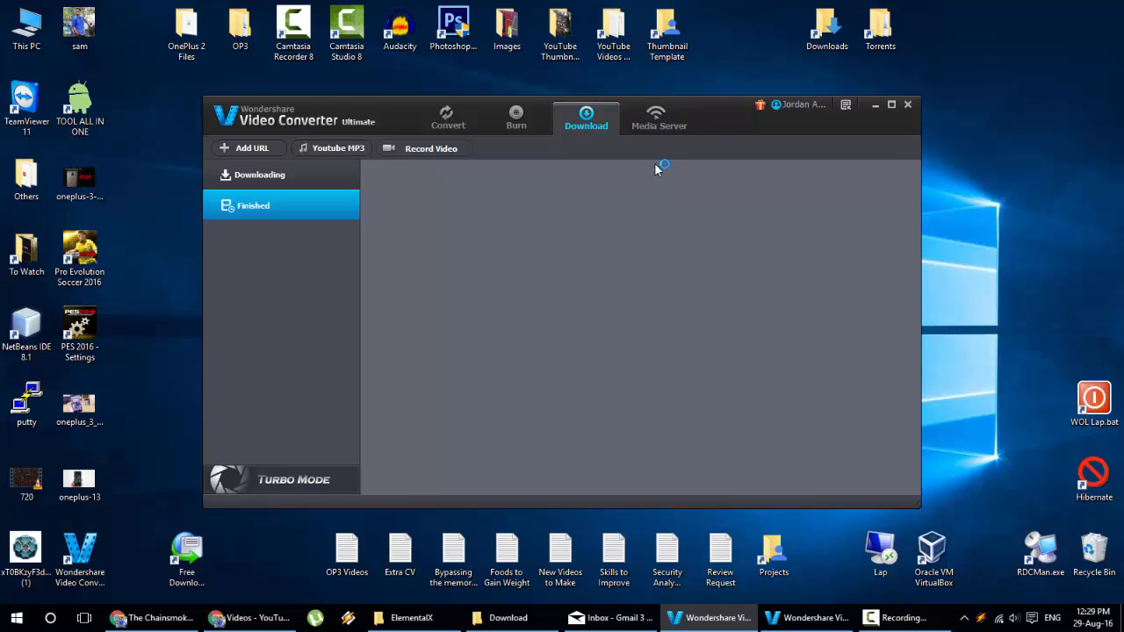
{"action": "mouse_move", "coordinate": [632, 182]}
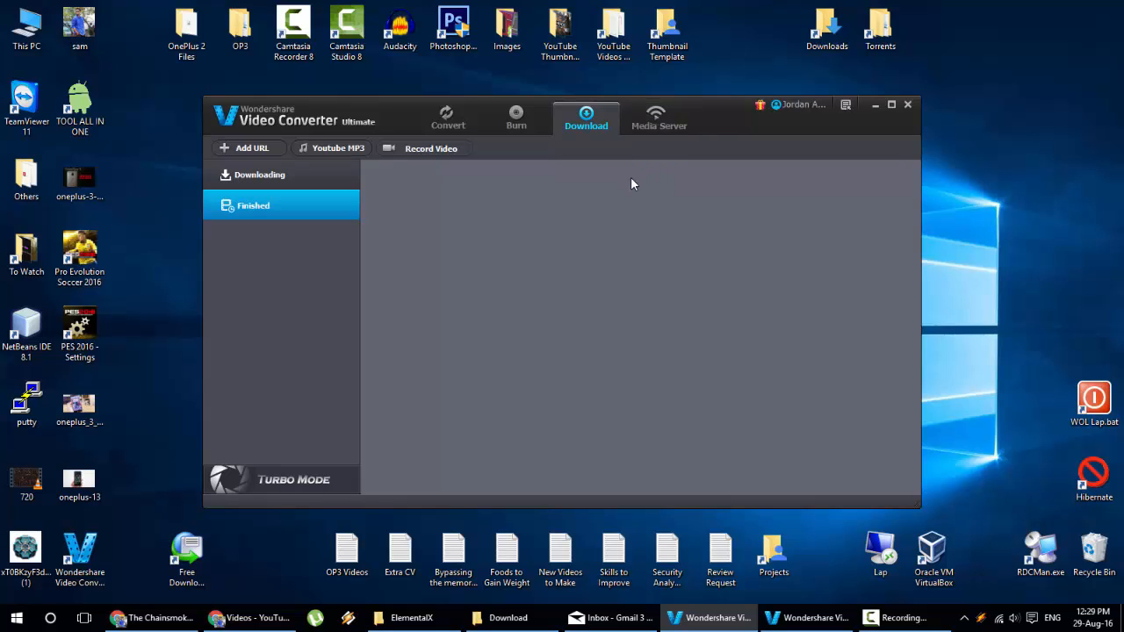
{"action": "mouse_move", "coordinate": [460, 137]}
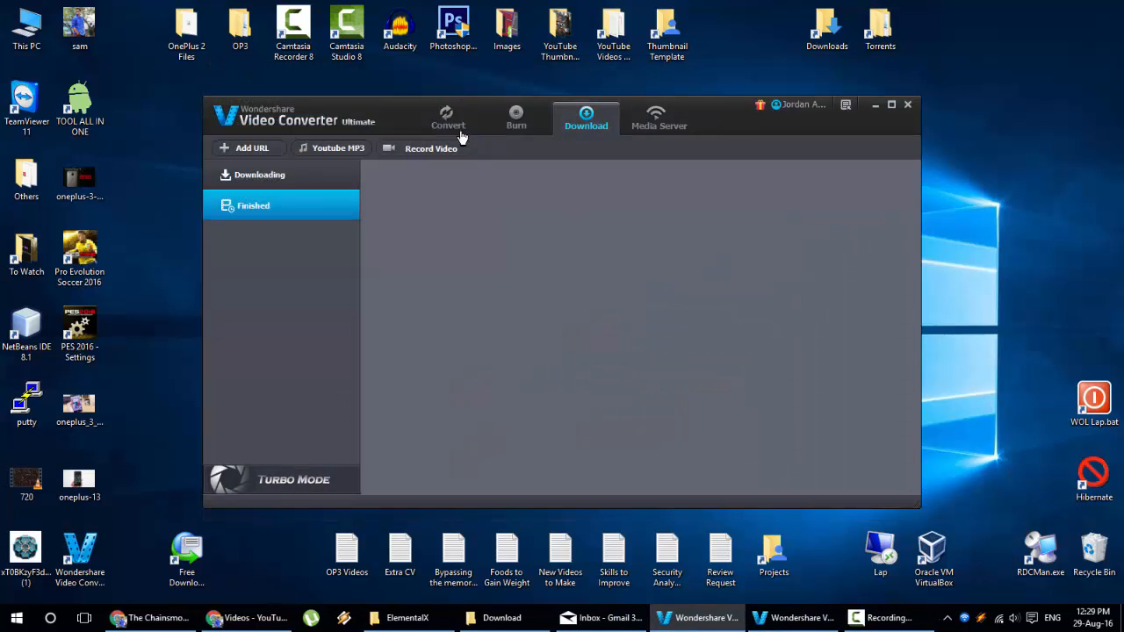
{"action": "left_click", "coordinate": [447, 116]}
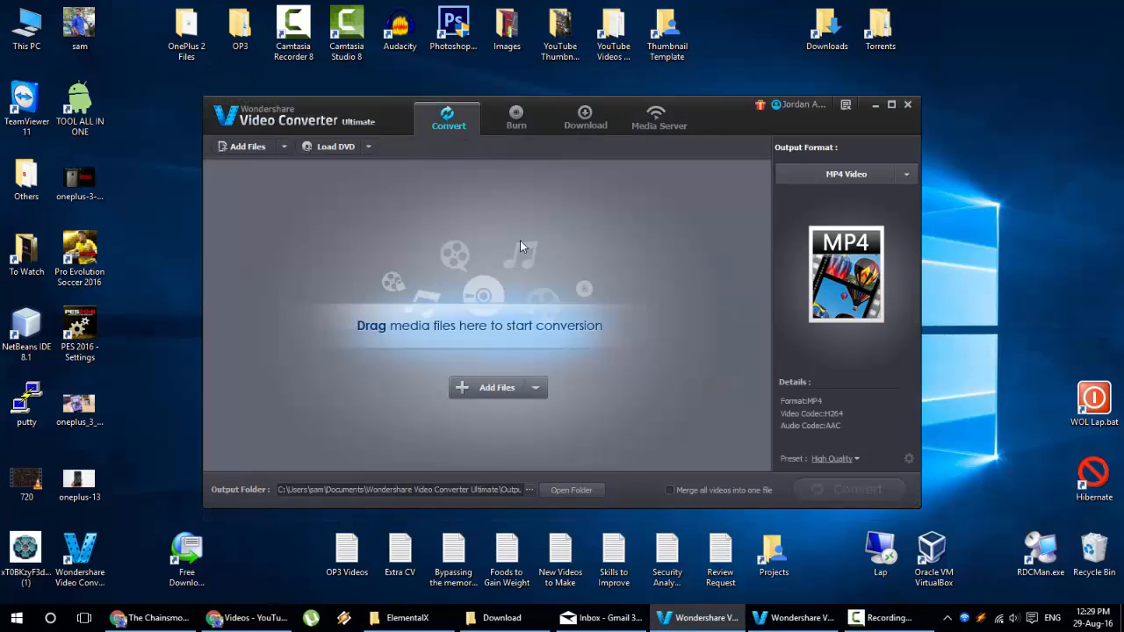
{"action": "mouse_move", "coordinate": [169, 157]}
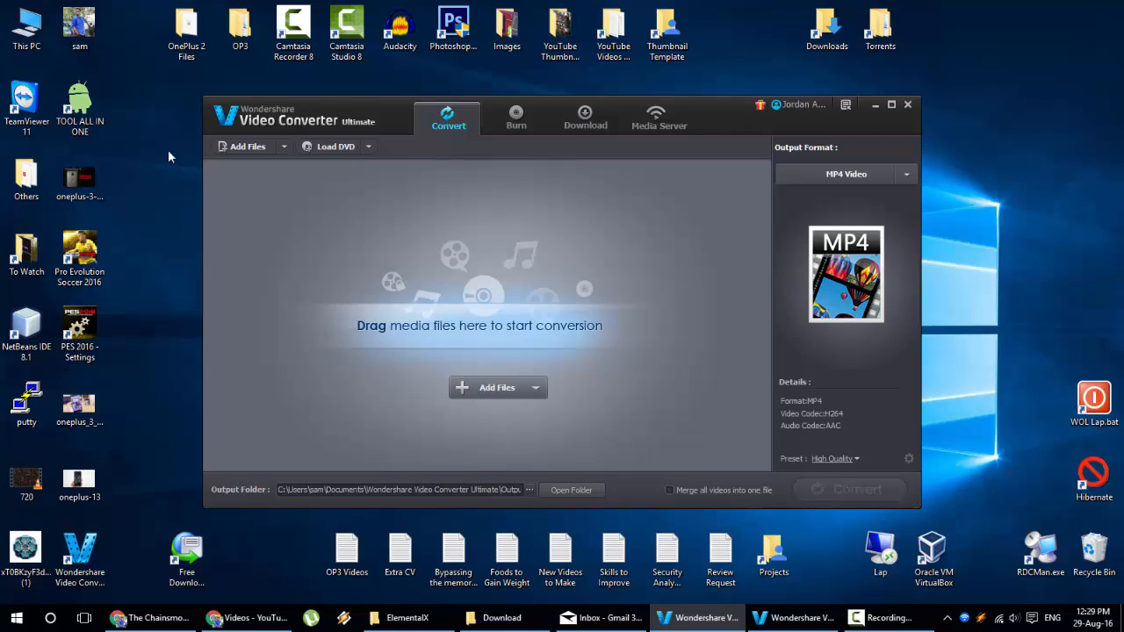
{"action": "mouse_move", "coordinate": [564, 363]}
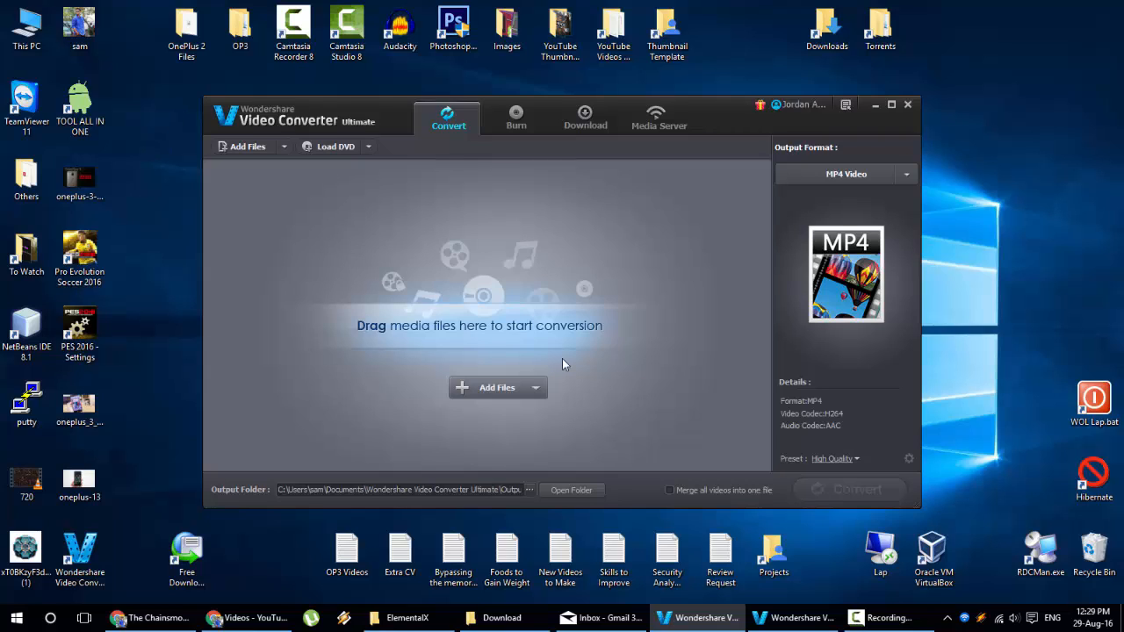
{"action": "left_click", "coordinate": [585, 116]}
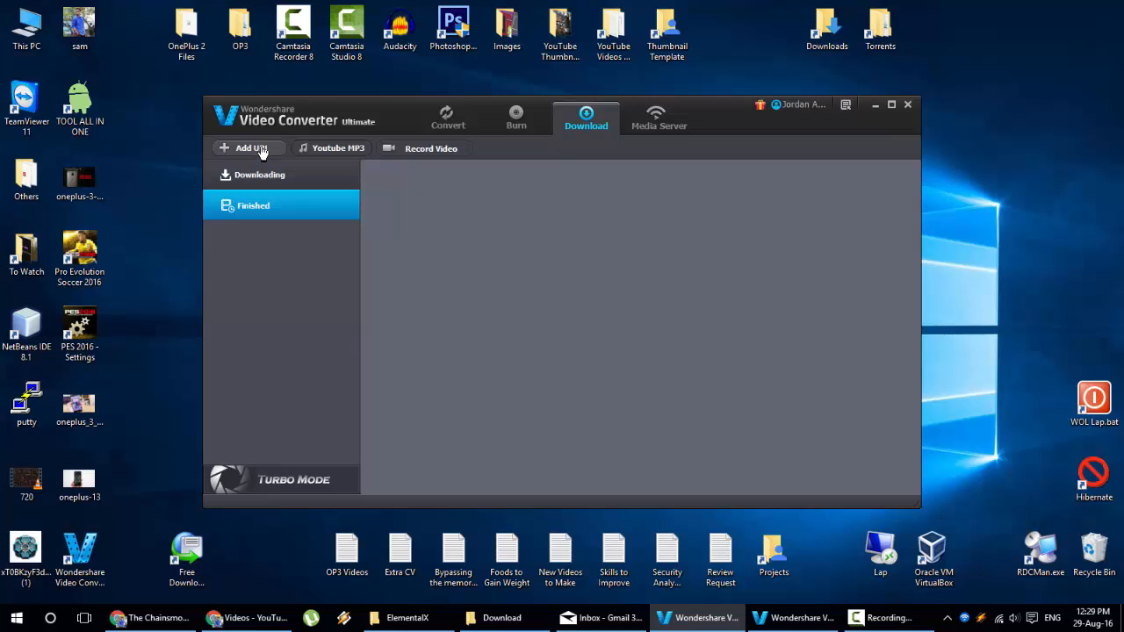
- Add a new URL download with the pasted YouTube link, saving to the Download folder
{"action": "left_click", "coordinate": [253, 148]}
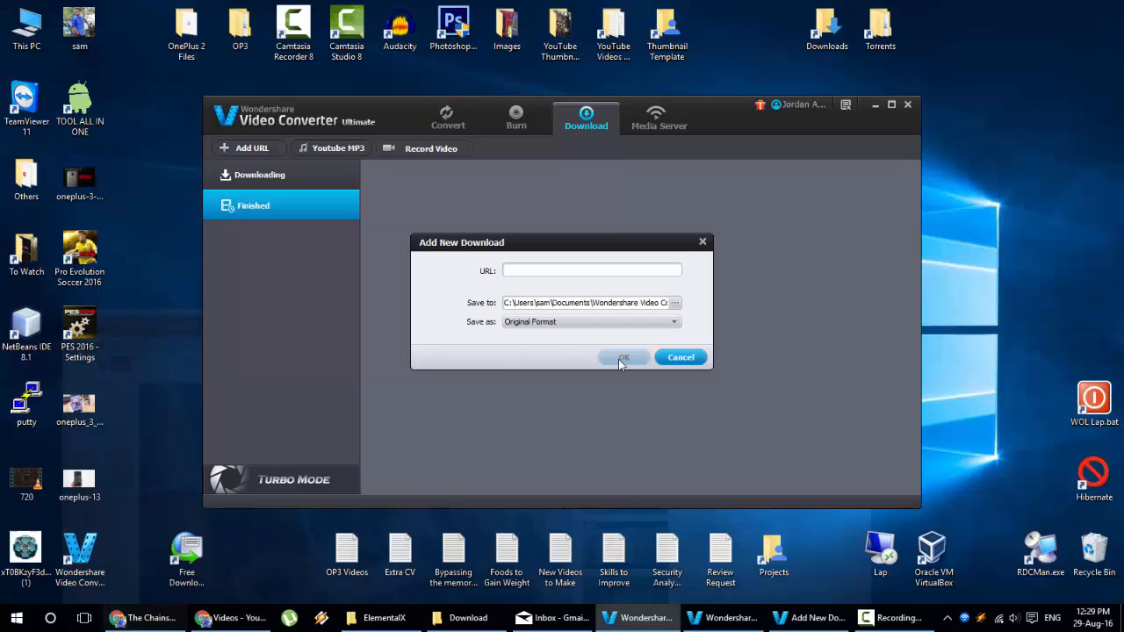
{"action": "right_click", "coordinate": [592, 270]}
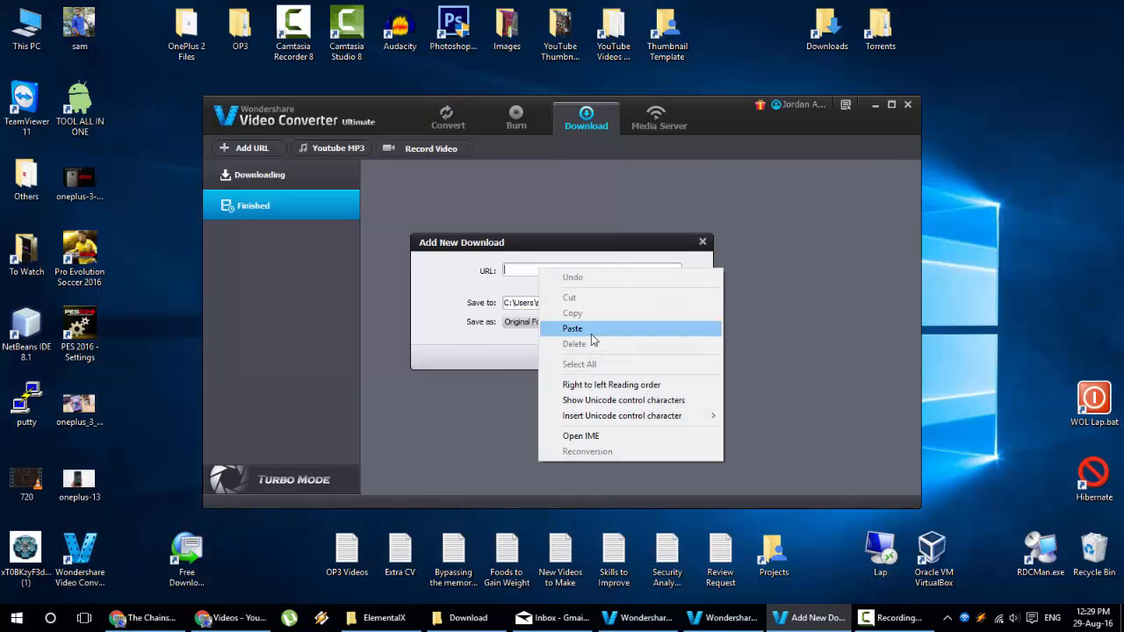
{"action": "left_click", "coordinate": [572, 328]}
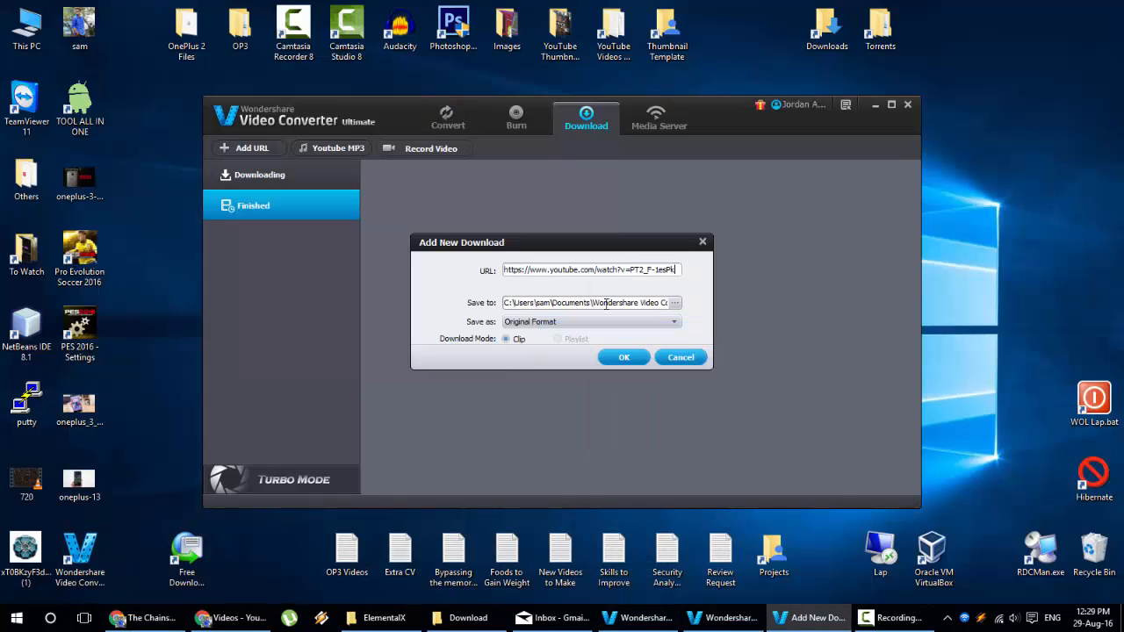
{"action": "left_click", "coordinate": [674, 303]}
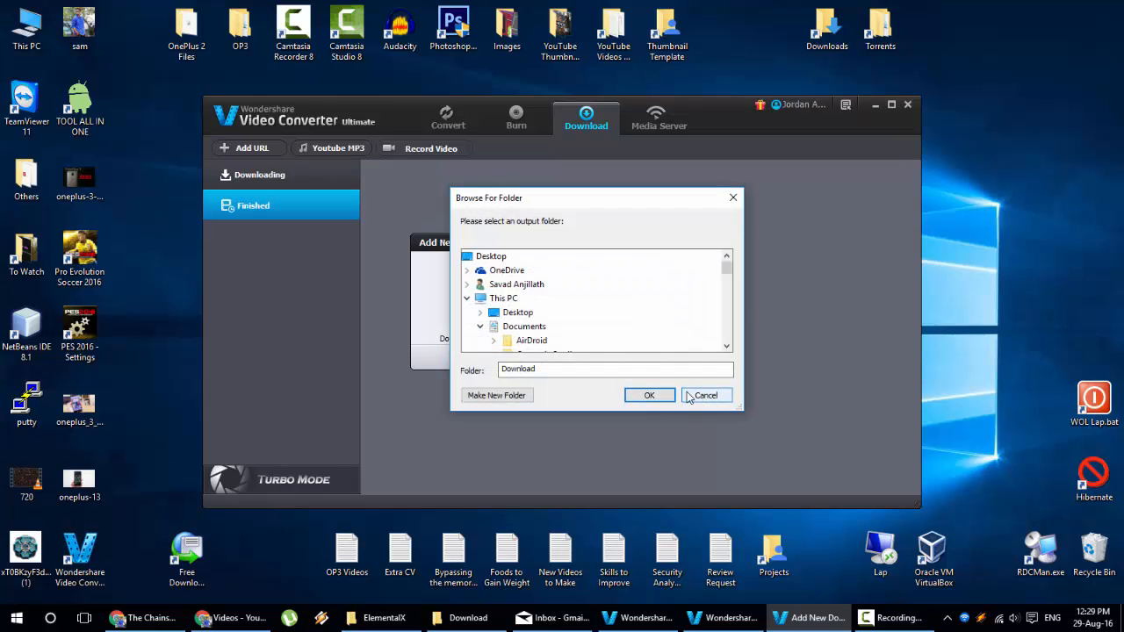
{"action": "left_click", "coordinate": [706, 395]}
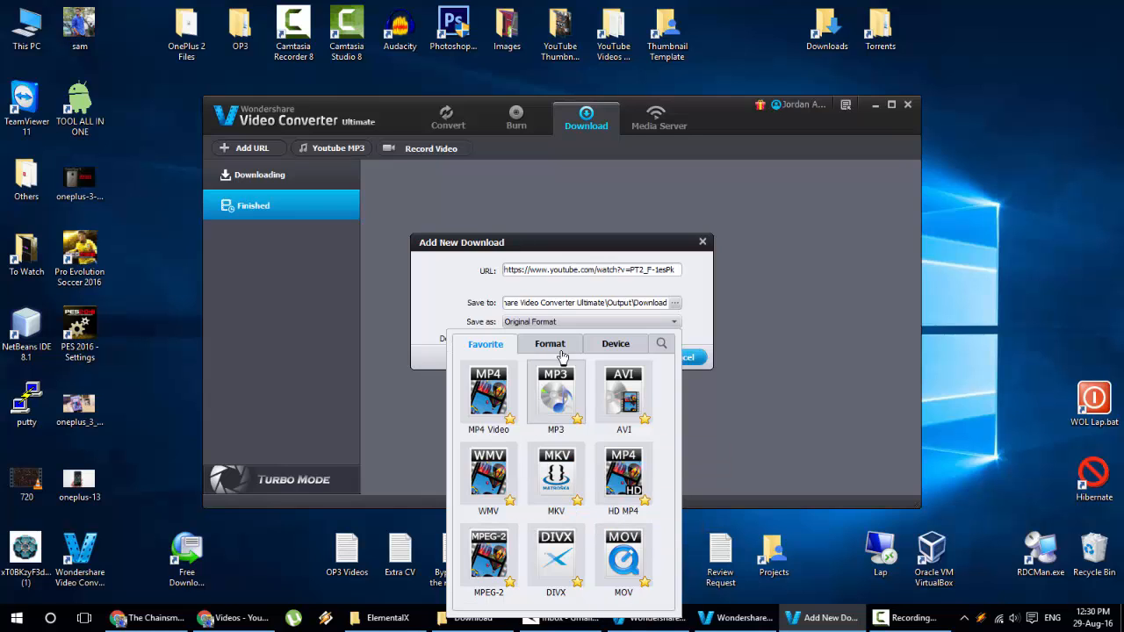
- Browse the format and device presets (Apple, Samsung, Motorola), keep the original format and start the download
{"action": "left_click", "coordinate": [550, 342]}
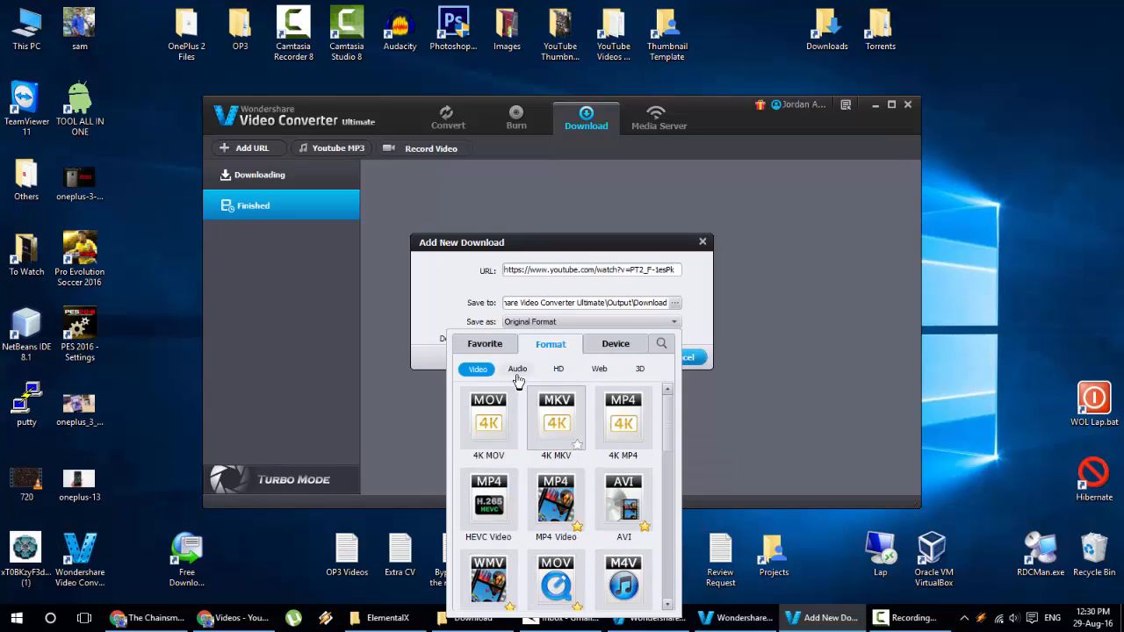
{"action": "mouse_move", "coordinate": [555, 501]}
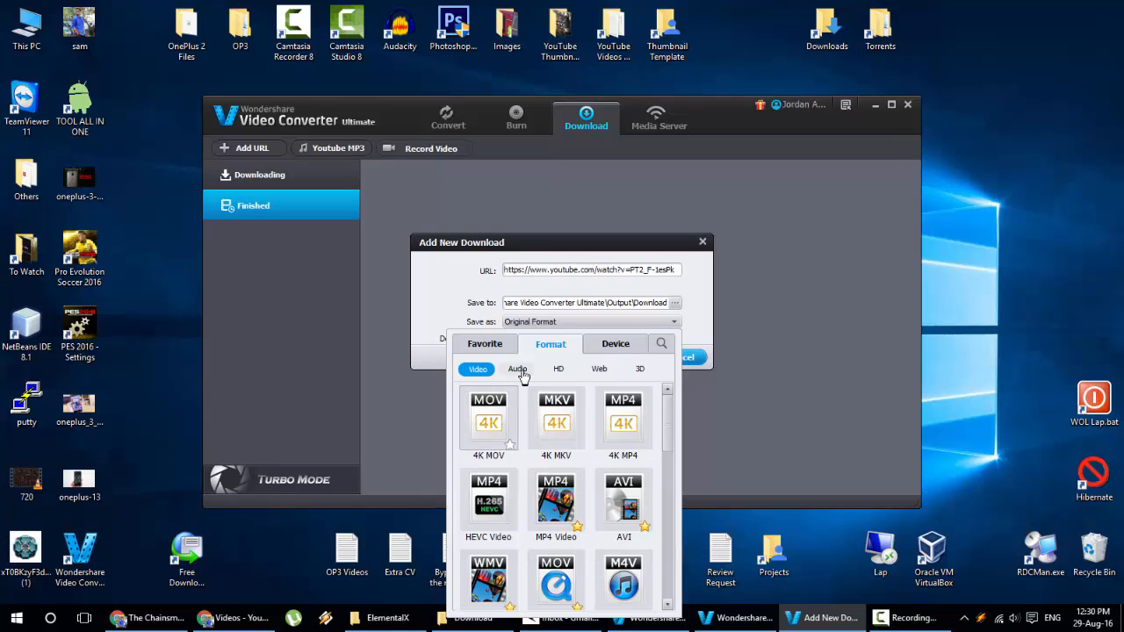
{"action": "left_click", "coordinate": [640, 368]}
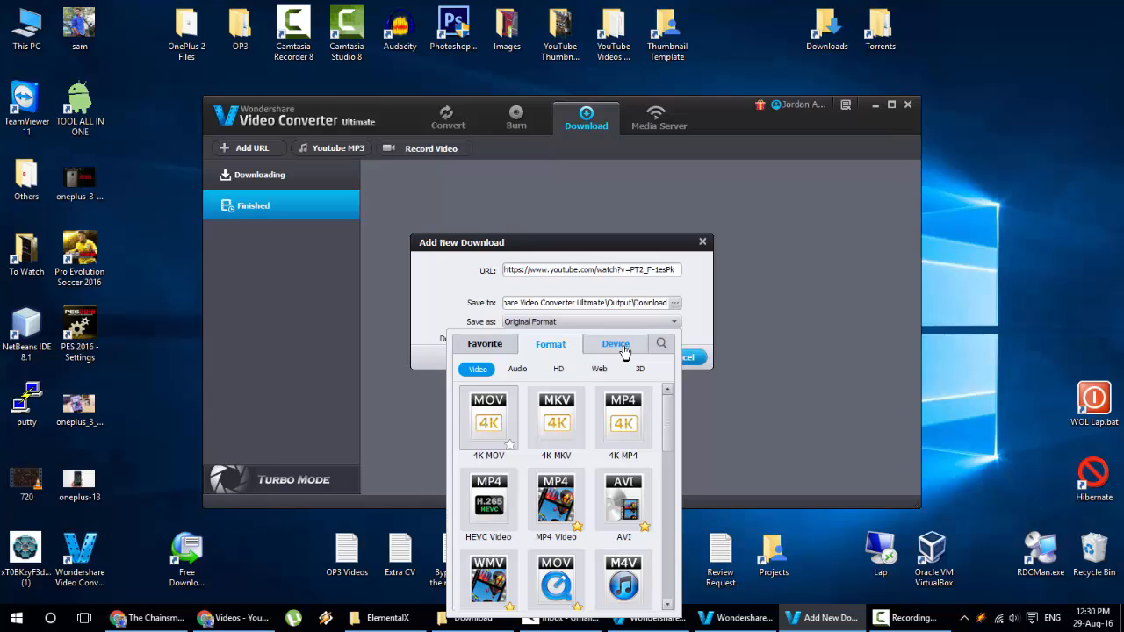
{"action": "left_click", "coordinate": [615, 343]}
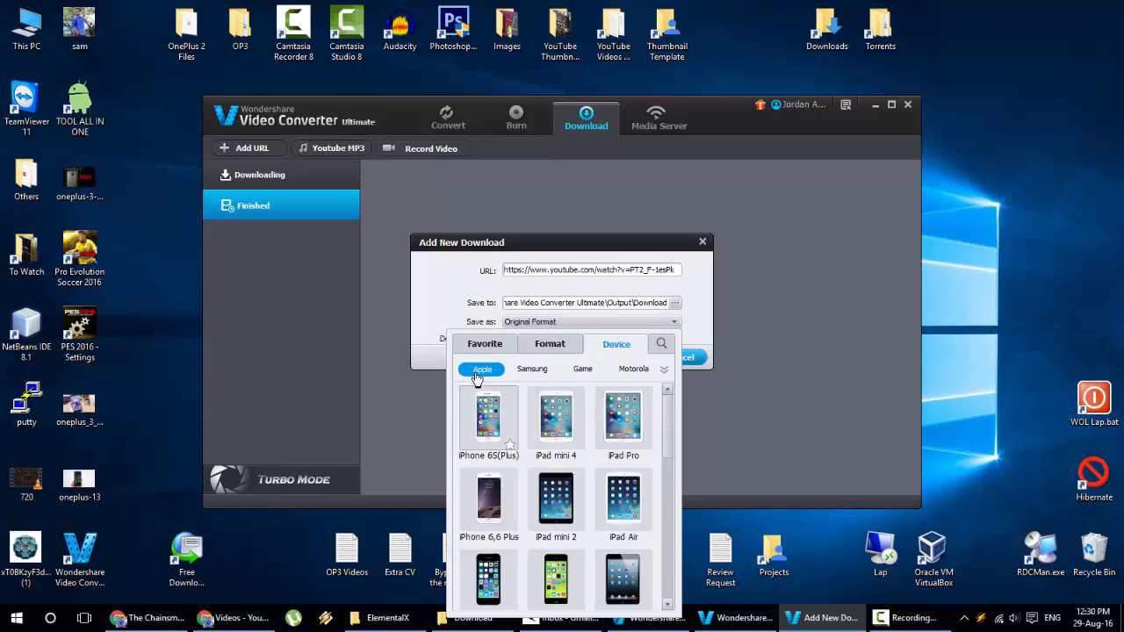
{"action": "left_click", "coordinate": [532, 369]}
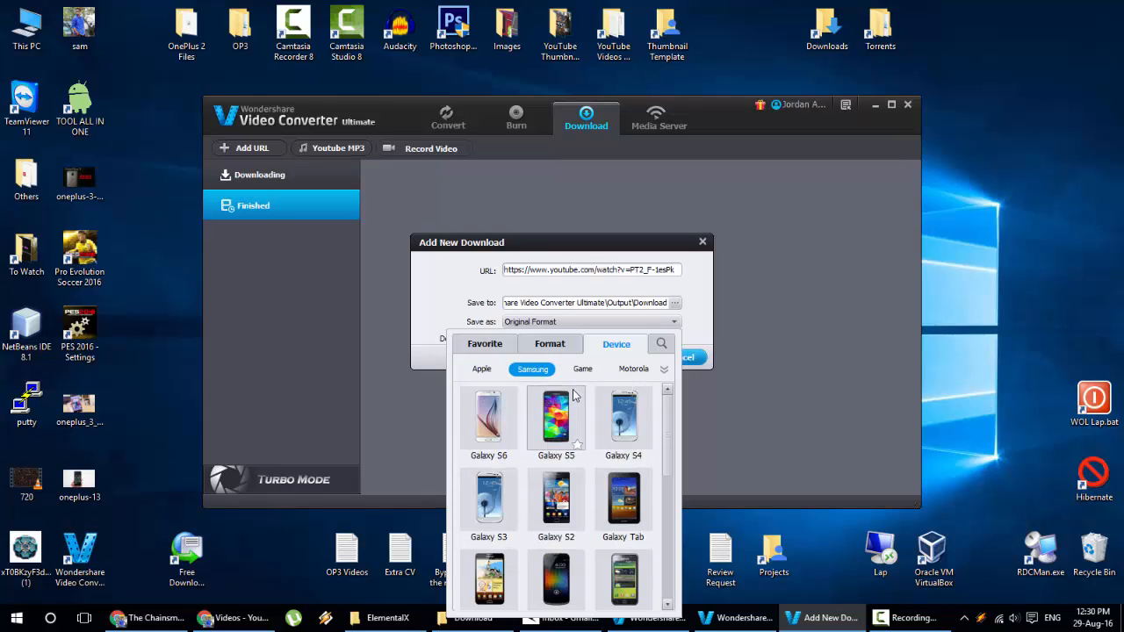
{"action": "left_click", "coordinate": [634, 369]}
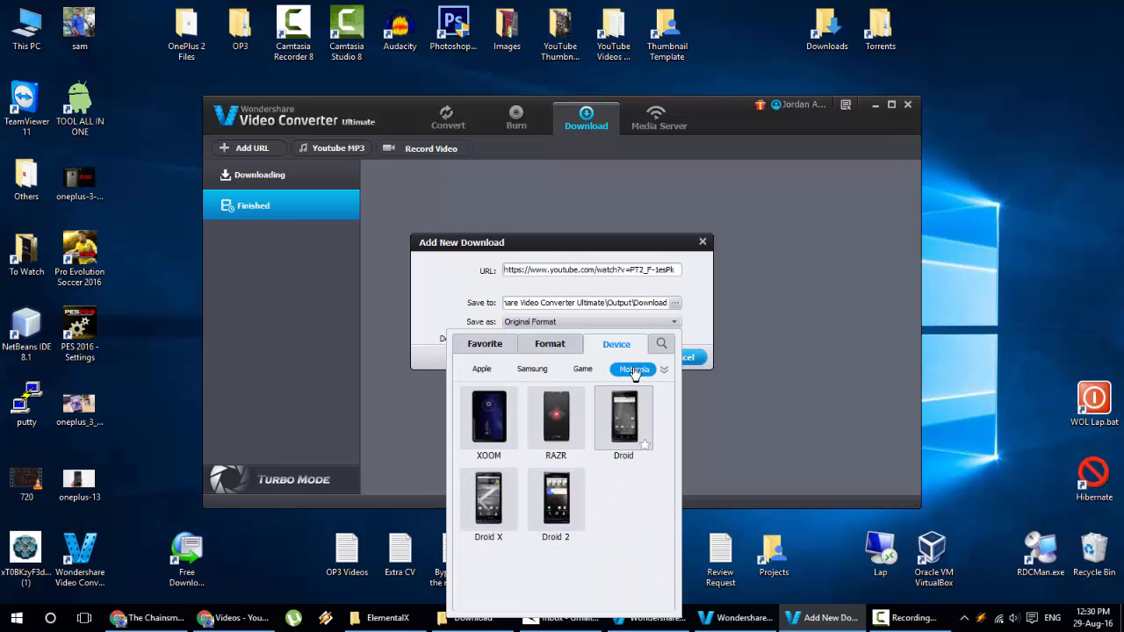
{"action": "left_click", "coordinate": [664, 369]}
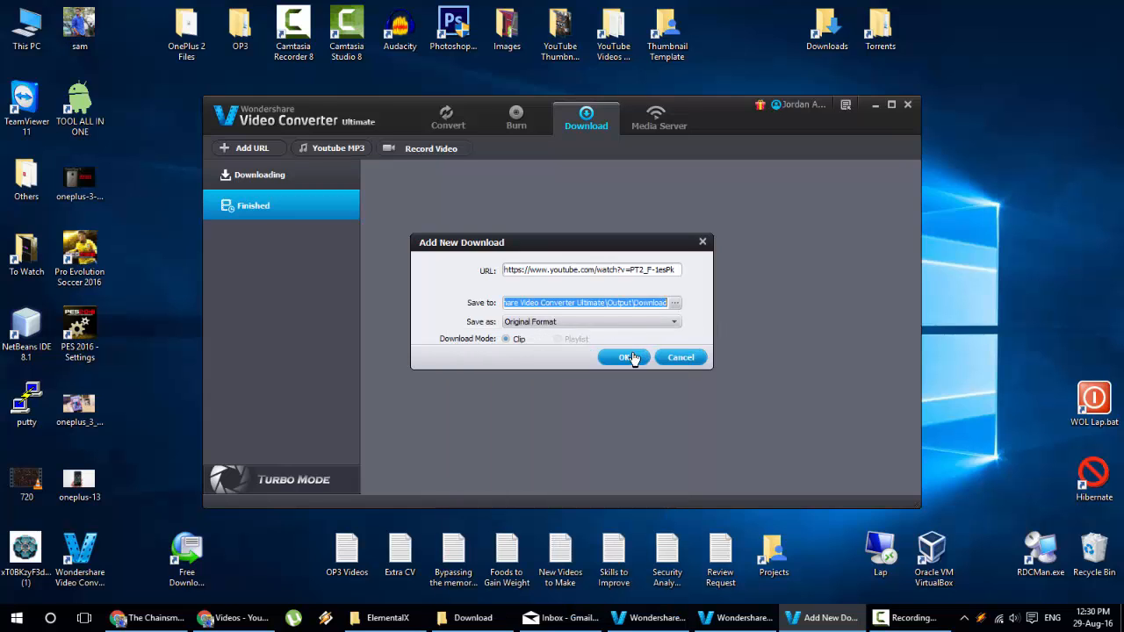
{"action": "left_click", "coordinate": [625, 358]}
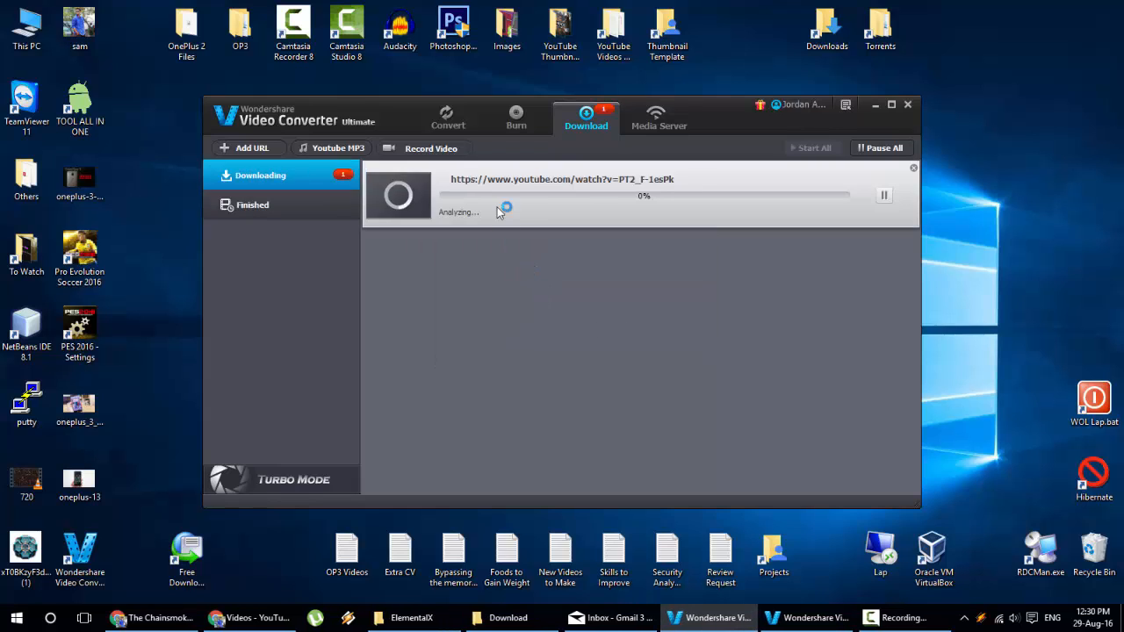
{"action": "mouse_move", "coordinate": [579, 204]}
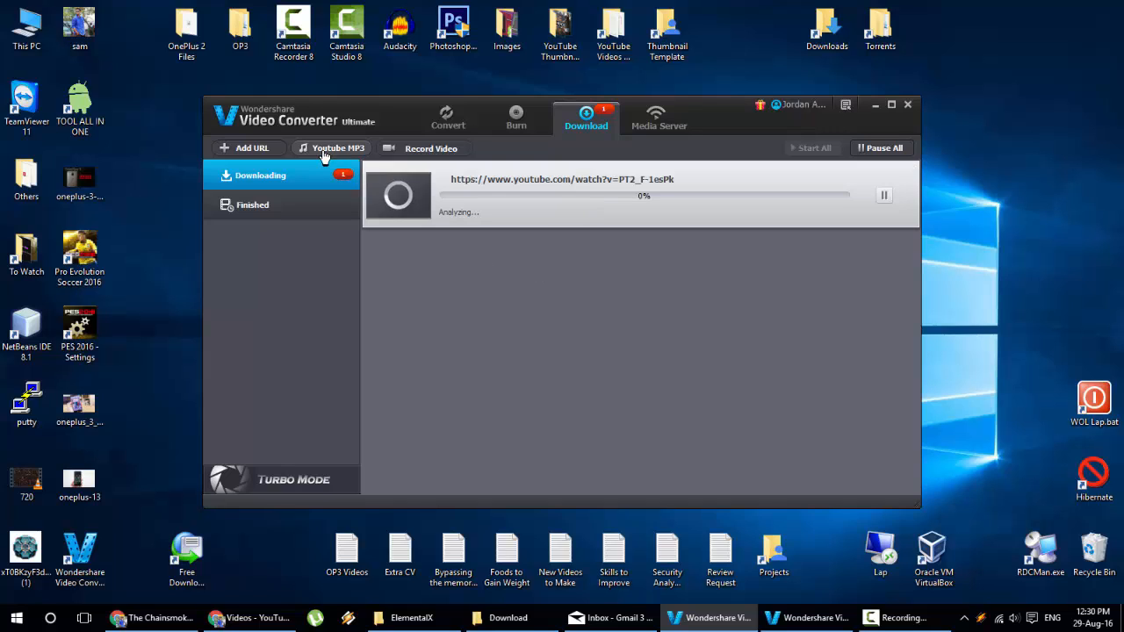
{"action": "mouse_move", "coordinate": [349, 157]}
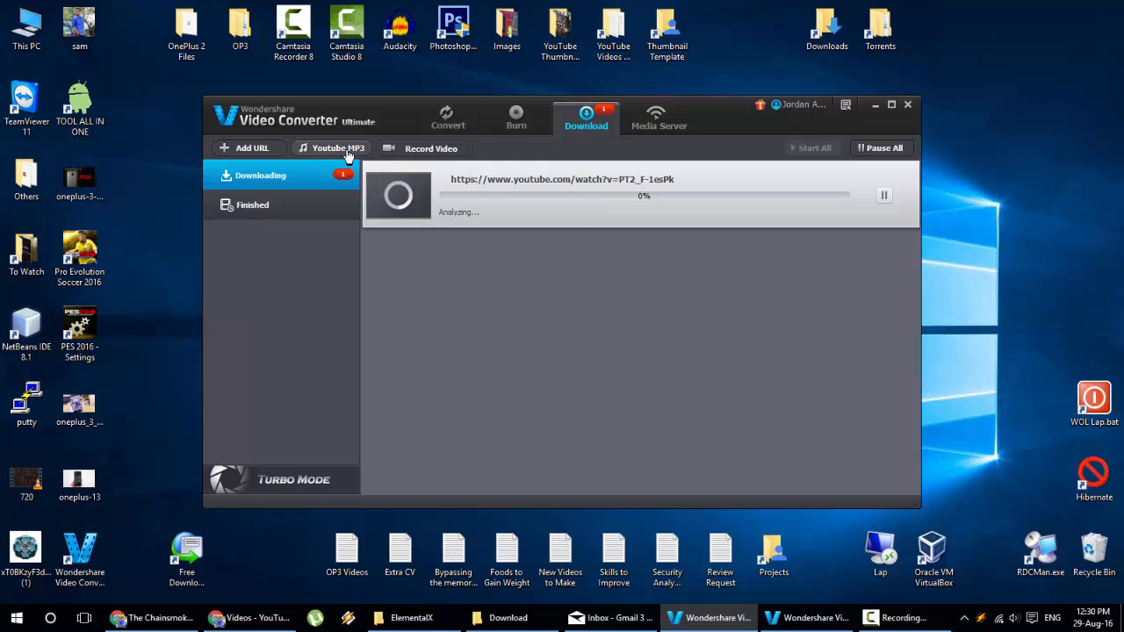
- Queue a second download of the same YouTube link as MP3 audio
{"action": "left_click", "coordinate": [337, 147]}
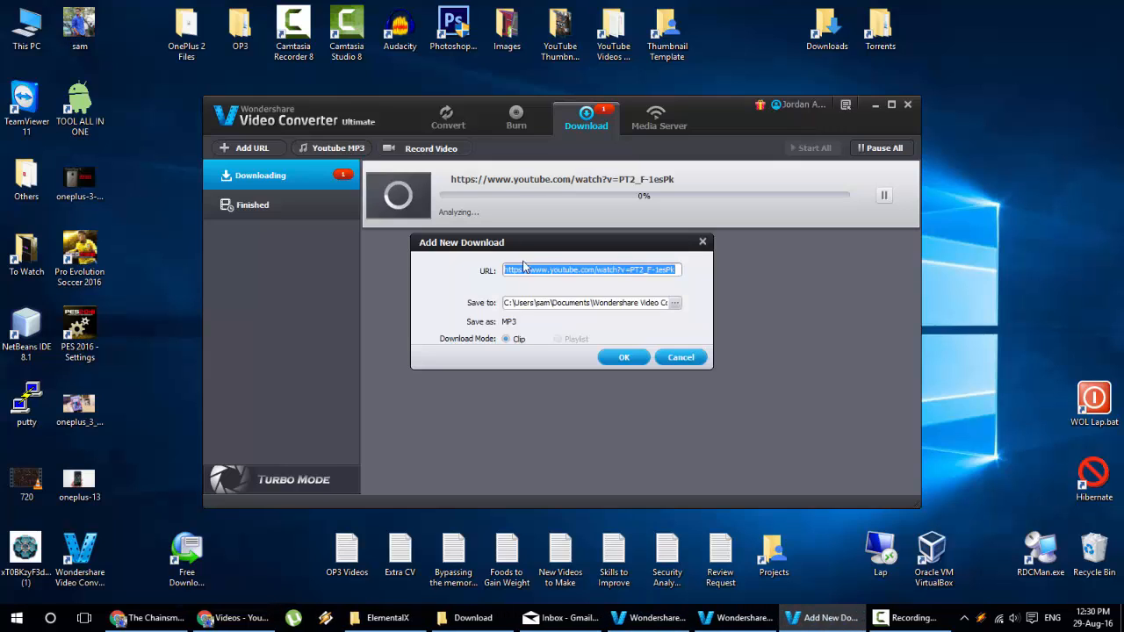
{"action": "mouse_move", "coordinate": [569, 330]}
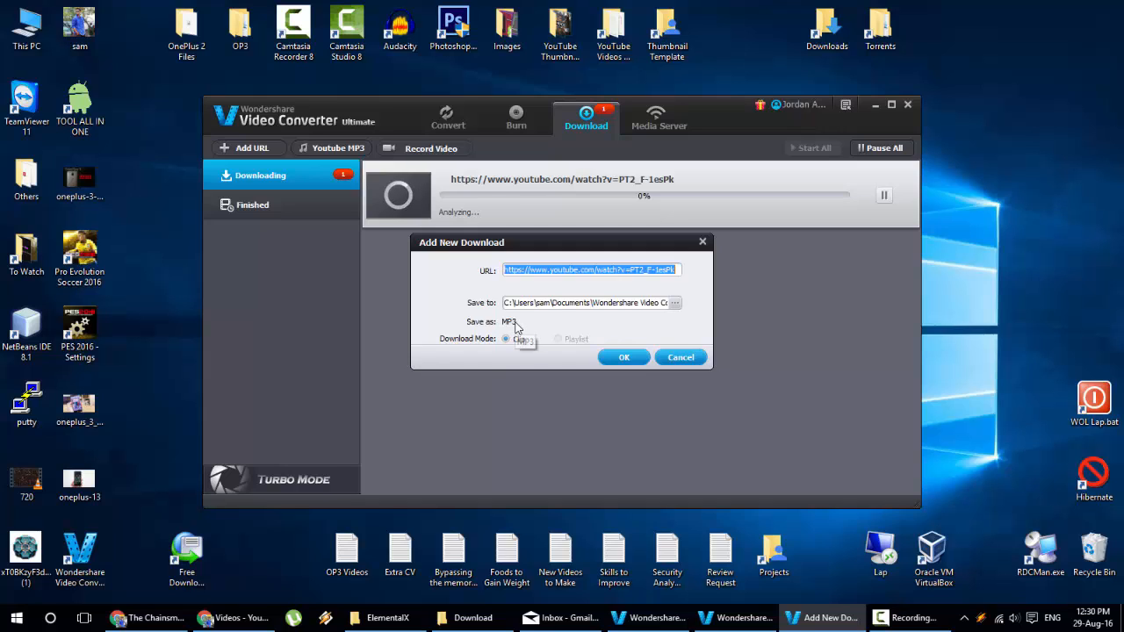
{"action": "left_click", "coordinate": [624, 357]}
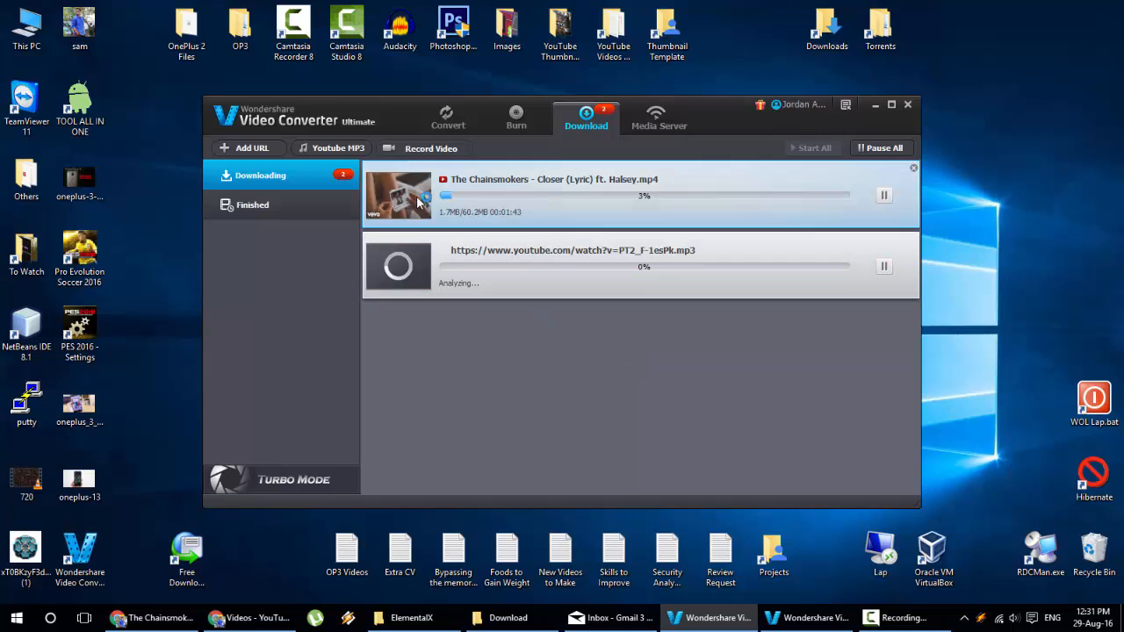
{"action": "mouse_move", "coordinate": [649, 190]}
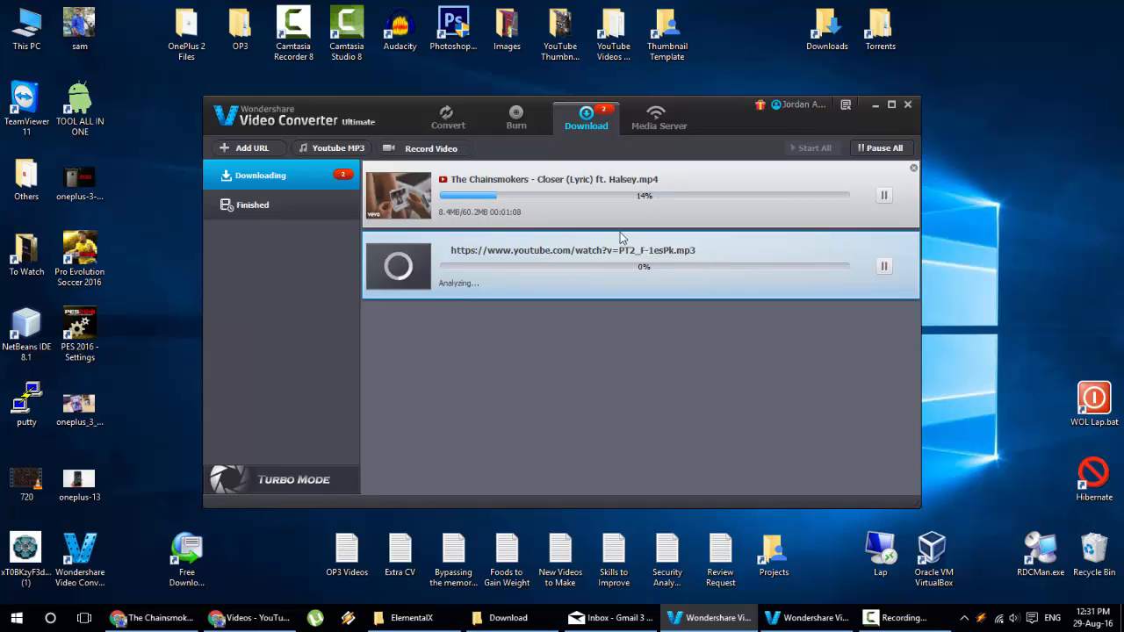
{"action": "mouse_move", "coordinate": [613, 270]}
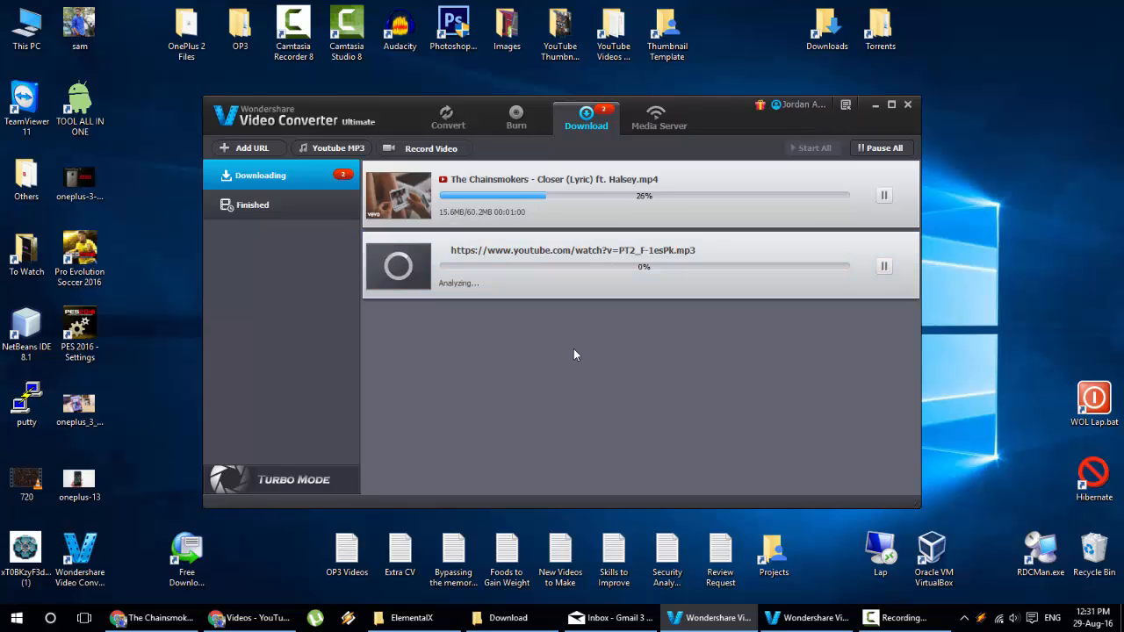
{"action": "mouse_move", "coordinate": [711, 351]}
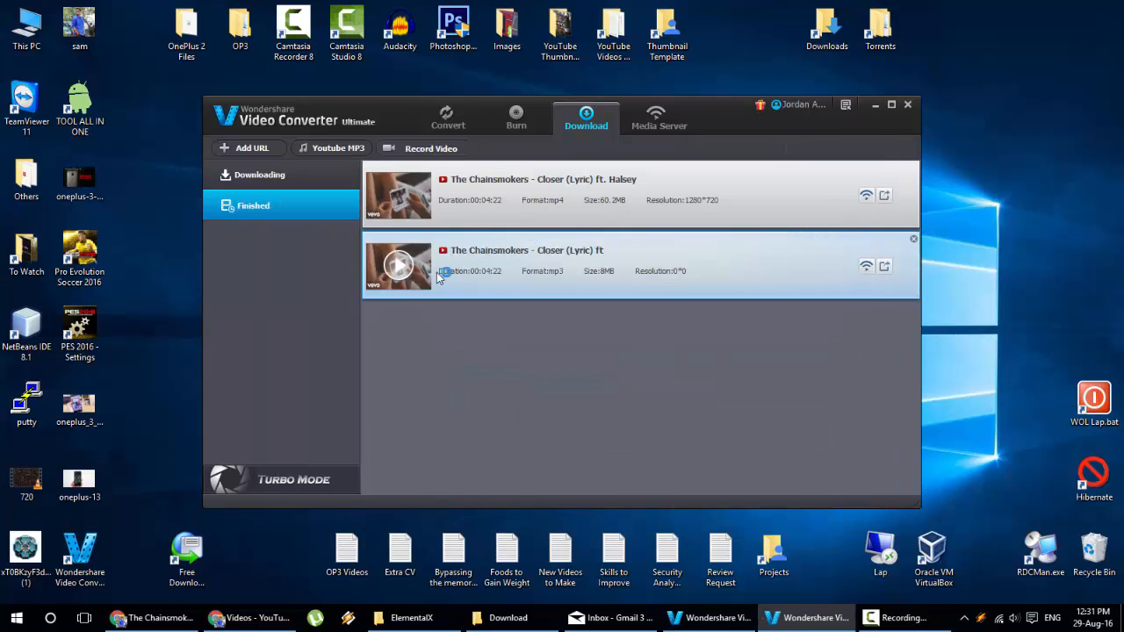
{"action": "mouse_move", "coordinate": [559, 245]}
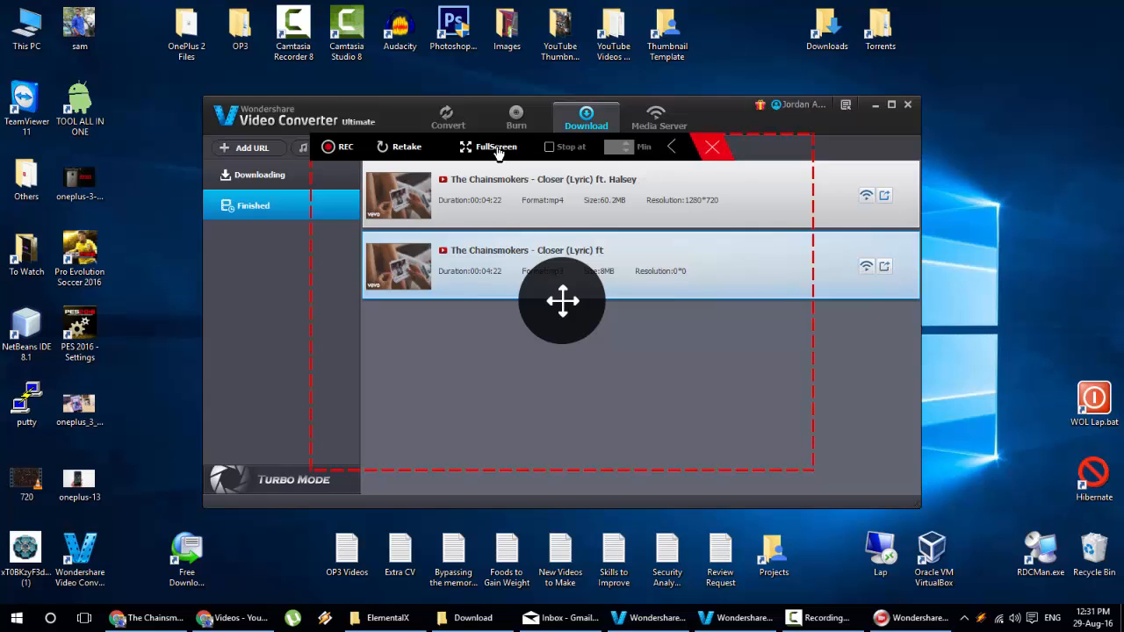
{"action": "mouse_move", "coordinate": [847, 341]}
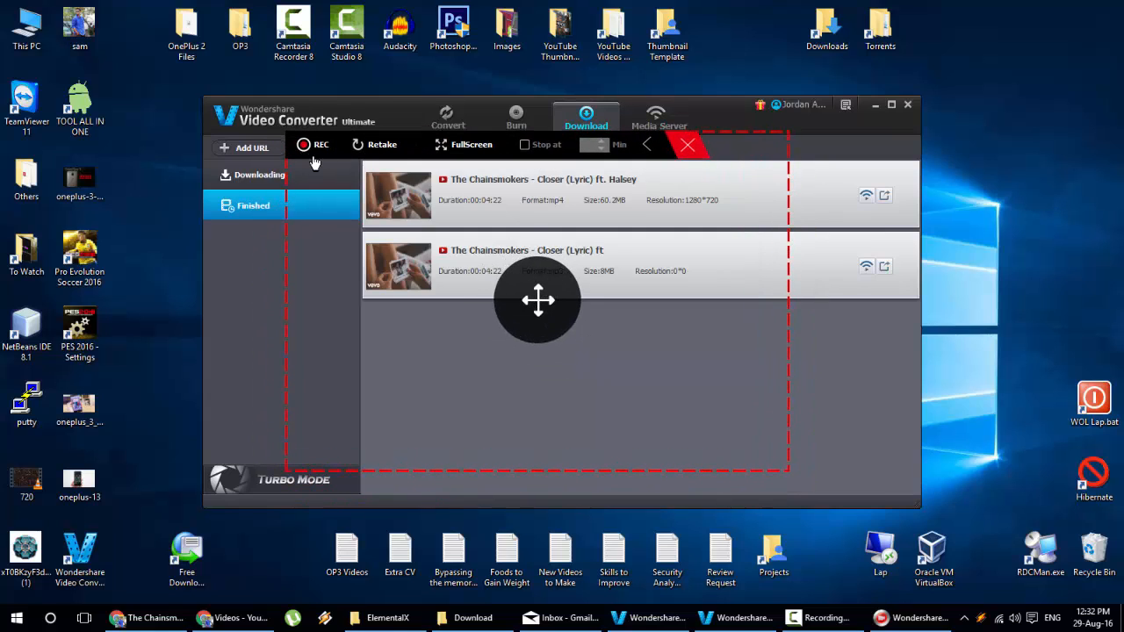
{"action": "mouse_move", "coordinate": [387, 148]}
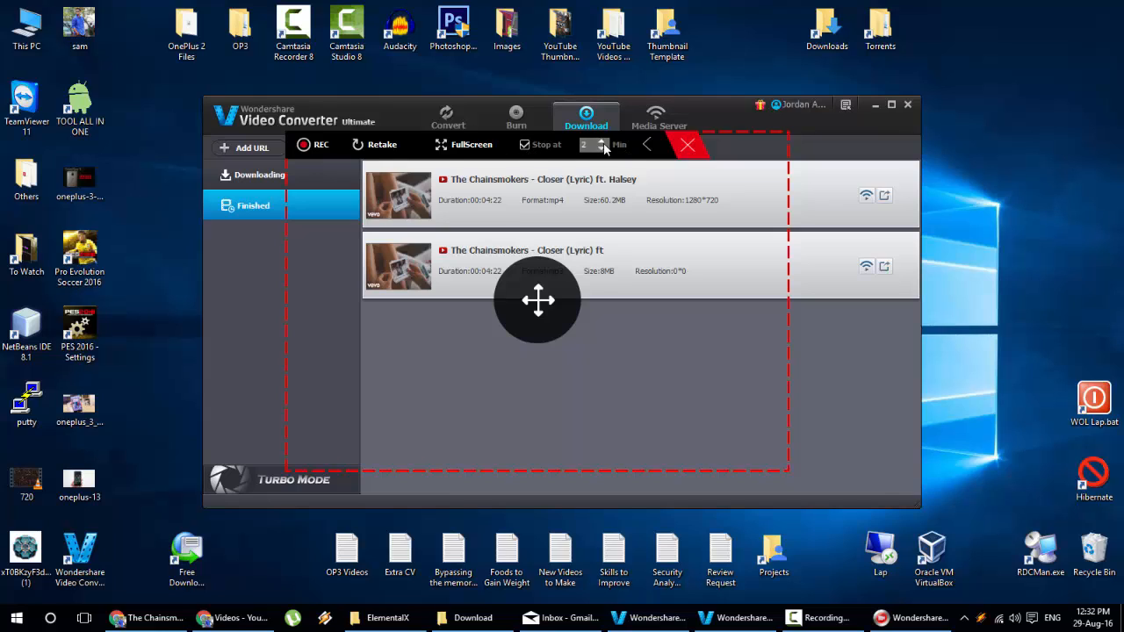
{"action": "mouse_move", "coordinate": [491, 148]}
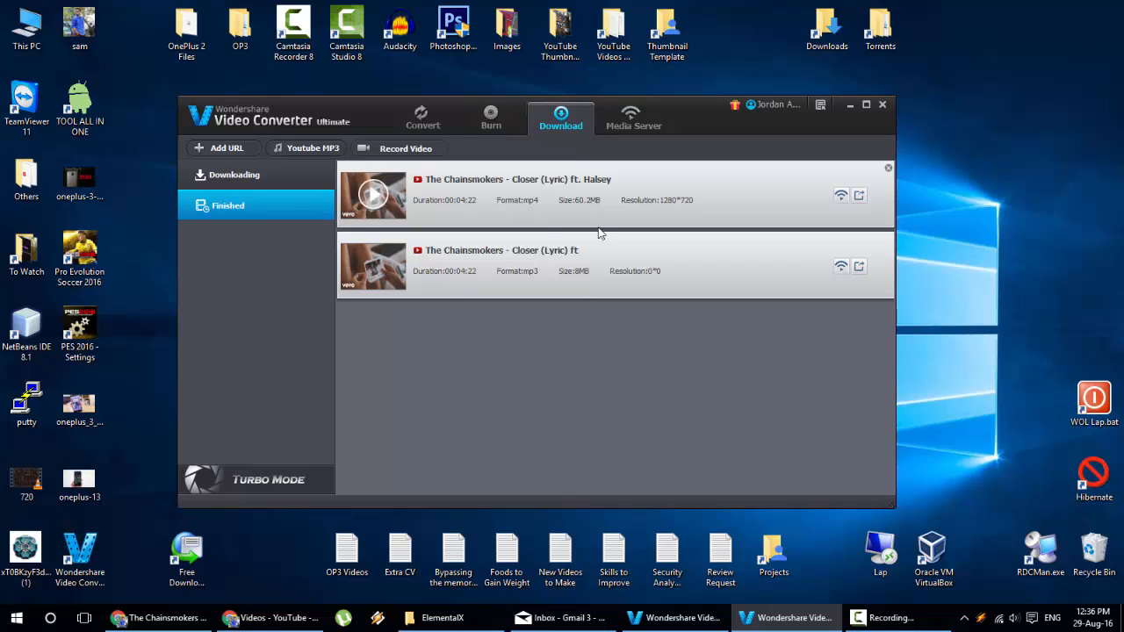
{"action": "mouse_move", "coordinate": [597, 200]}
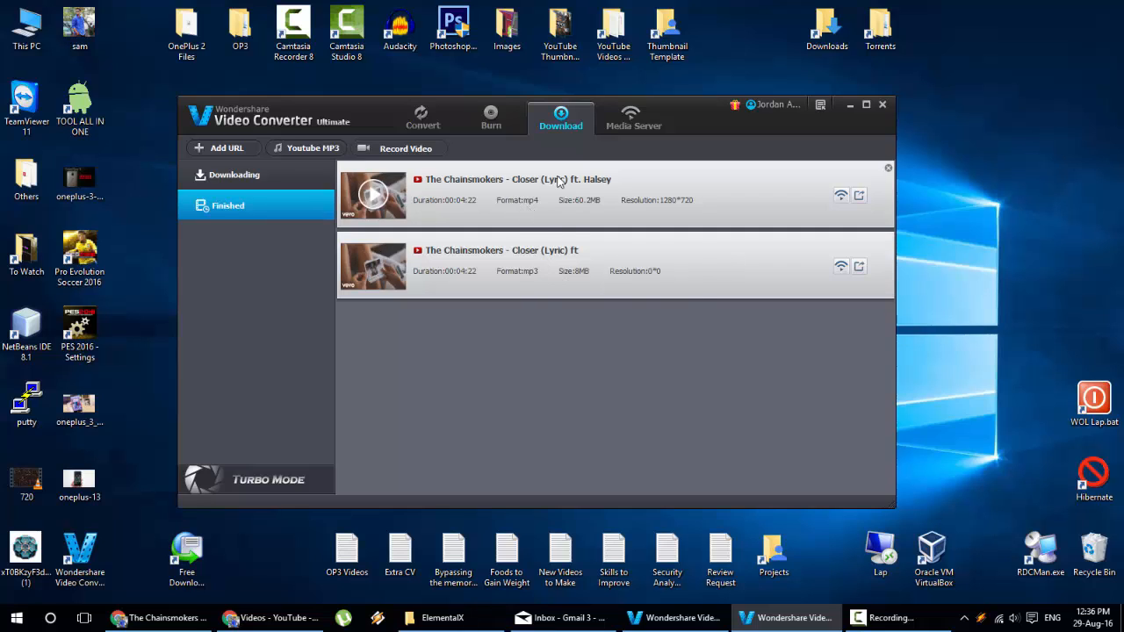
- Show the downloaded Closer MP4's folder in File Explorer via Open File Location
{"action": "right_click", "coordinate": [527, 190]}
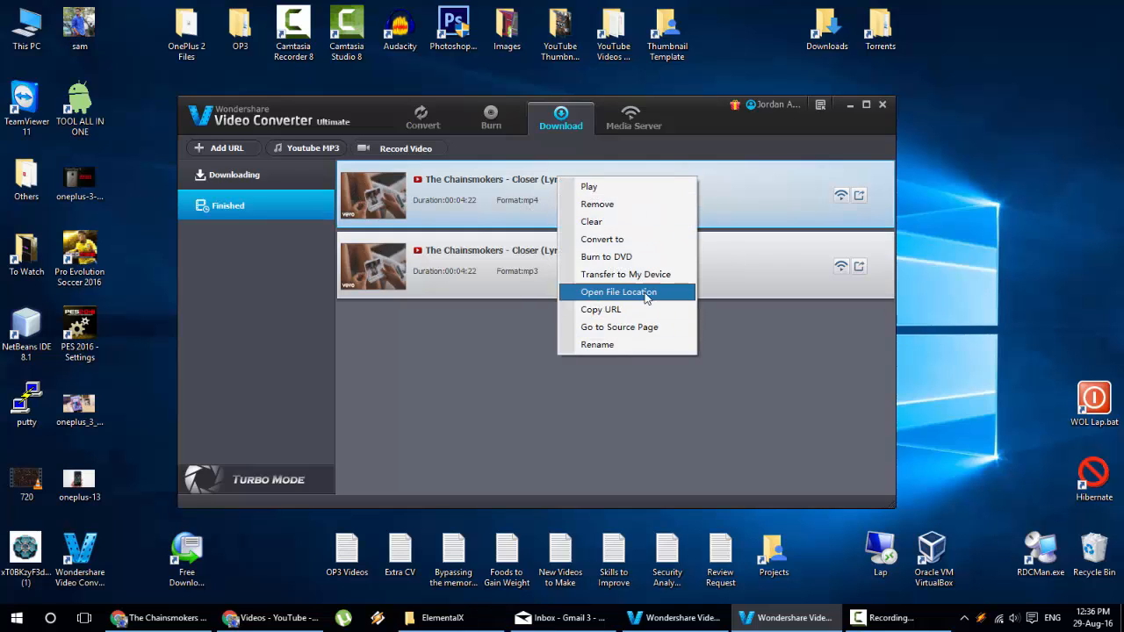
{"action": "left_click", "coordinate": [619, 291]}
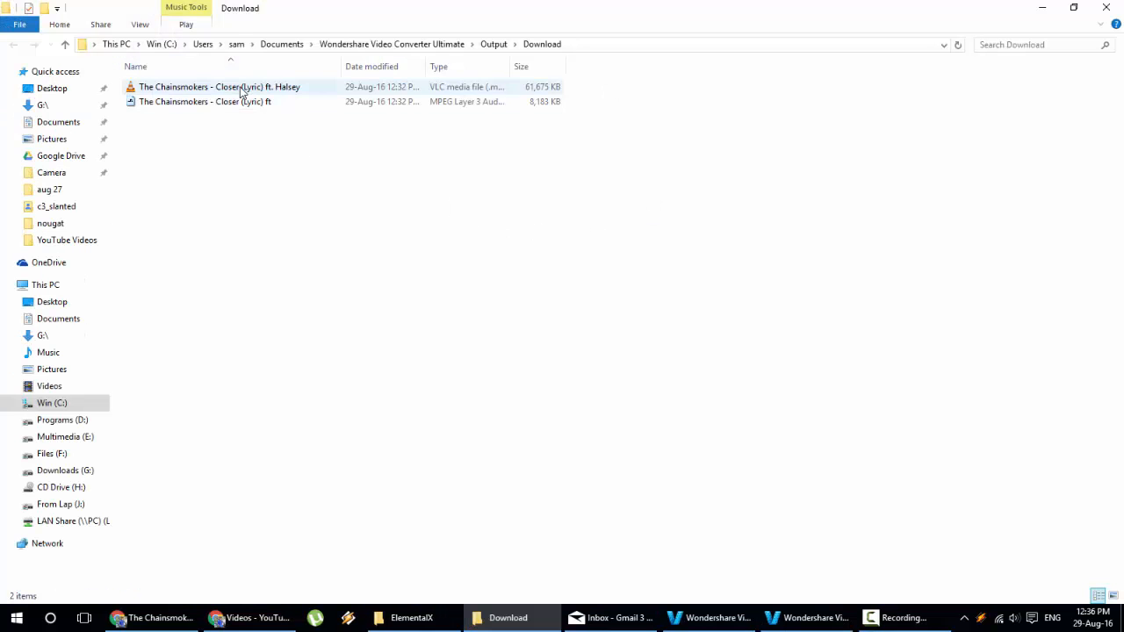
- Play the downloaded Closer MP4 from the Download folder
{"action": "left_click", "coordinate": [219, 86]}
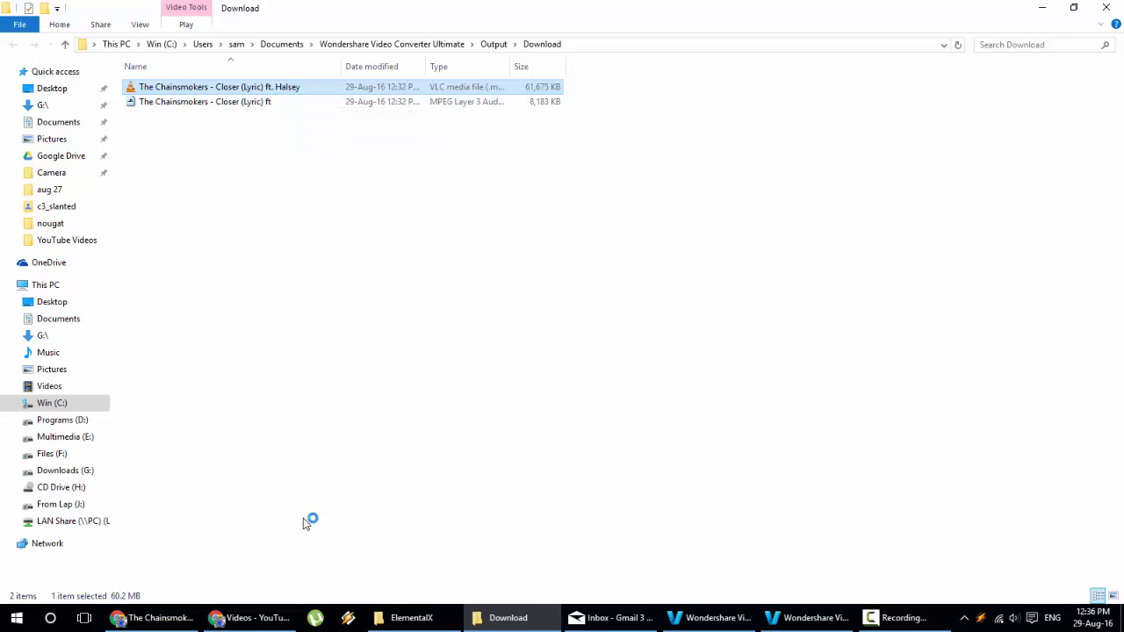
{"action": "double_click", "coordinate": [218, 86]}
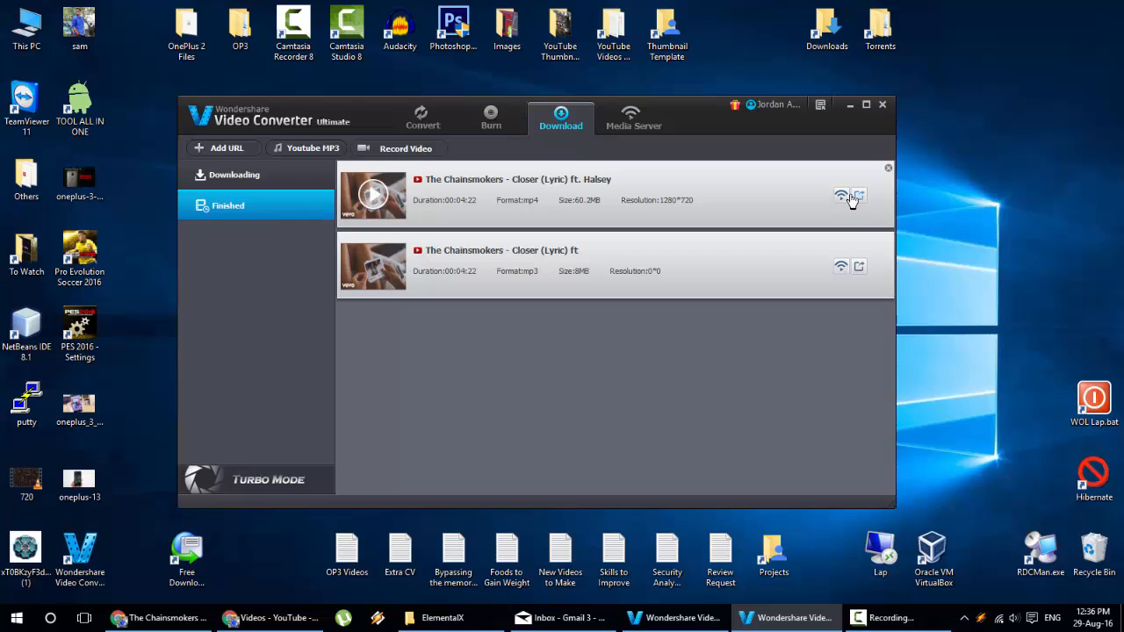
{"action": "mouse_move", "coordinate": [839, 204]}
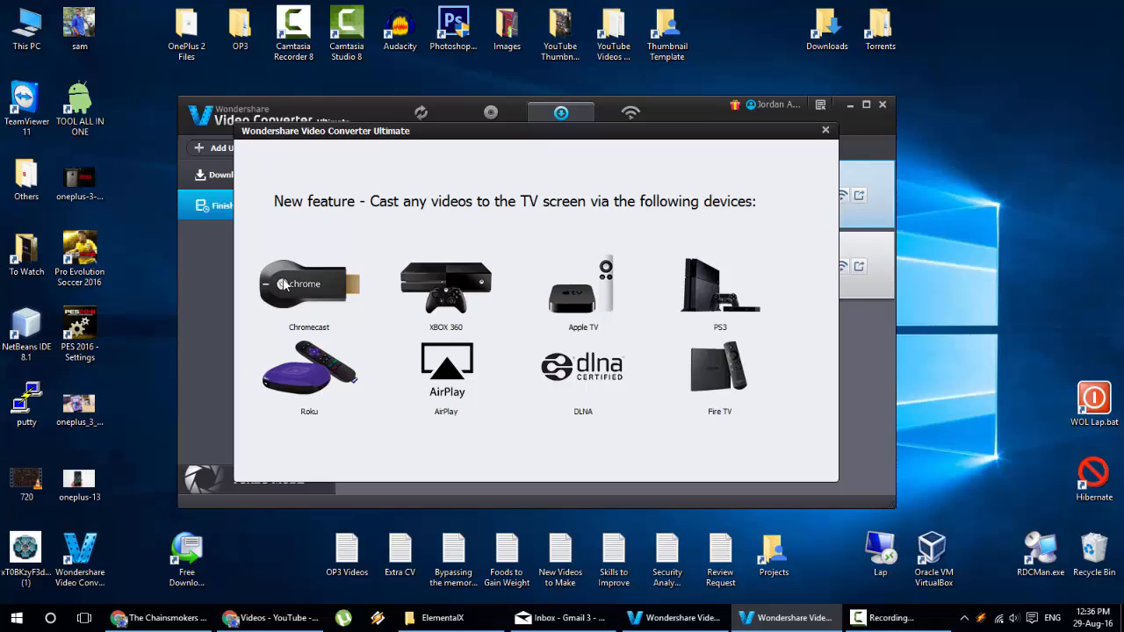
{"action": "mouse_move", "coordinate": [650, 225]}
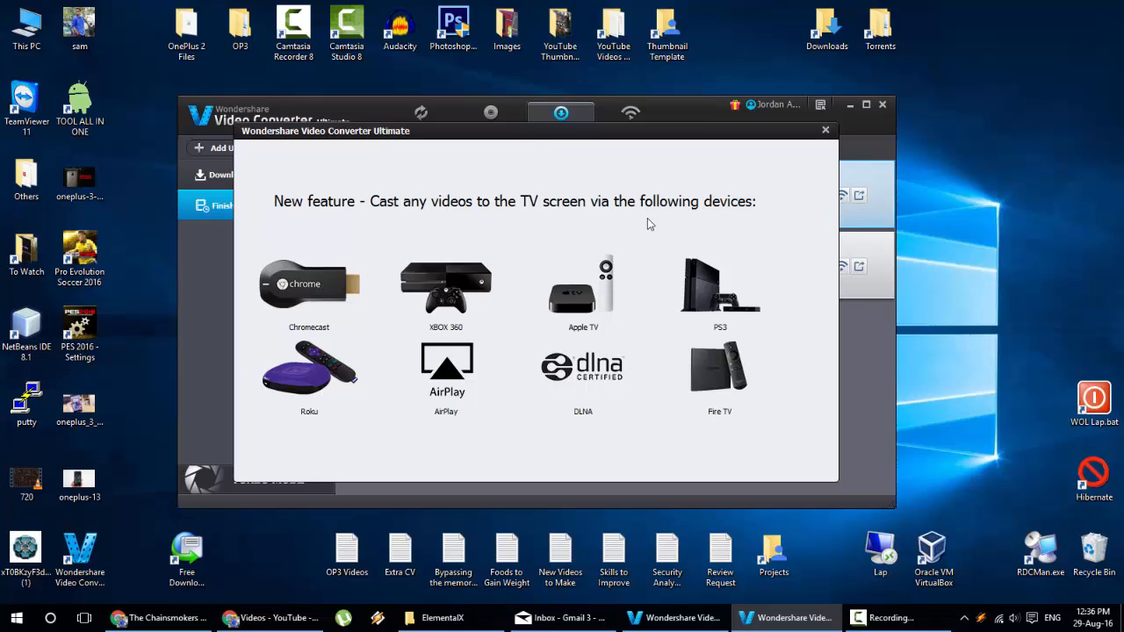
{"action": "mouse_move", "coordinate": [664, 307]}
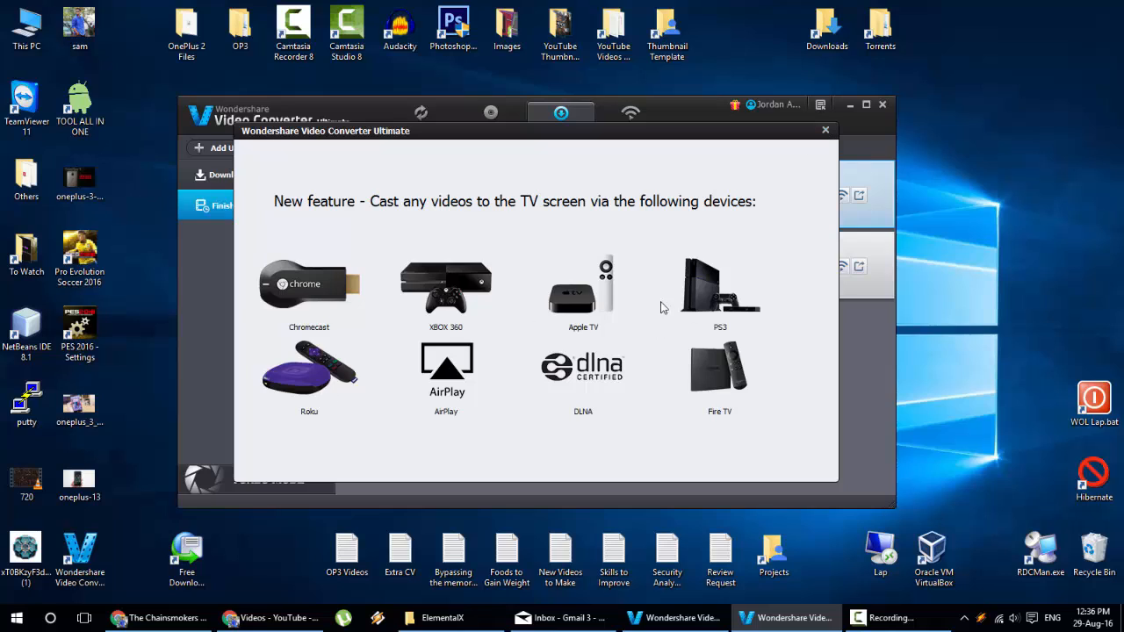
{"action": "mouse_move", "coordinate": [696, 298]}
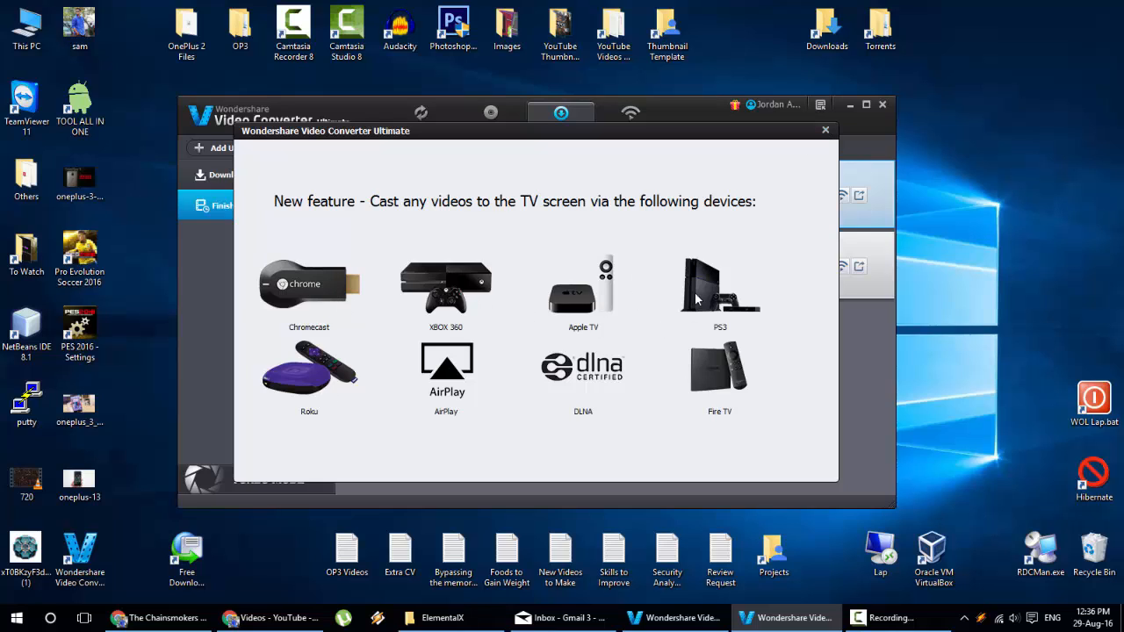
{"action": "mouse_move", "coordinate": [769, 238]}
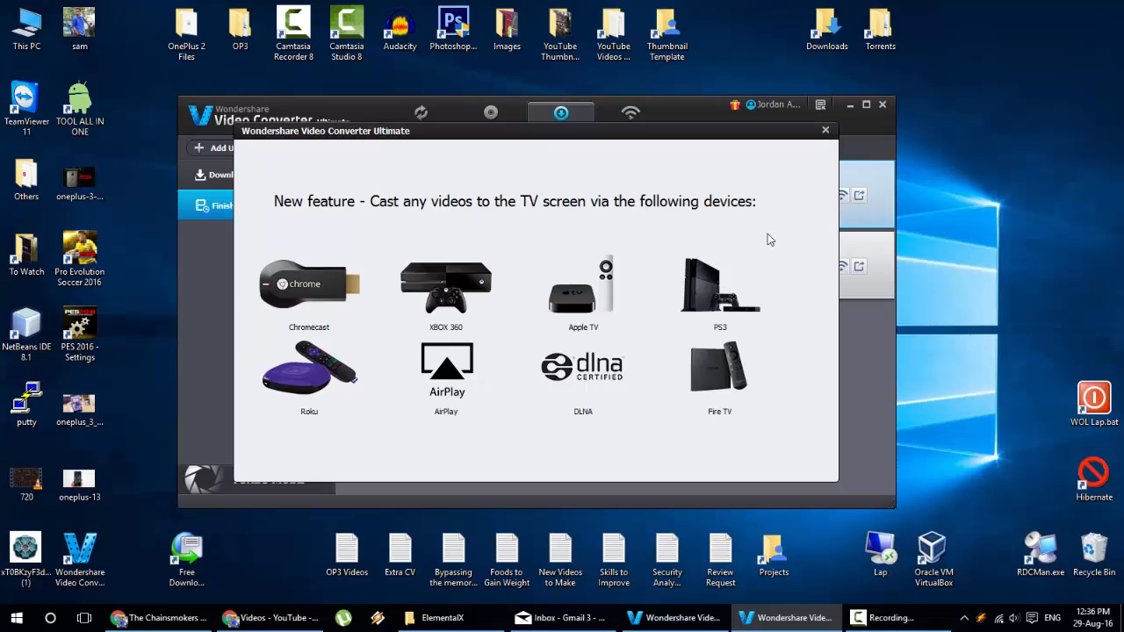
{"action": "left_click", "coordinate": [826, 130]}
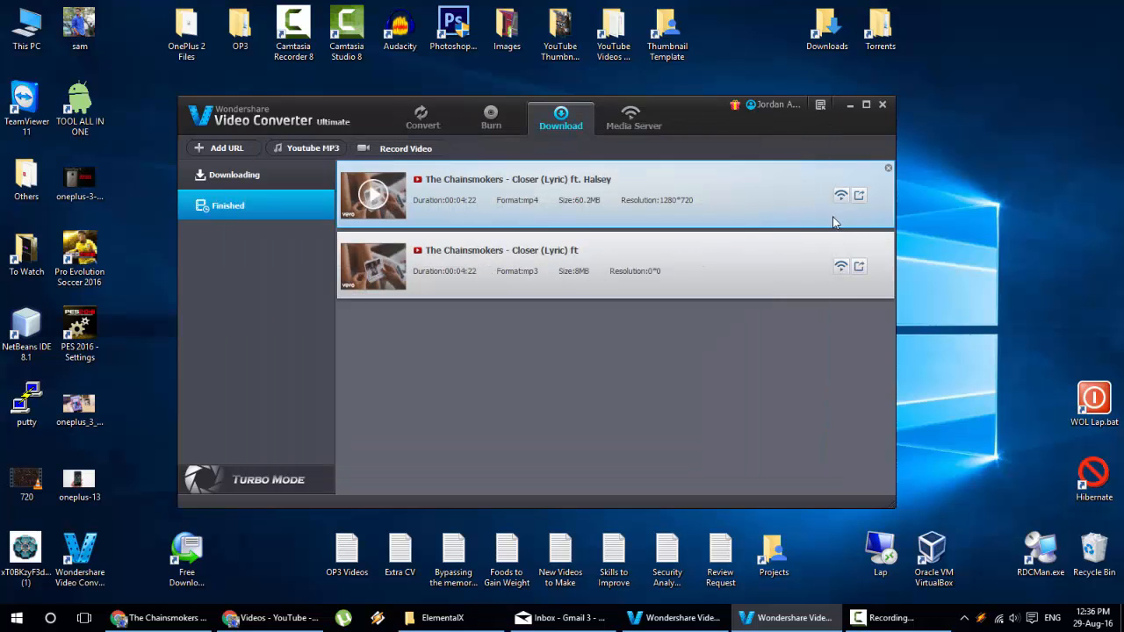
- Bring up the Wi-Fi transfer QR code for the Closer video, then close the panel
{"action": "left_click", "coordinate": [859, 195]}
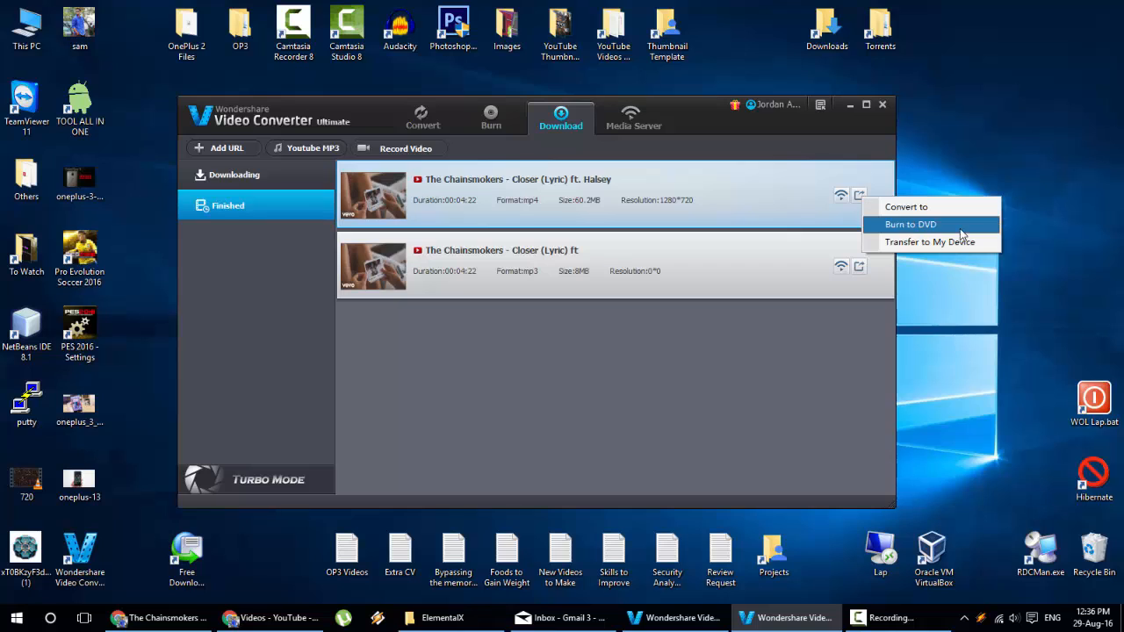
{"action": "mouse_move", "coordinate": [931, 242]}
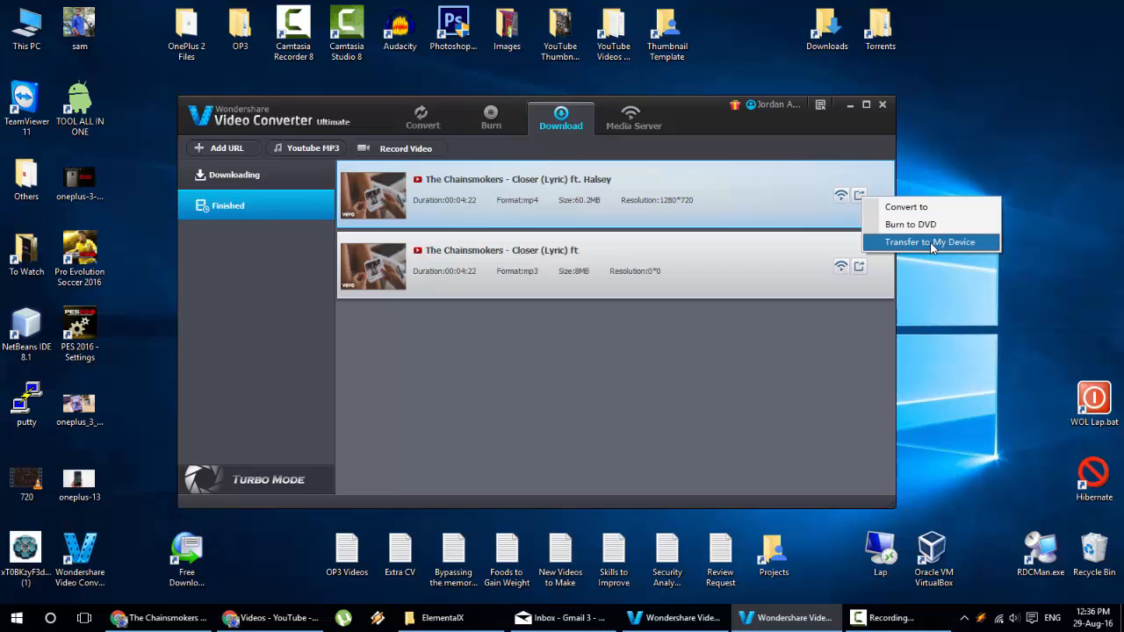
{"action": "left_click", "coordinate": [929, 243]}
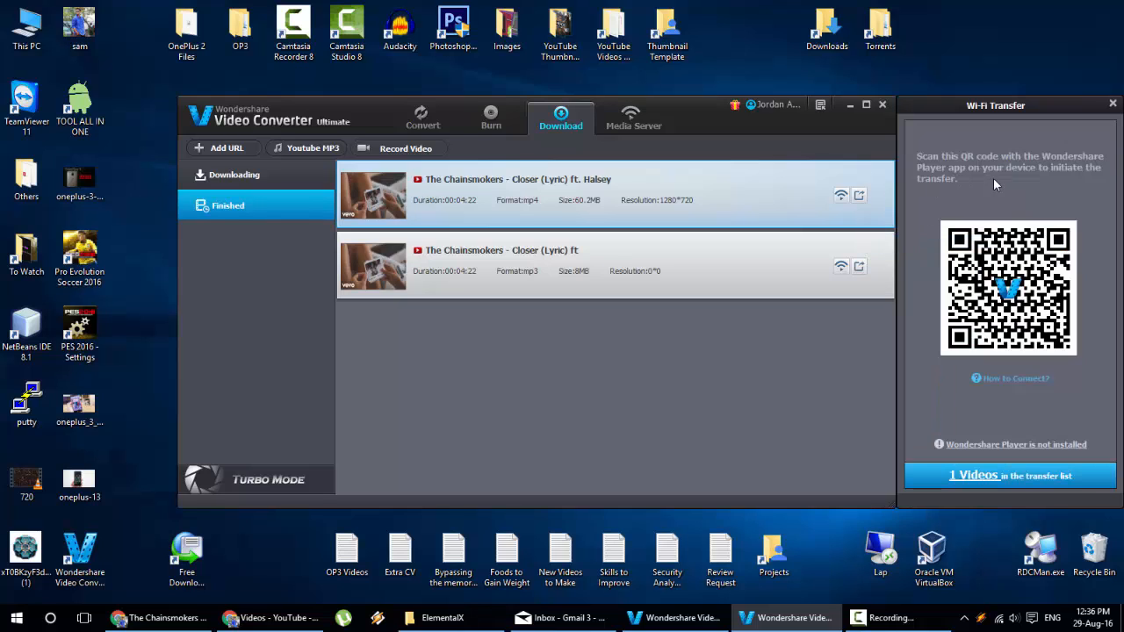
{"action": "mouse_move", "coordinate": [970, 378]}
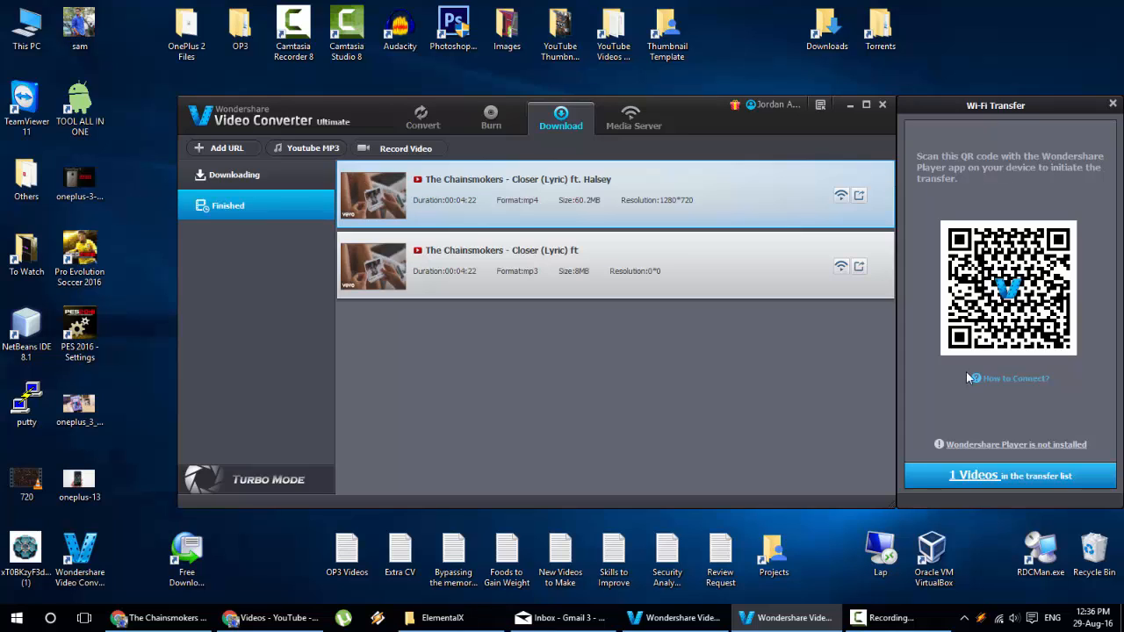
{"action": "mouse_move", "coordinate": [1050, 310]}
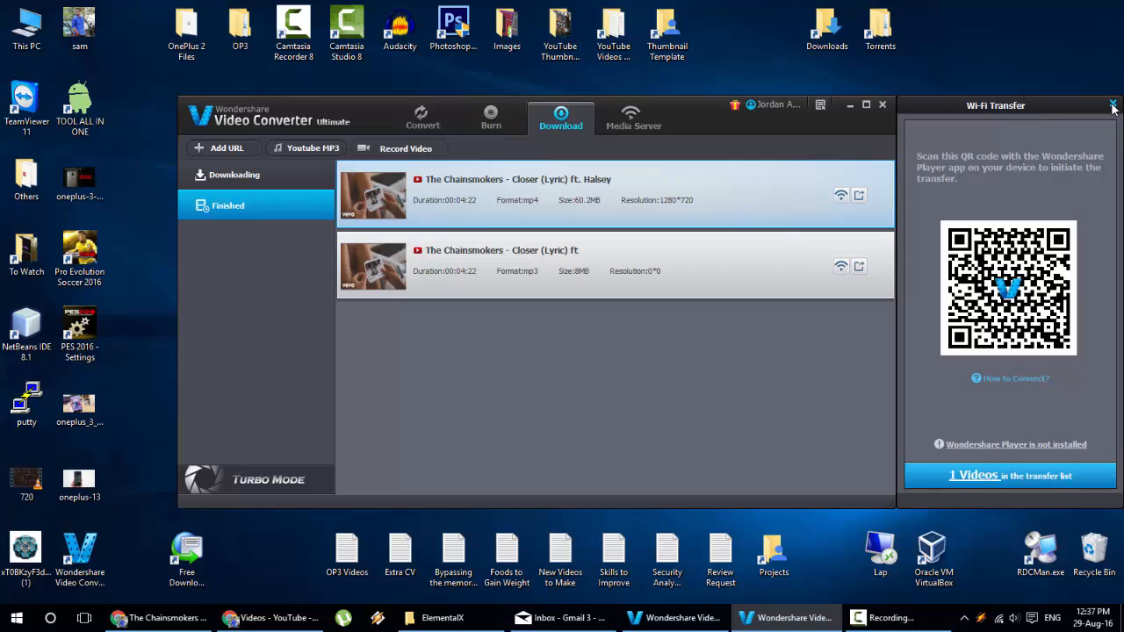
{"action": "left_click", "coordinate": [1114, 105]}
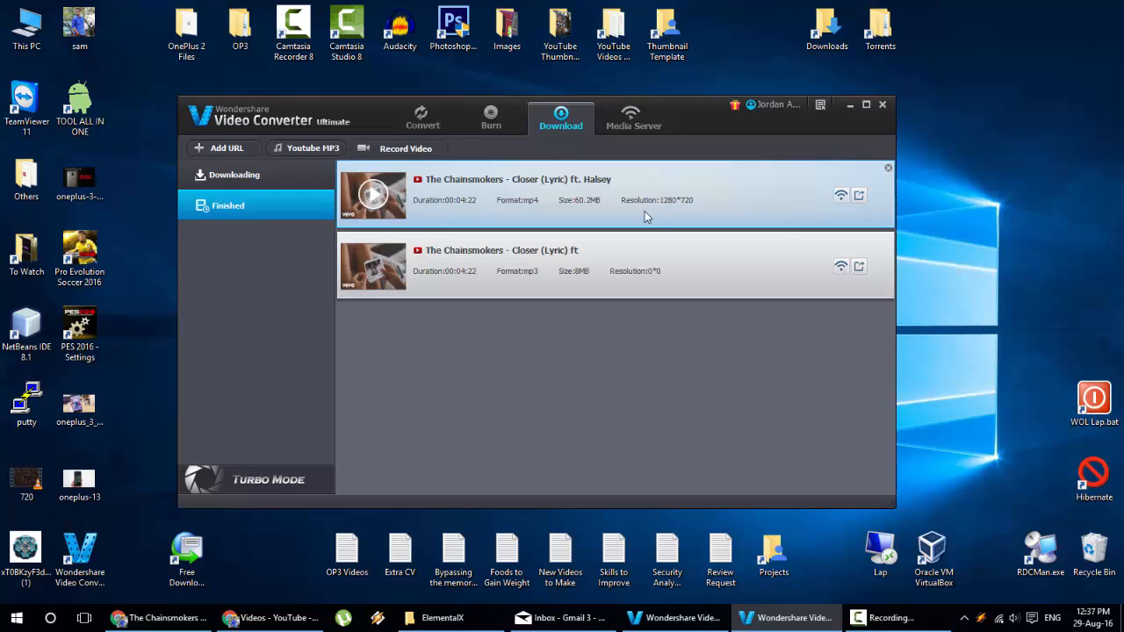
{"action": "mouse_move", "coordinate": [629, 218]}
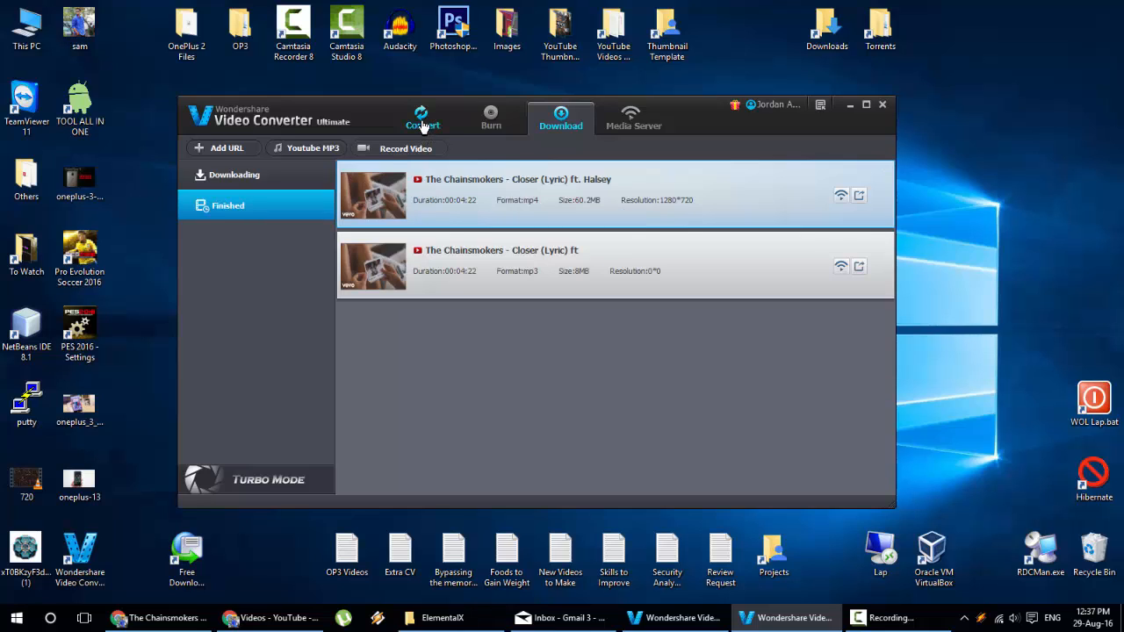
- Switch to the empty Convert screen and glance at the Load DVD source list
{"action": "left_click", "coordinate": [421, 120]}
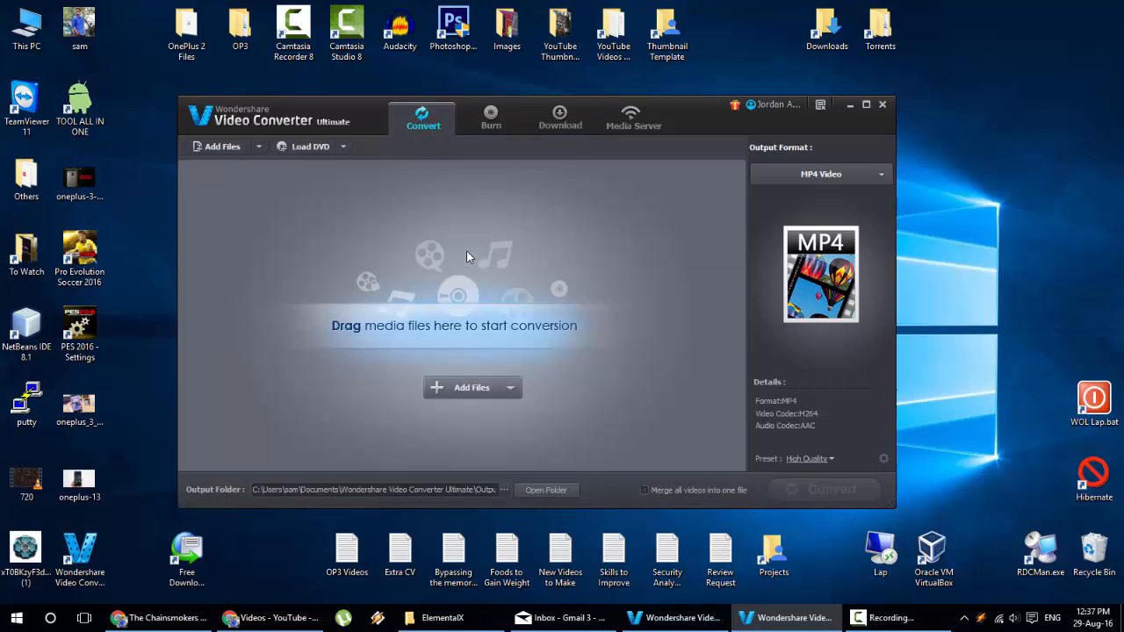
{"action": "mouse_move", "coordinate": [137, 316]}
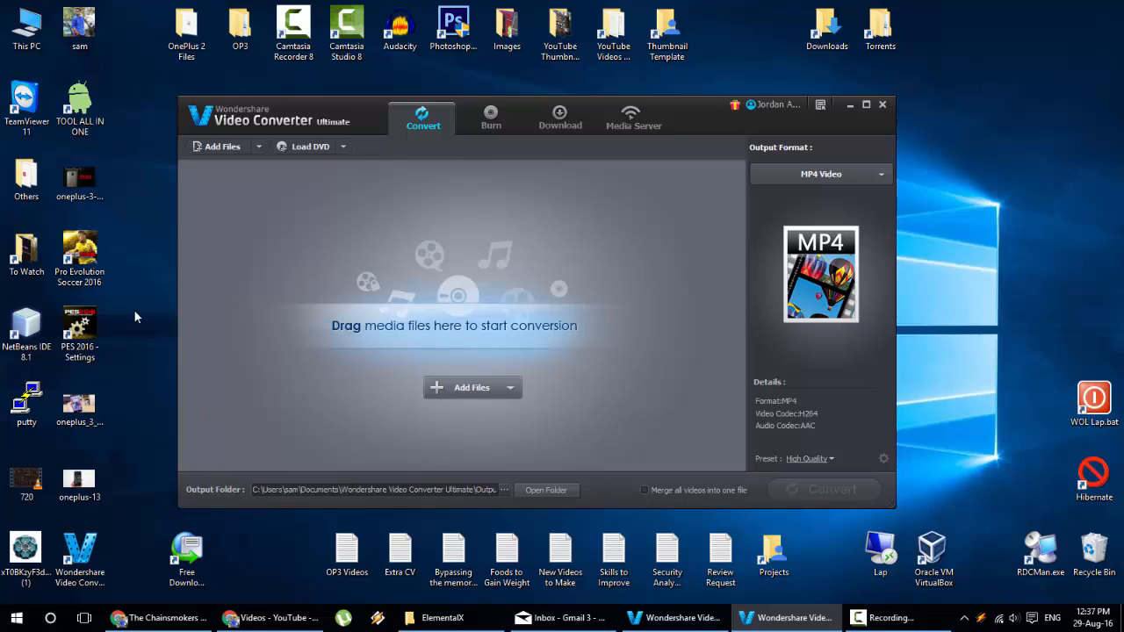
{"action": "mouse_move", "coordinate": [474, 334]}
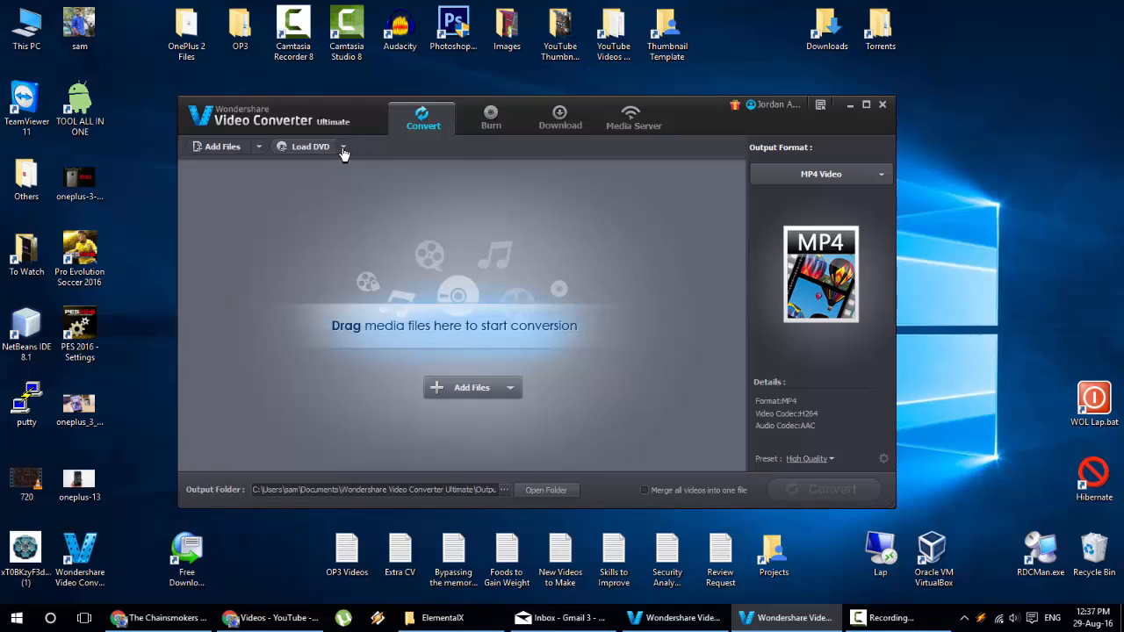
{"action": "left_click", "coordinate": [342, 146]}
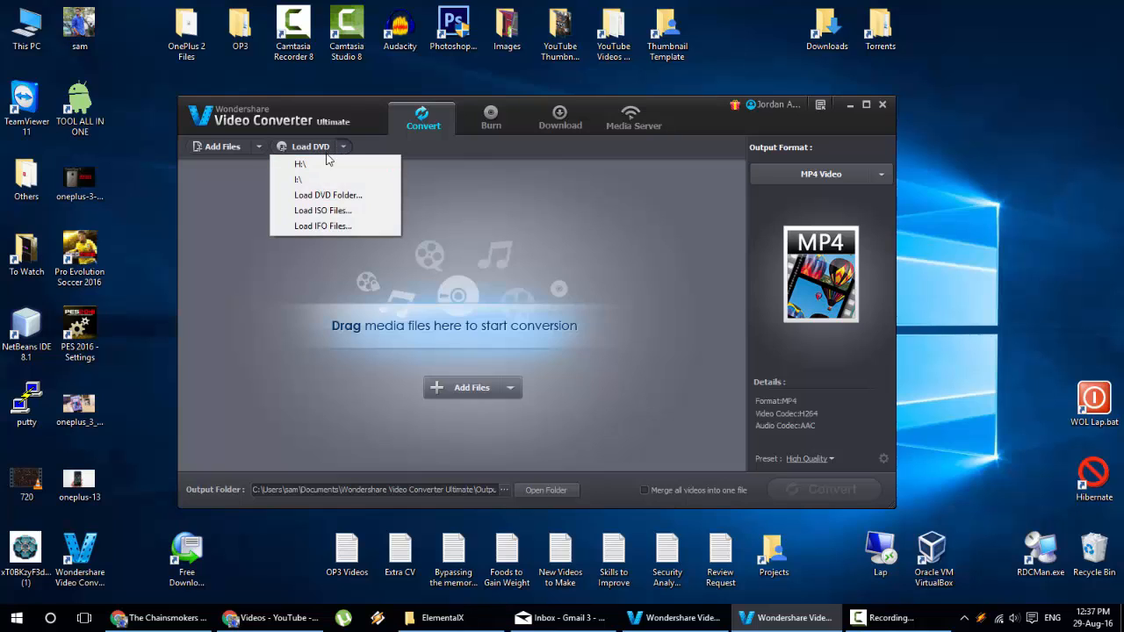
{"action": "left_click", "coordinate": [324, 174]}
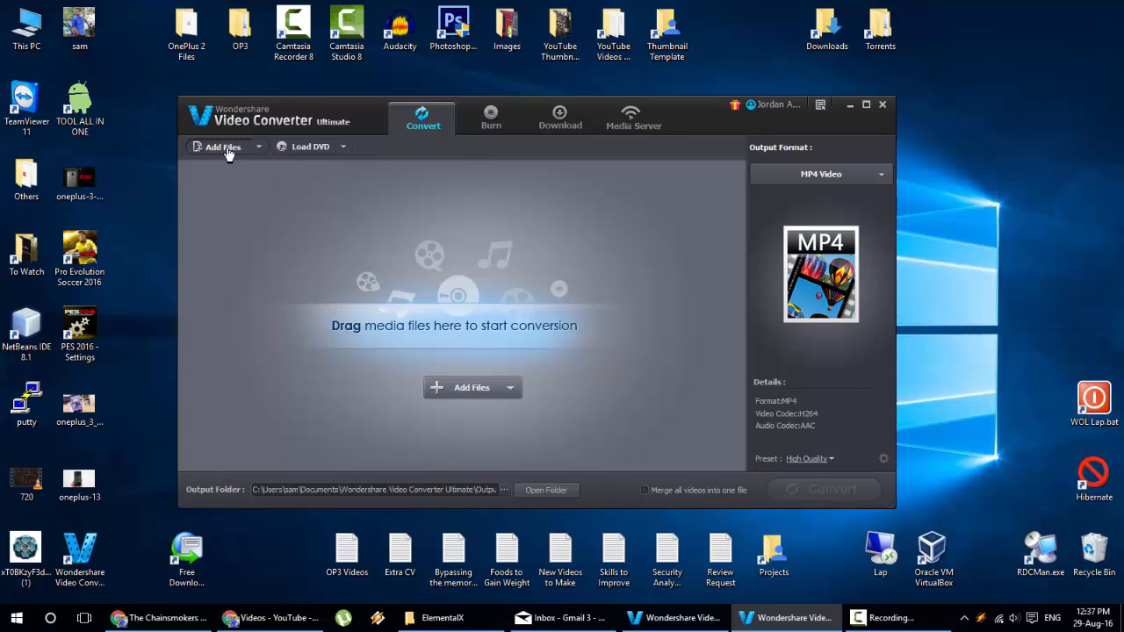
- Import the Closer MP4 from the Download folder into the conversion list
{"action": "left_click", "coordinate": [222, 147]}
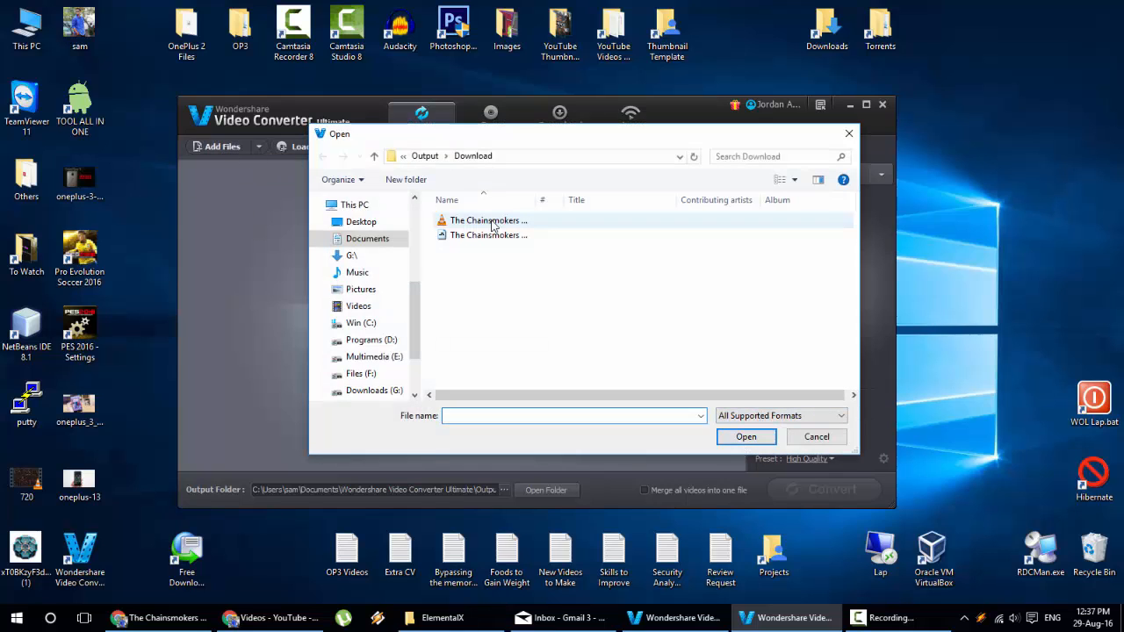
{"action": "left_click", "coordinate": [489, 221]}
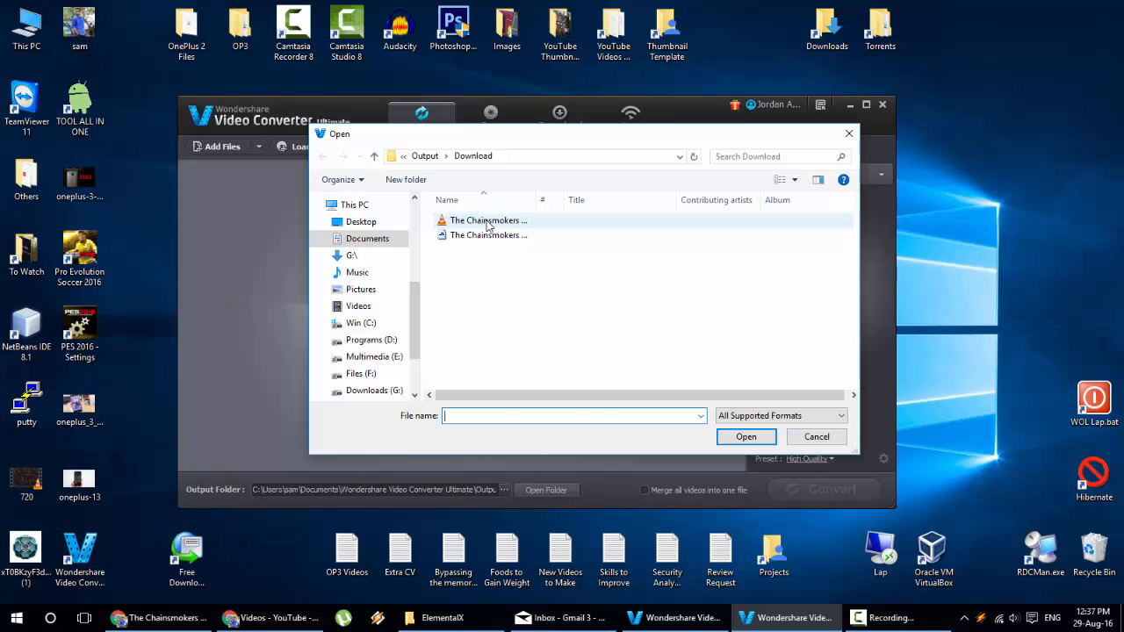
{"action": "double_click", "coordinate": [489, 220]}
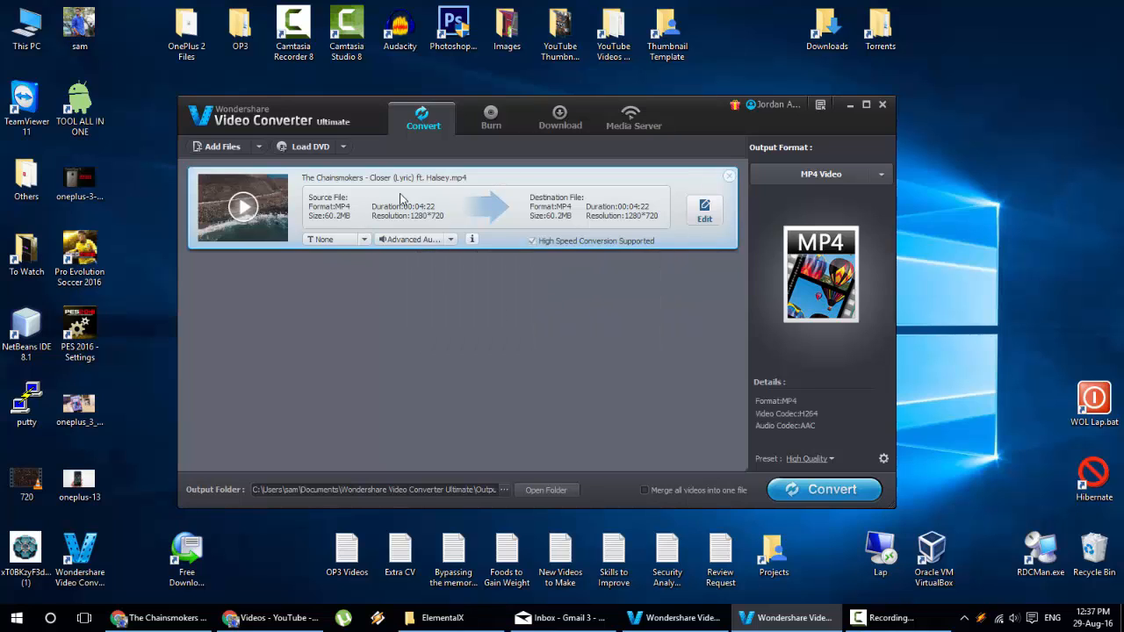
{"action": "mouse_move", "coordinate": [666, 204]}
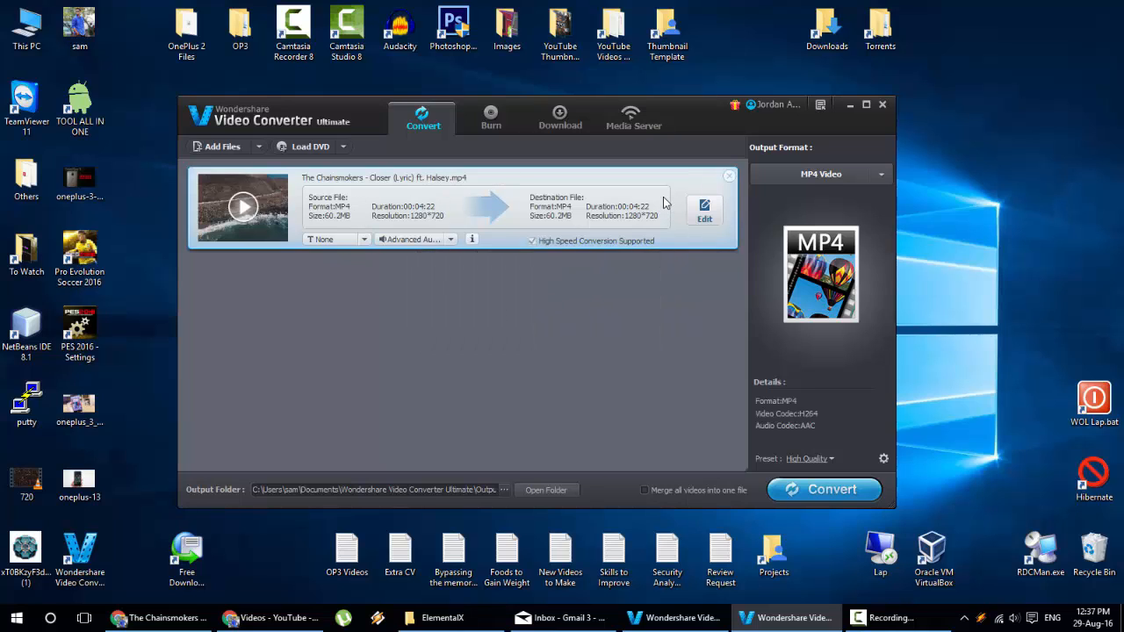
{"action": "mouse_move", "coordinate": [491, 207]}
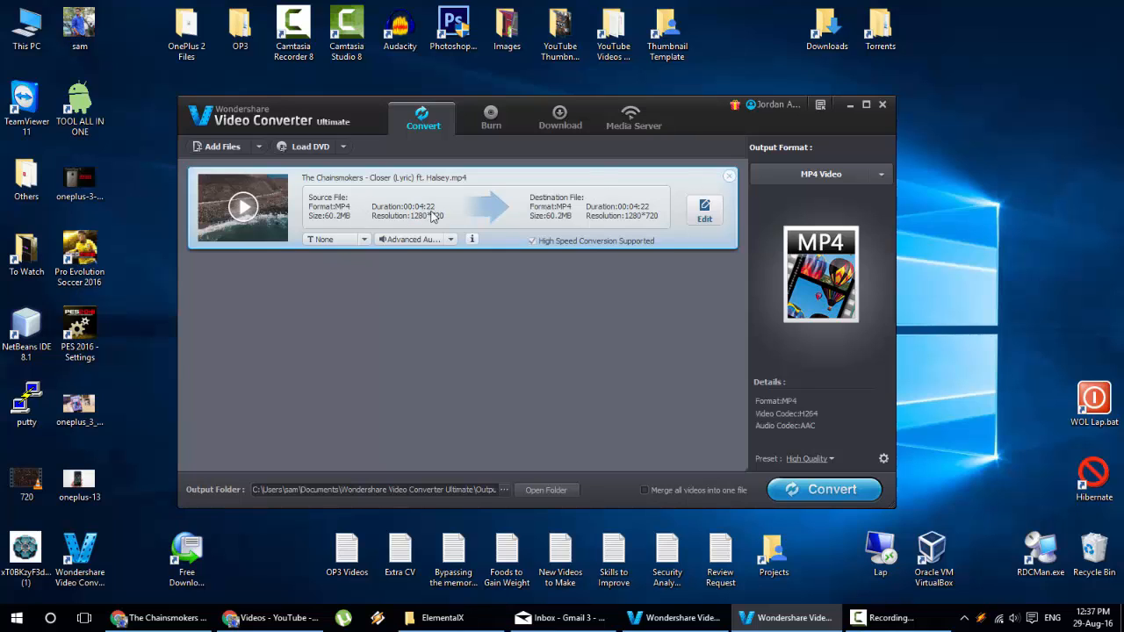
{"action": "mouse_move", "coordinate": [337, 222]}
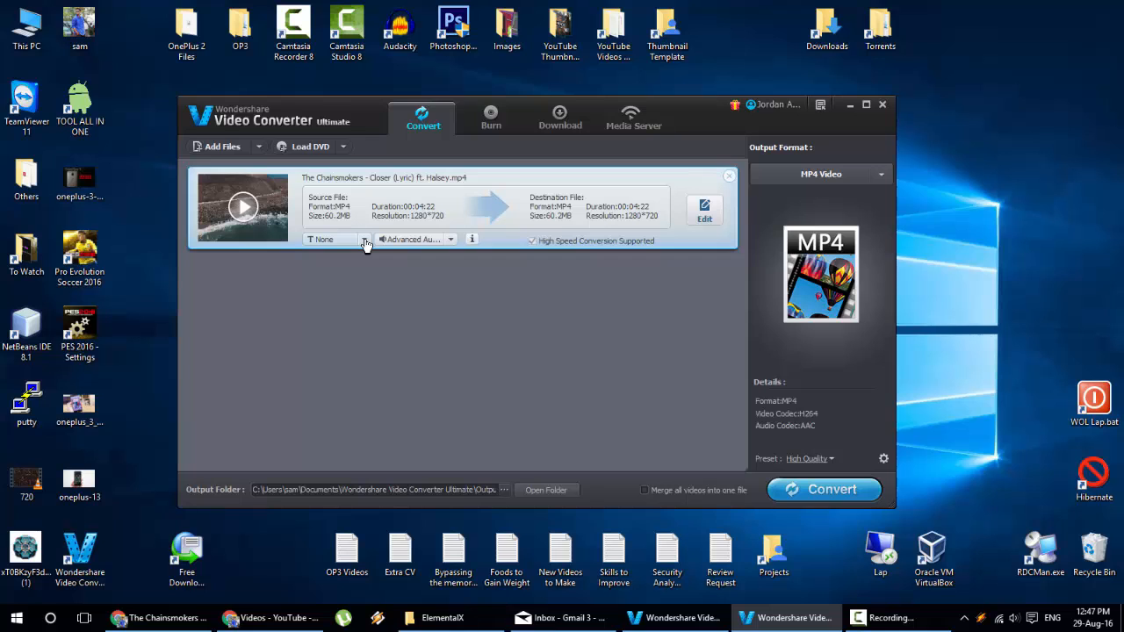
{"action": "left_click", "coordinate": [363, 239]}
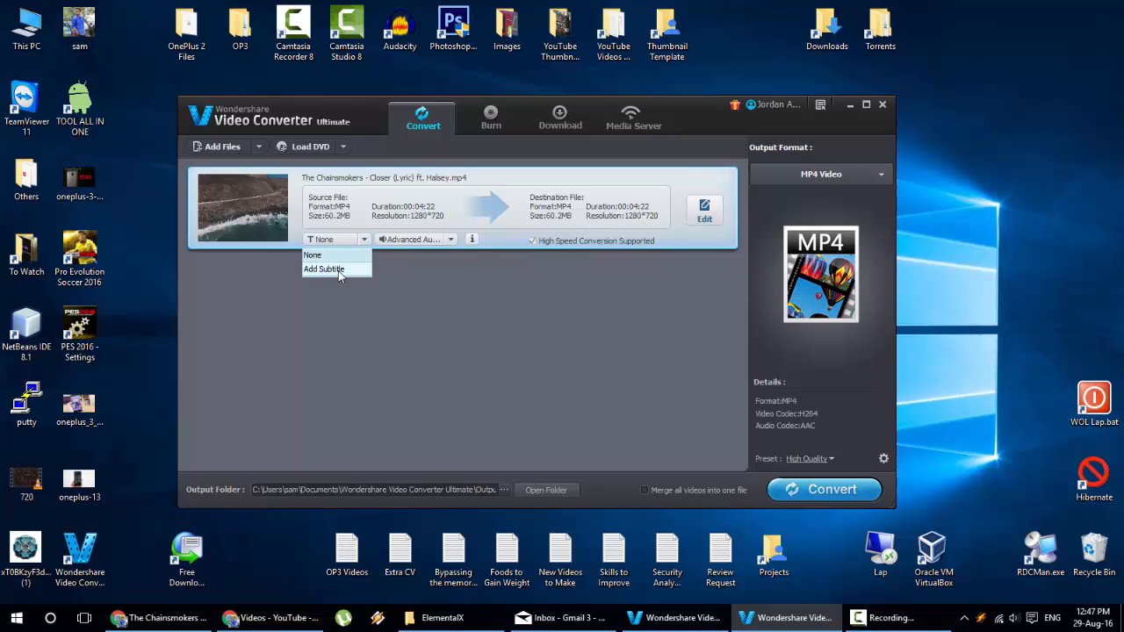
{"action": "left_click", "coordinate": [323, 269]}
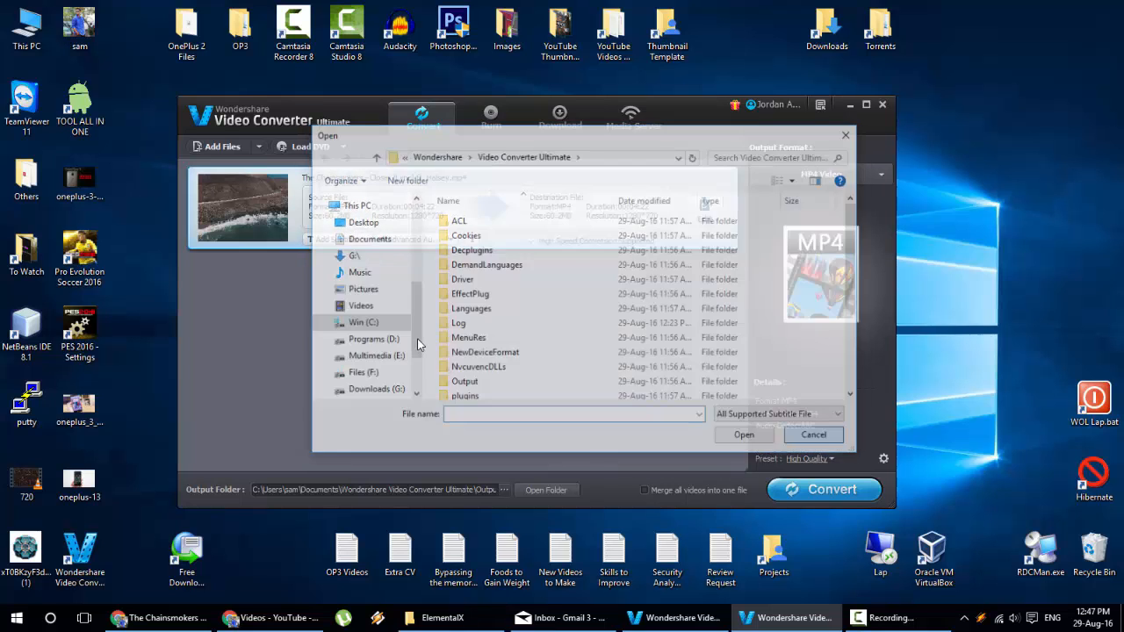
{"action": "left_click", "coordinate": [811, 435]}
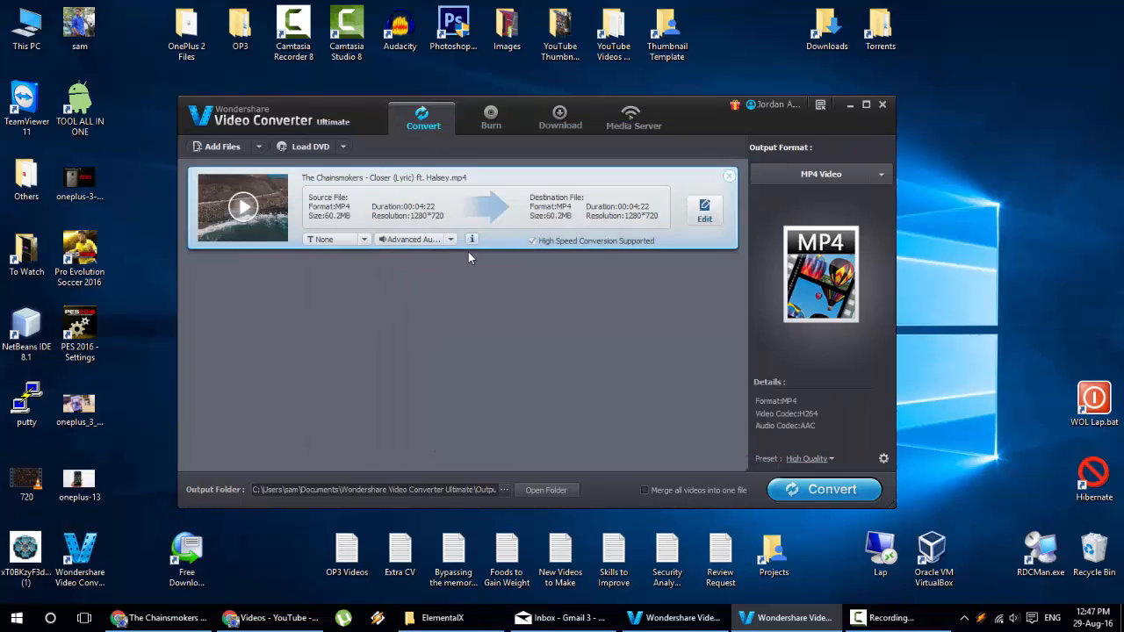
{"action": "left_click", "coordinate": [471, 239]}
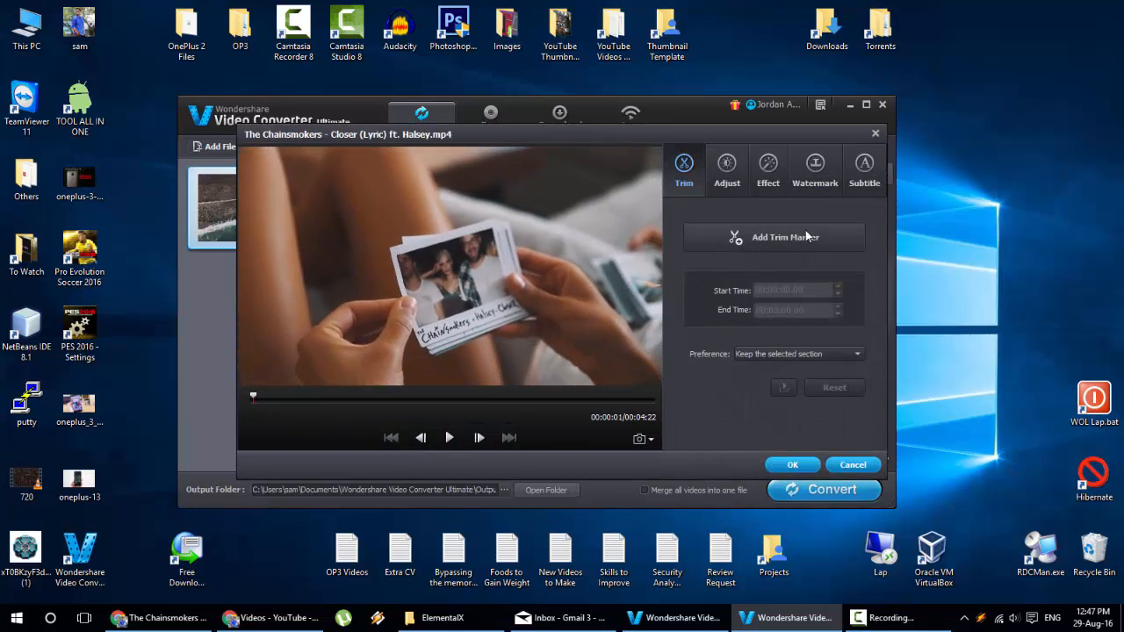
- Look through the editor's Adjust, Effect and Subtitle options, return to Trim and view snapshot settings
{"action": "left_click", "coordinate": [727, 167]}
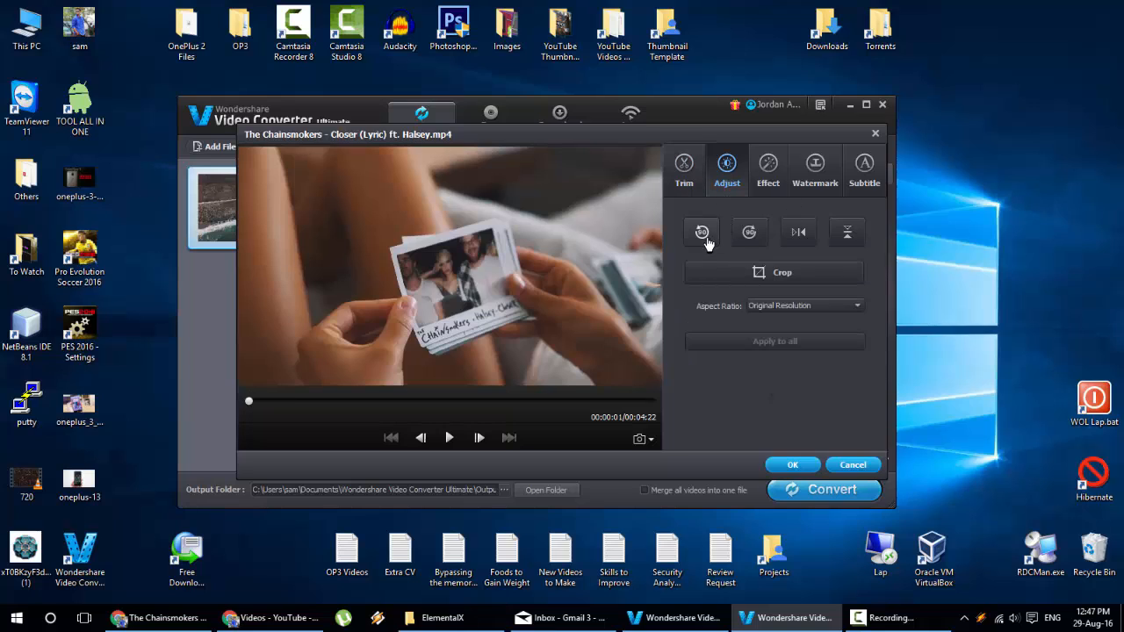
{"action": "mouse_move", "coordinate": [896, 280]}
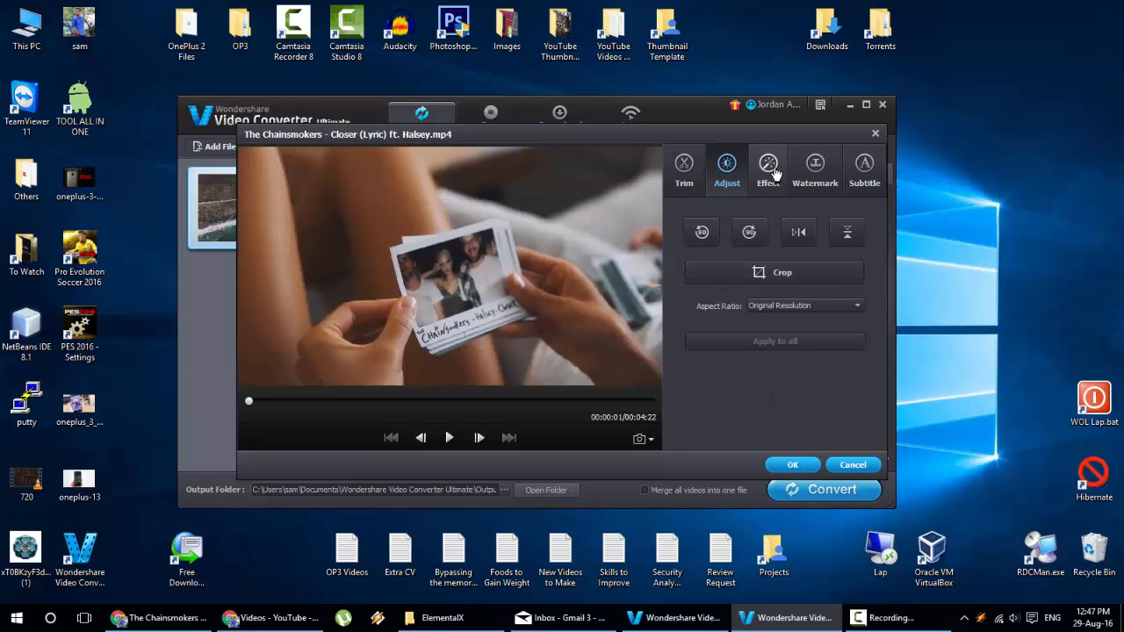
{"action": "left_click", "coordinate": [768, 167]}
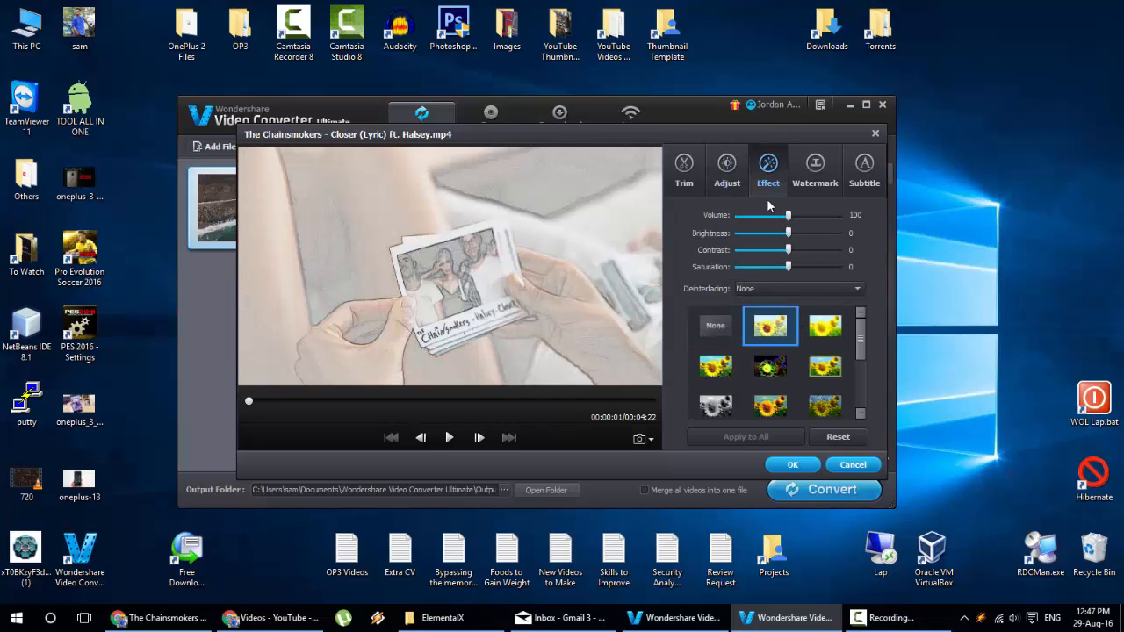
{"action": "left_click", "coordinate": [864, 166]}
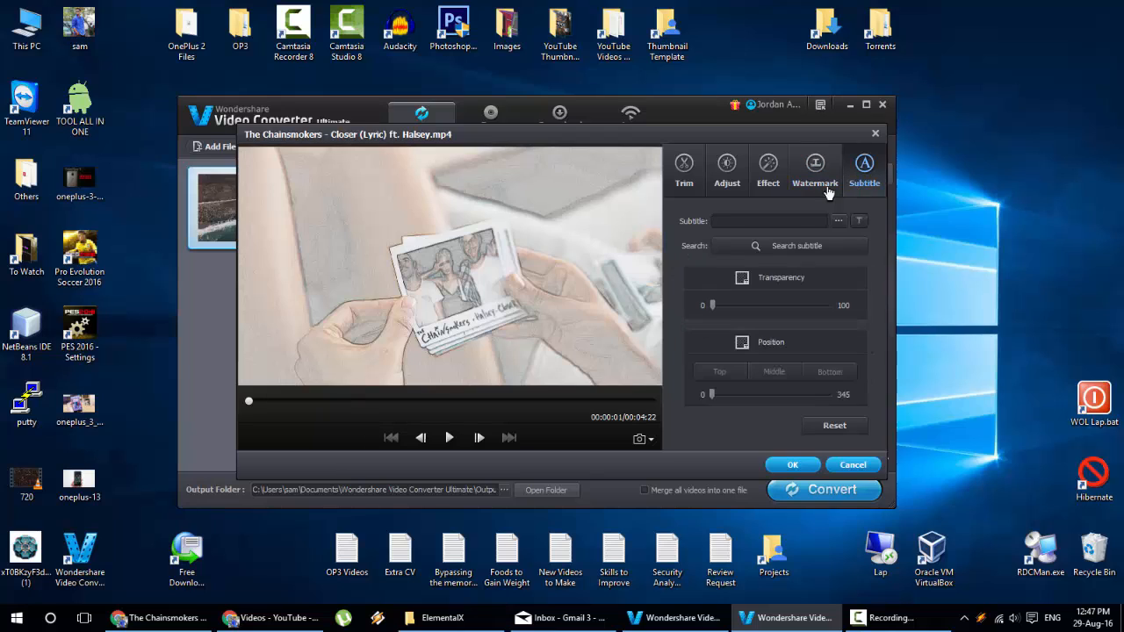
{"action": "left_click", "coordinate": [684, 167]}
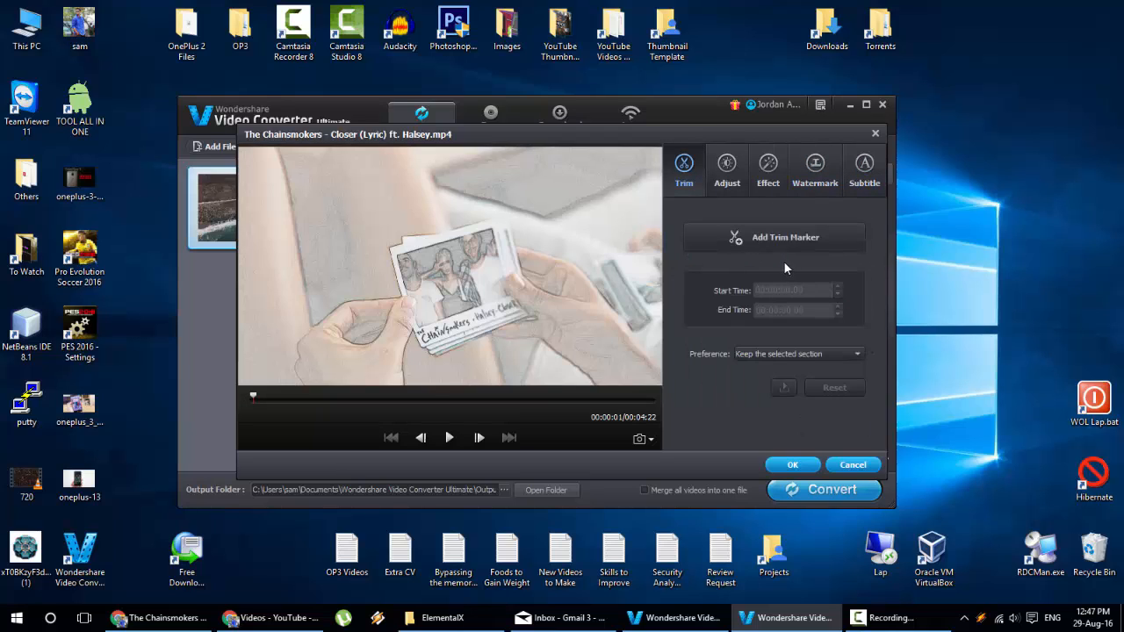
{"action": "left_click", "coordinate": [650, 439]}
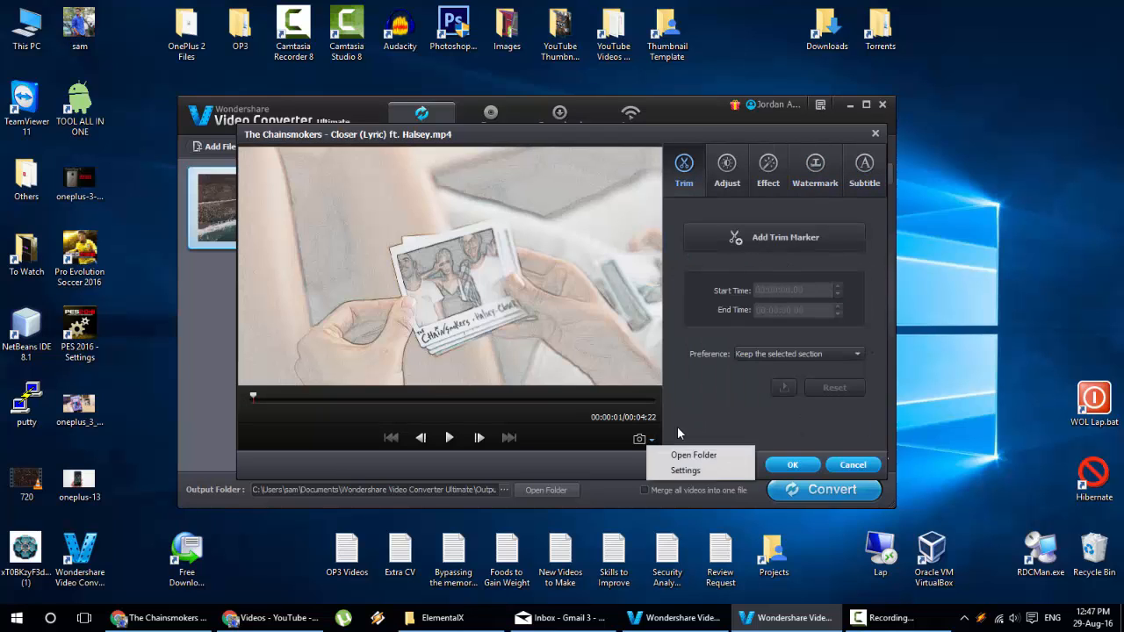
{"action": "left_click", "coordinate": [811, 418]}
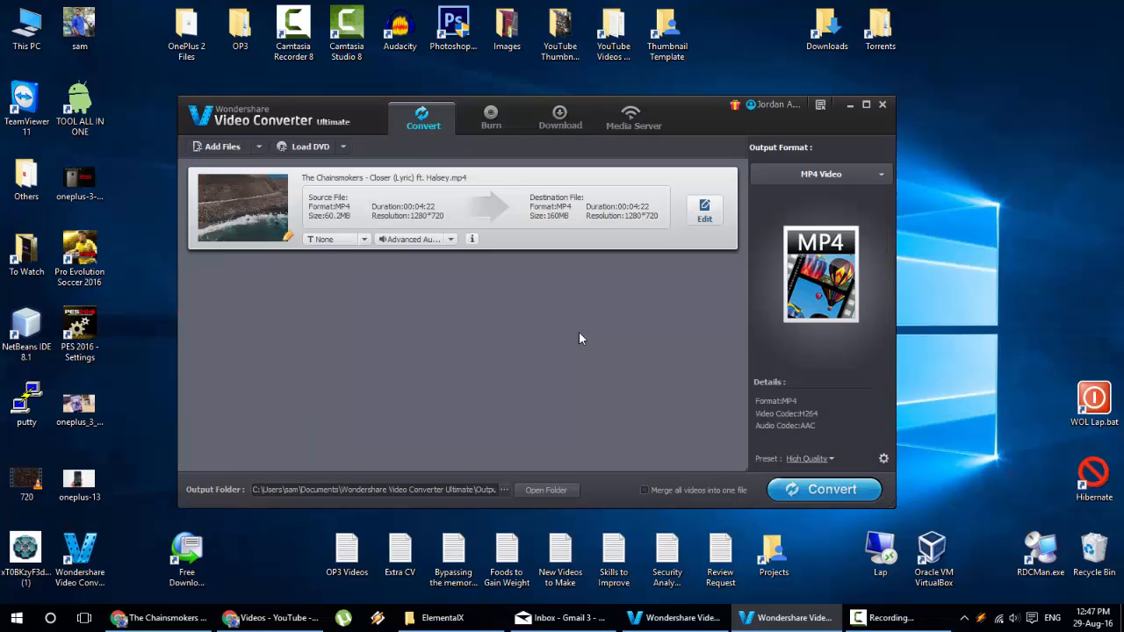
{"action": "mouse_move", "coordinate": [373, 490]}
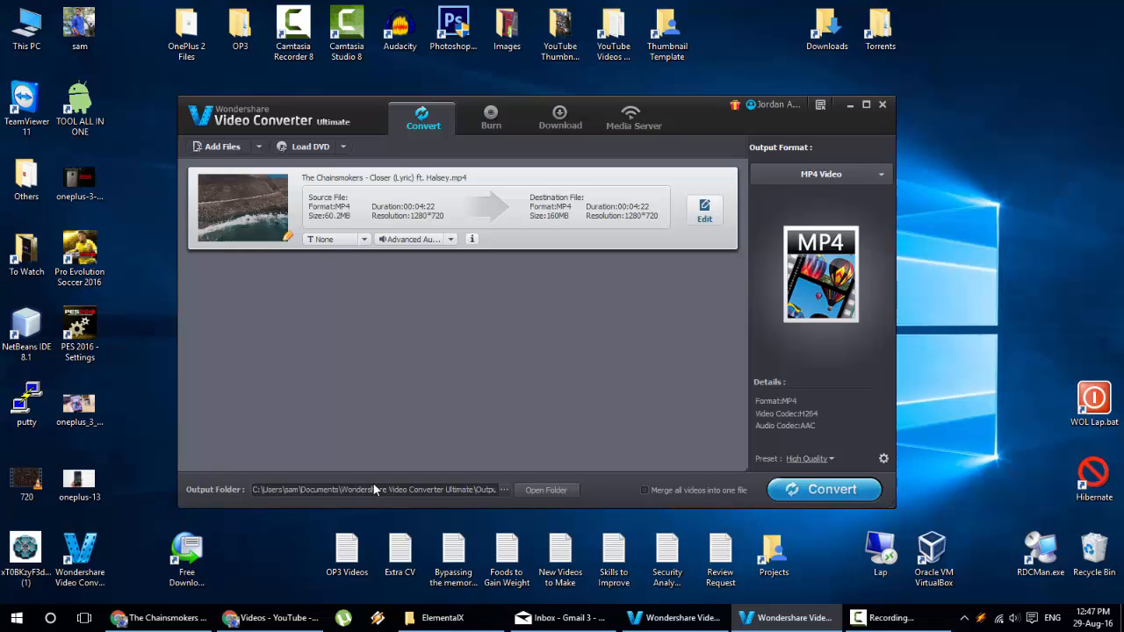
{"action": "left_click", "coordinate": [544, 490]}
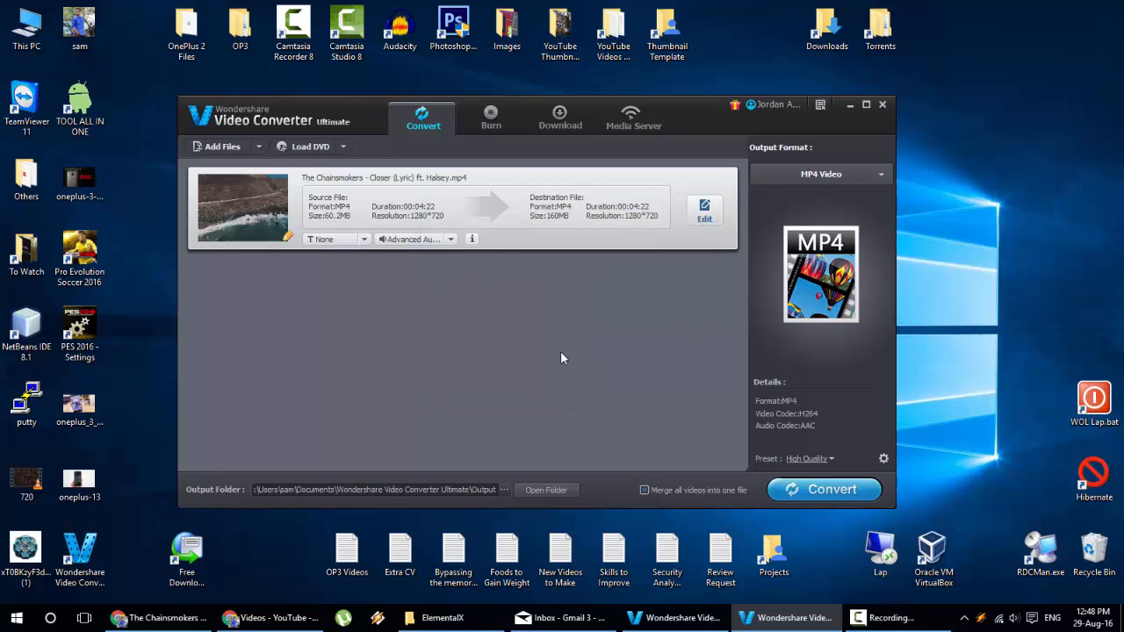
{"action": "mouse_move", "coordinate": [571, 337]}
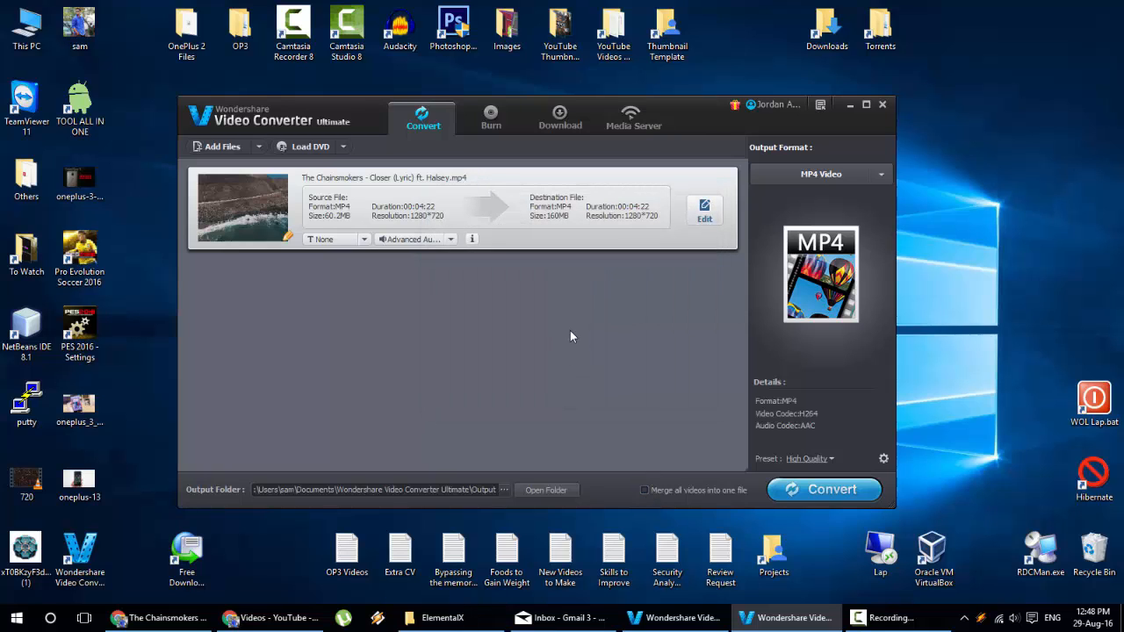
{"action": "mouse_move", "coordinate": [629, 397]}
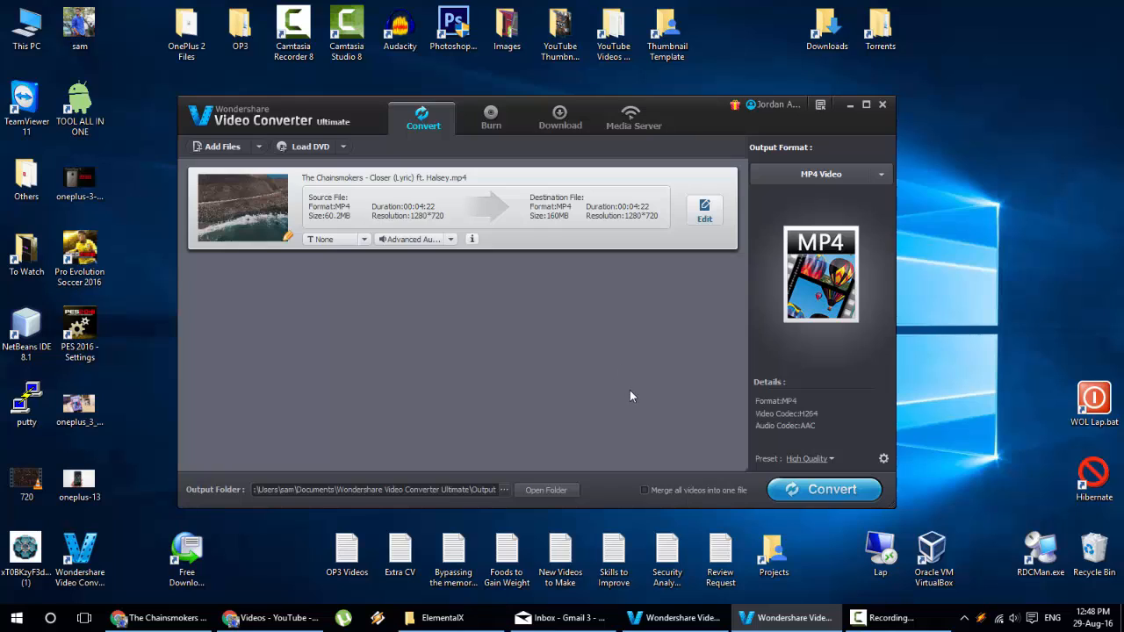
{"action": "mouse_move", "coordinate": [643, 497]}
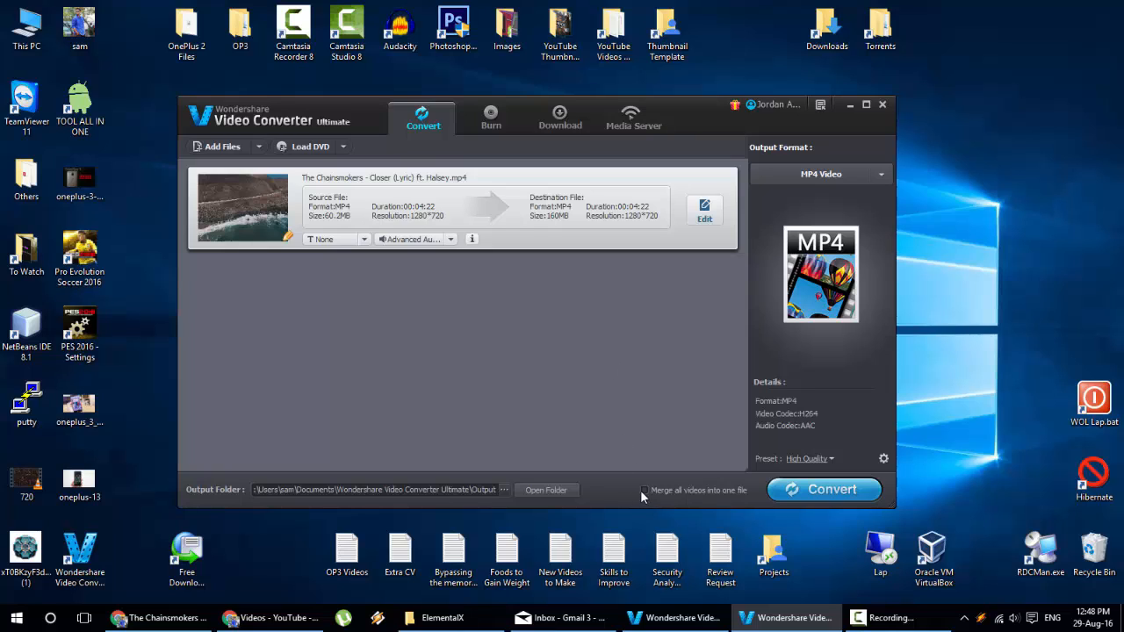
{"action": "left_click", "coordinate": [645, 490]}
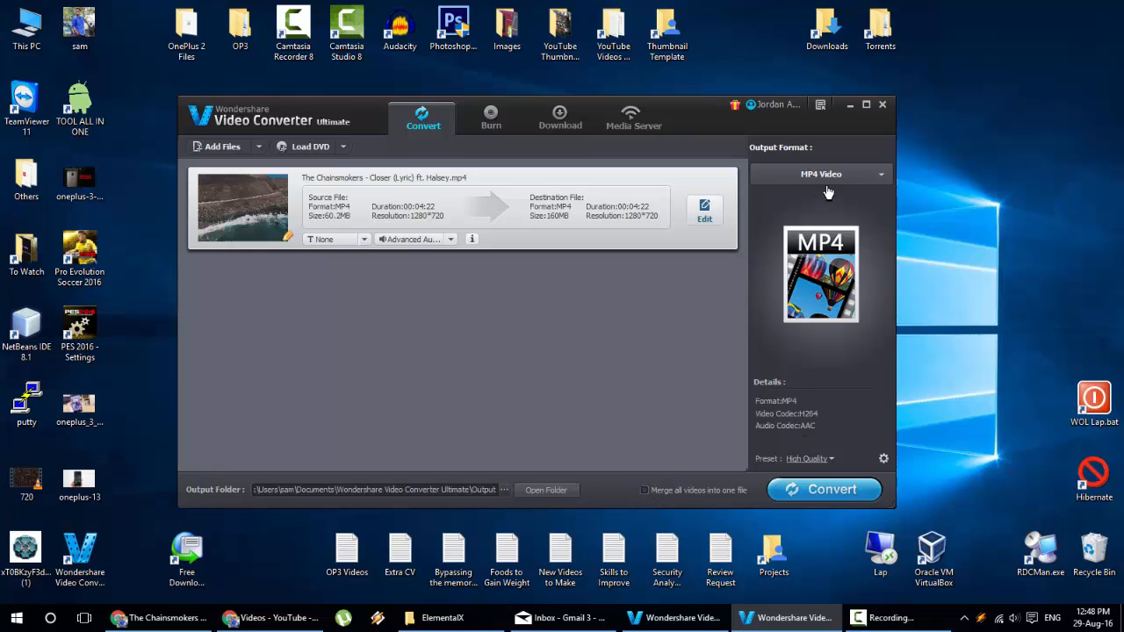
{"action": "mouse_move", "coordinate": [887, 156]}
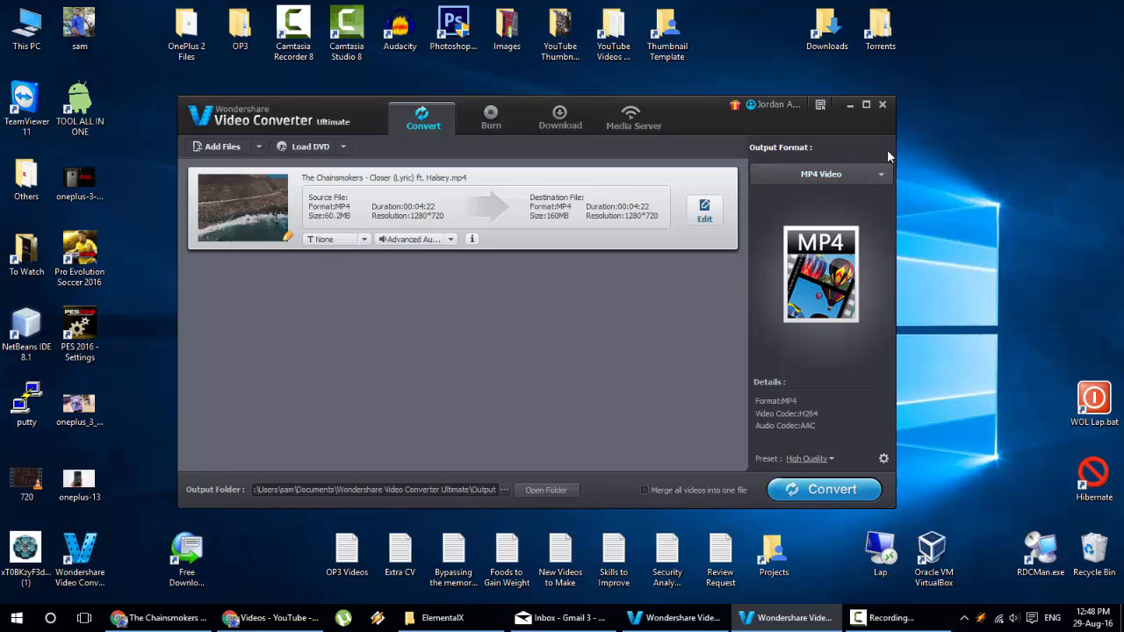
{"action": "left_click", "coordinate": [882, 174]}
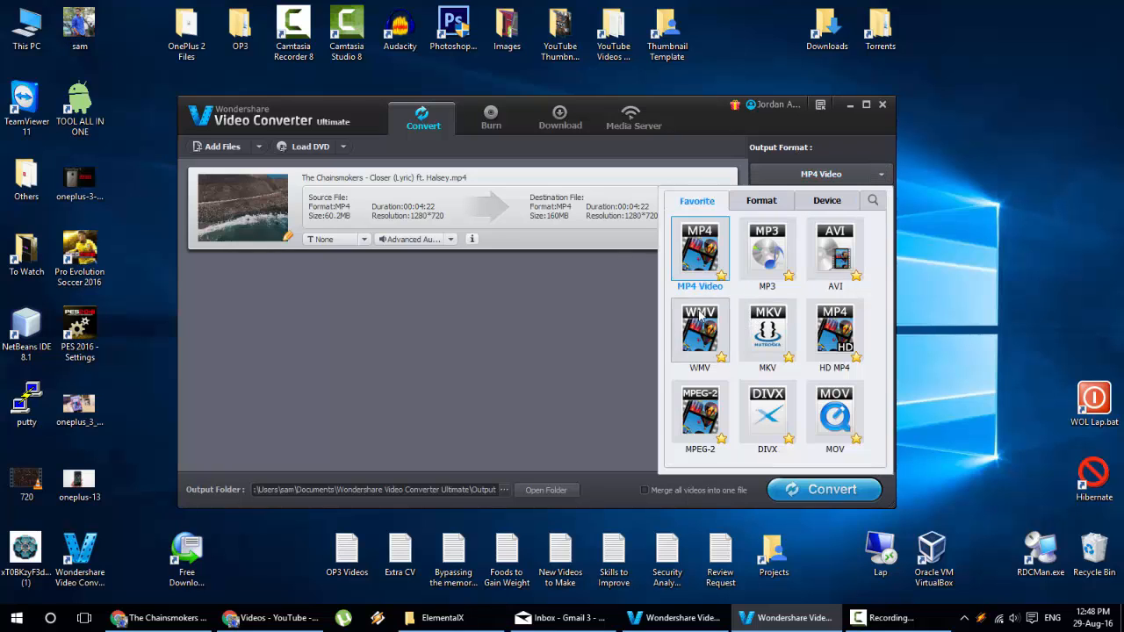
{"action": "left_click", "coordinate": [762, 201]}
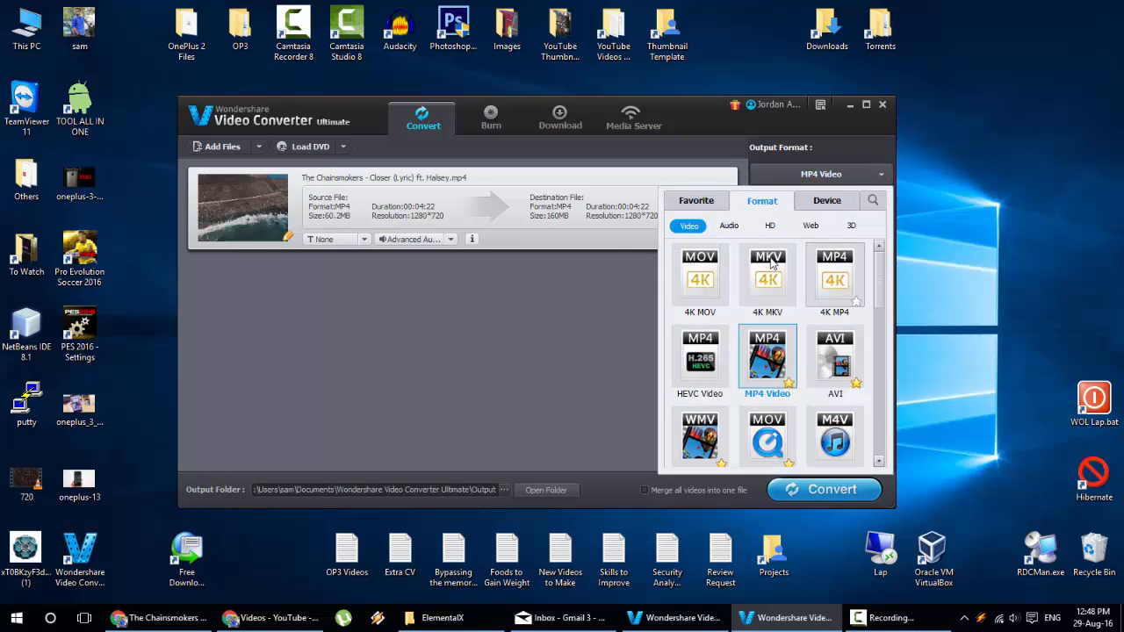
{"action": "left_click", "coordinate": [826, 201]}
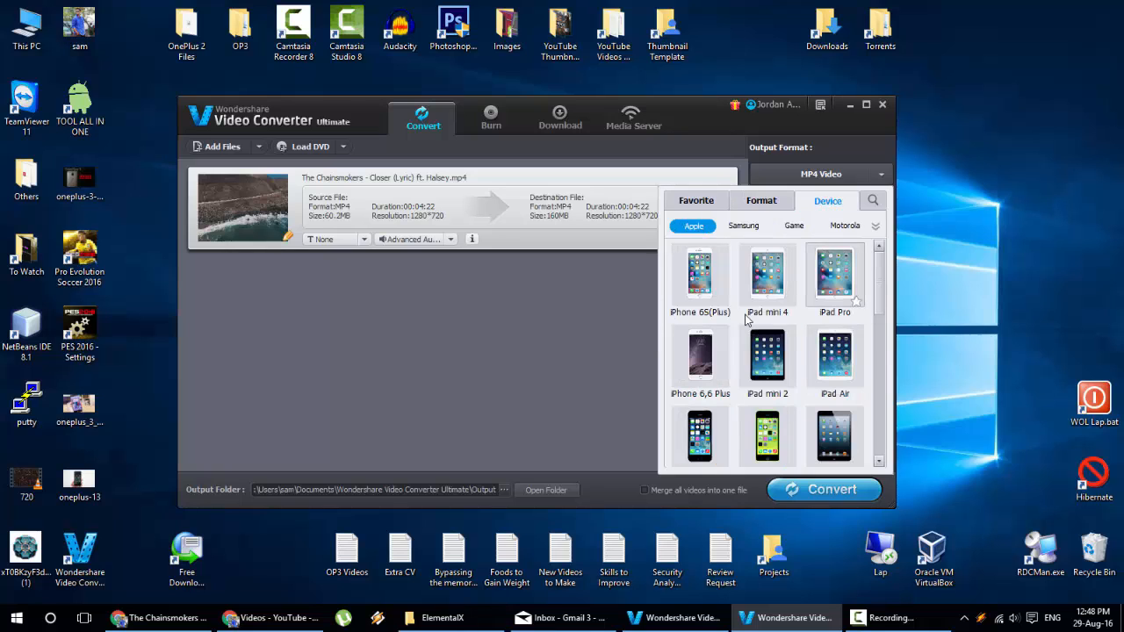
{"action": "left_click", "coordinate": [760, 200]}
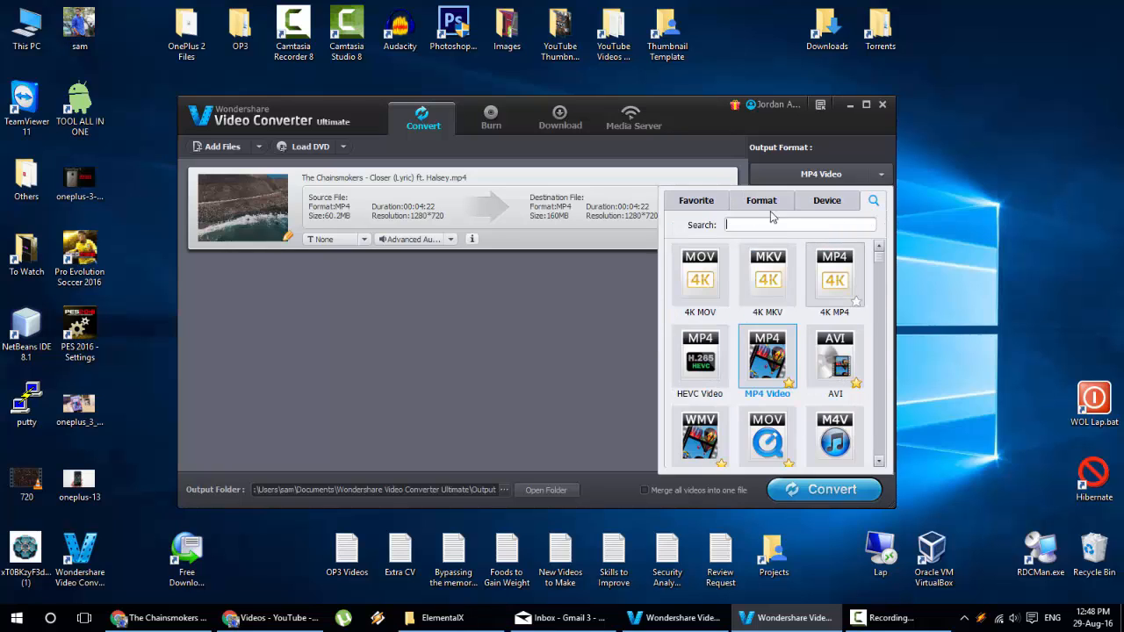
{"action": "left_click", "coordinate": [766, 360]}
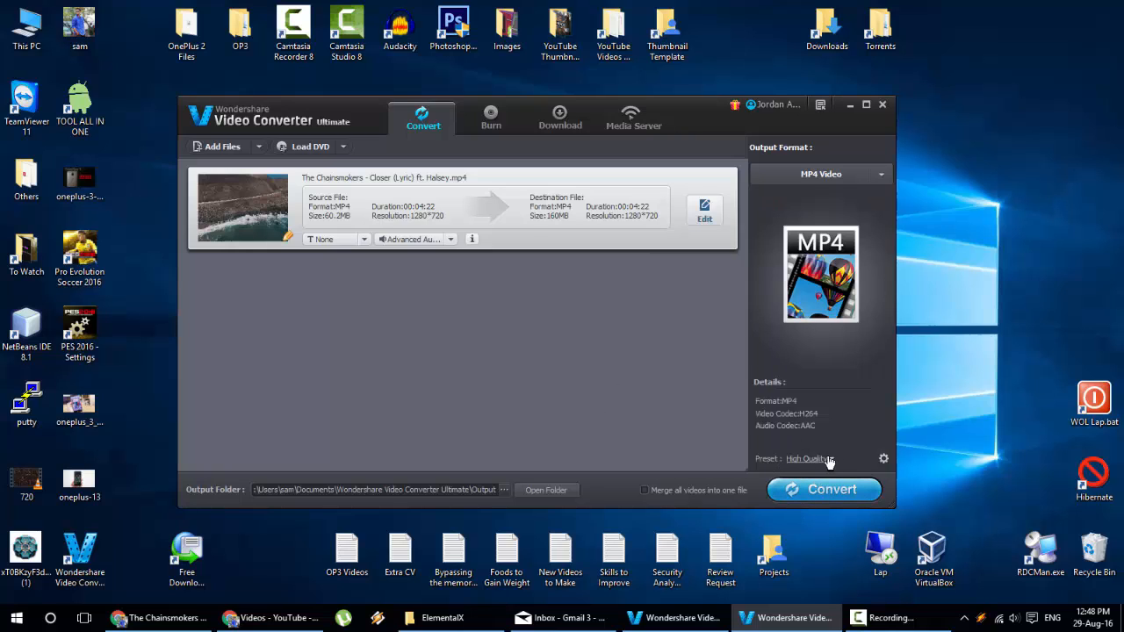
{"action": "left_click", "coordinate": [808, 458]}
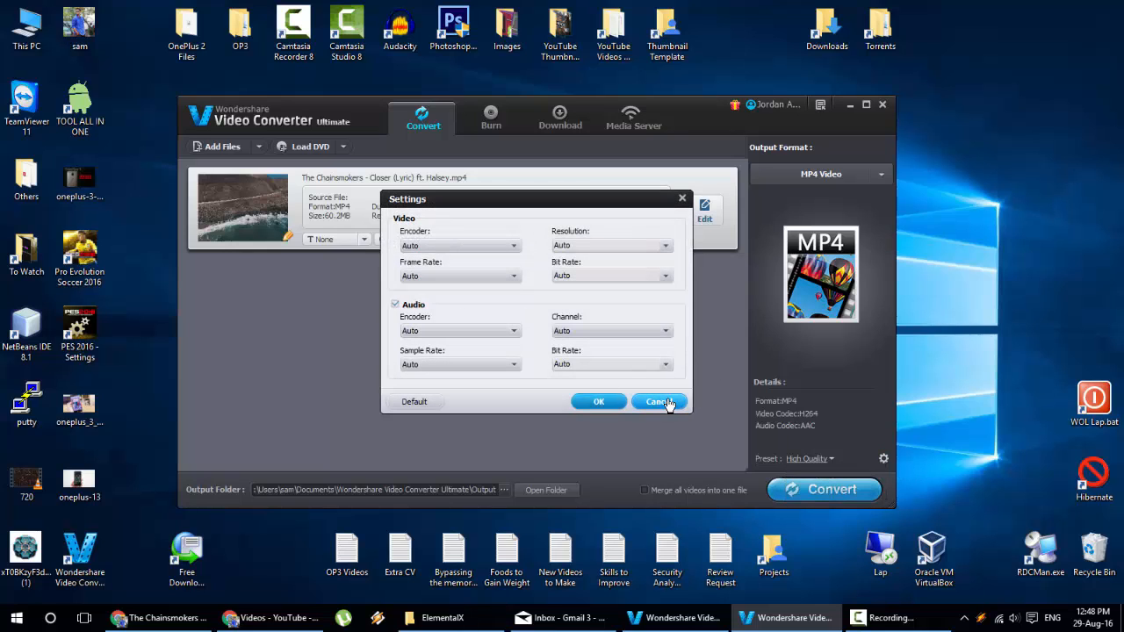
{"action": "left_click", "coordinate": [660, 400]}
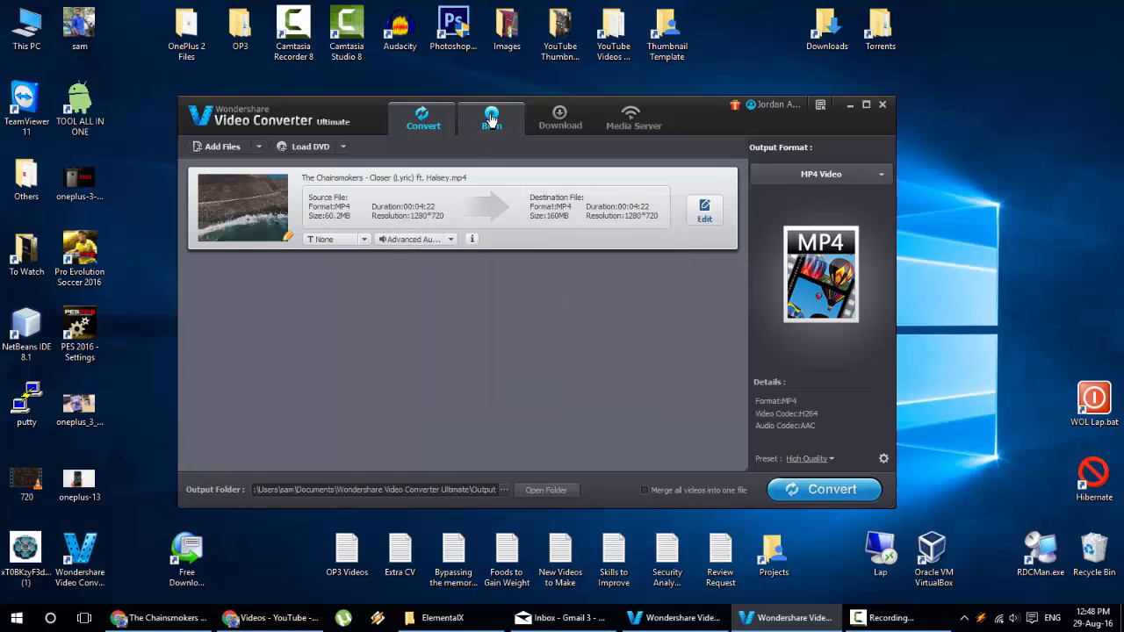
- Add the Closer lyric video to the Burn section's DVD list
{"action": "left_click", "coordinate": [492, 120]}
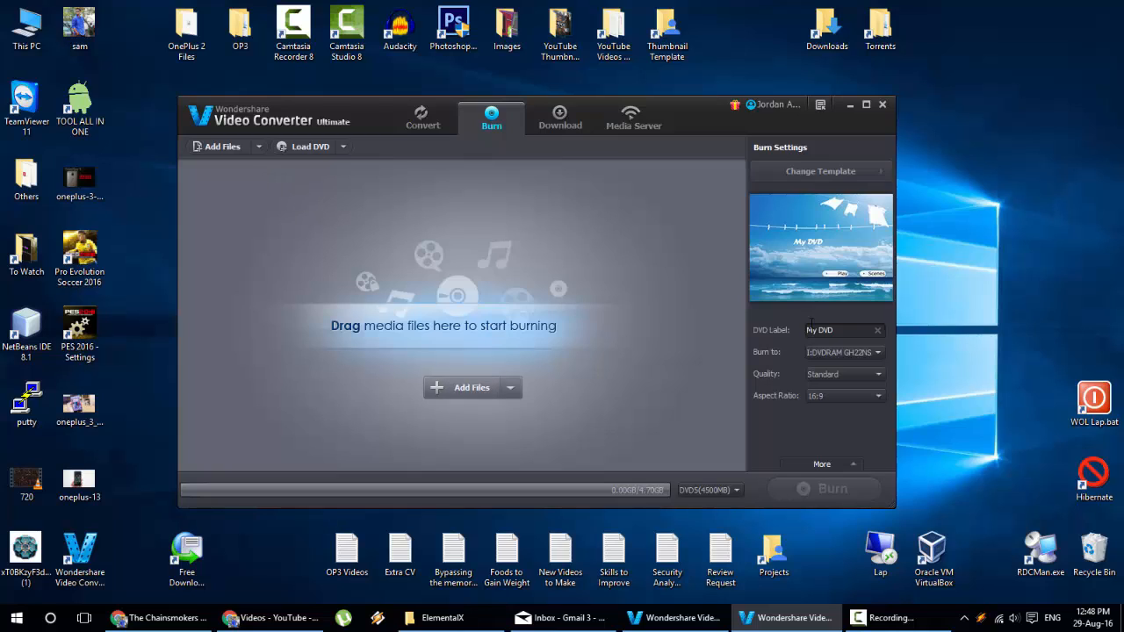
{"action": "mouse_move", "coordinate": [801, 184]}
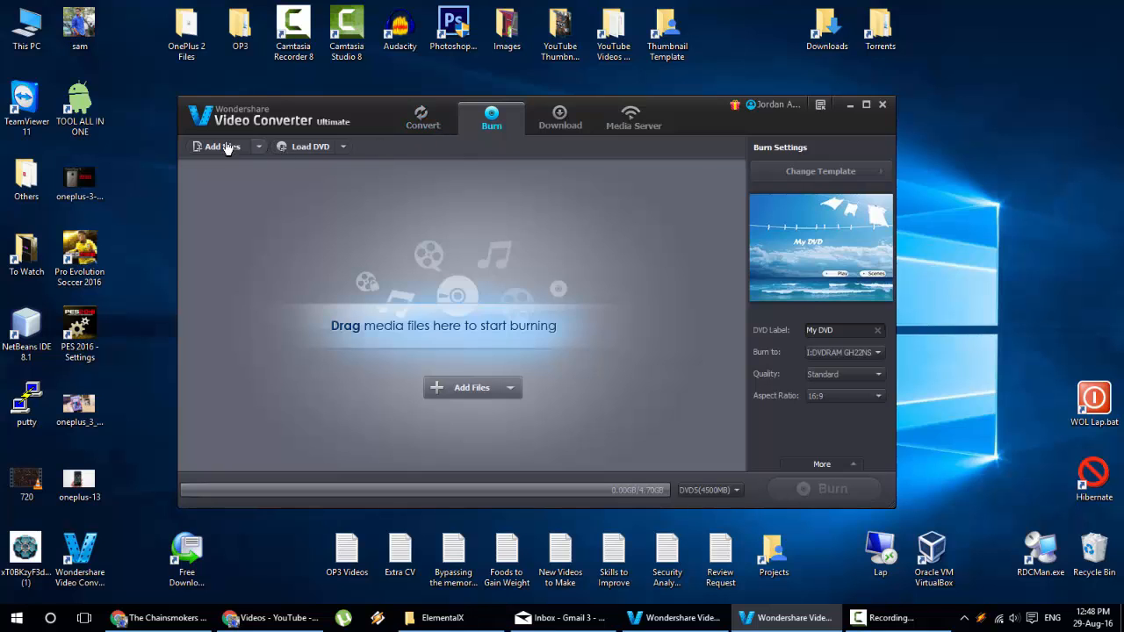
{"action": "left_click", "coordinate": [218, 146]}
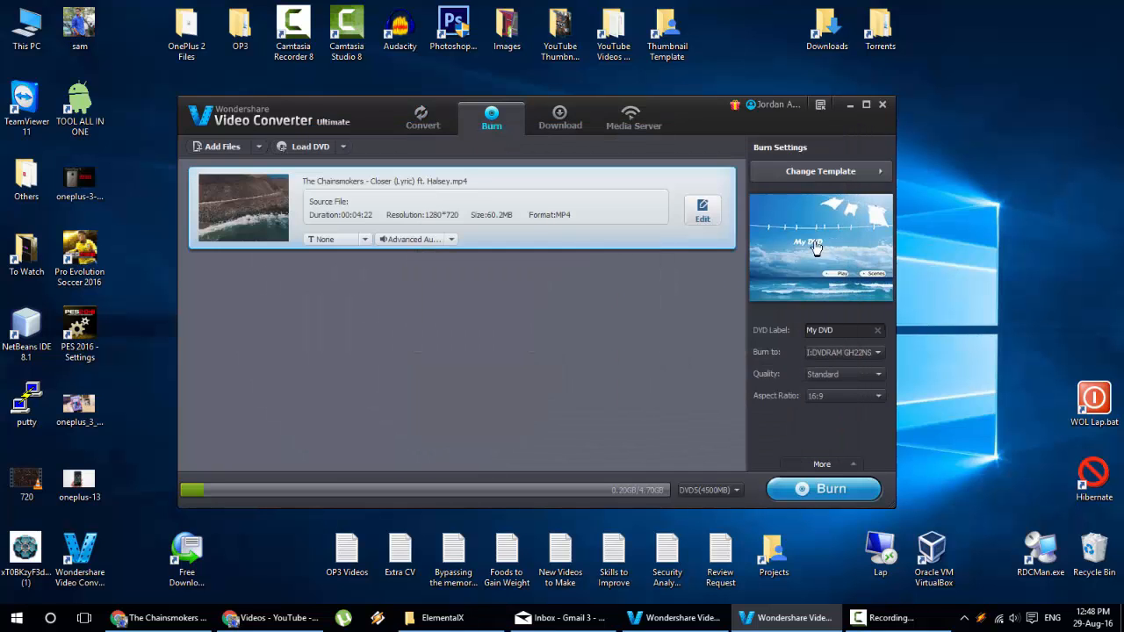
- Preview the Education and a beige DVD menu template, then dismiss the template chooser
{"action": "left_click", "coordinate": [820, 172]}
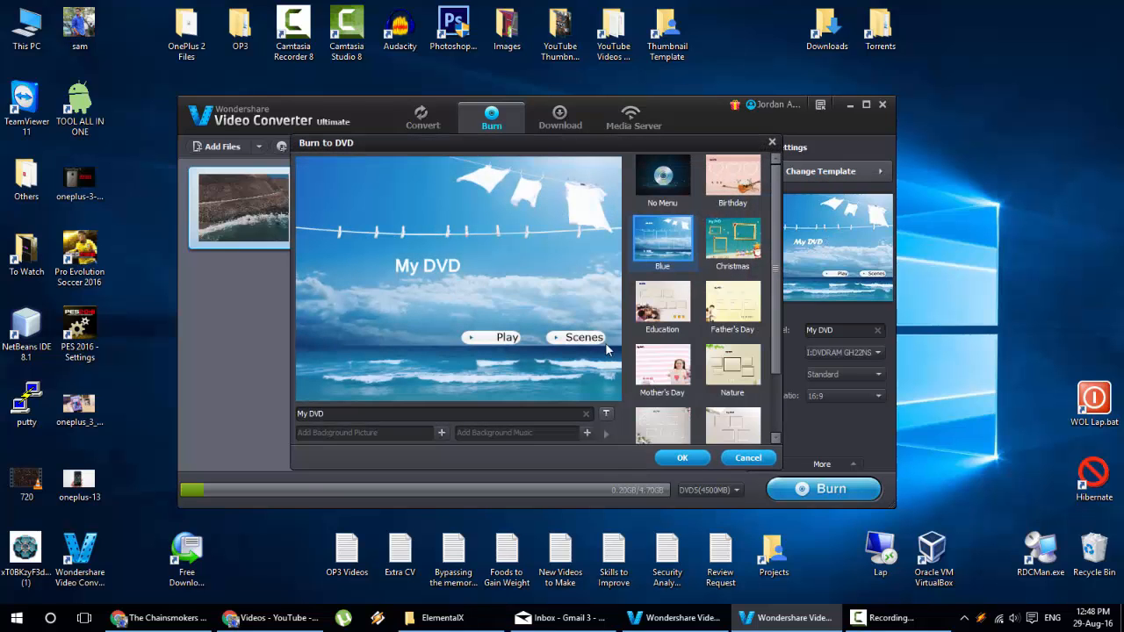
{"action": "left_click", "coordinate": [662, 302]}
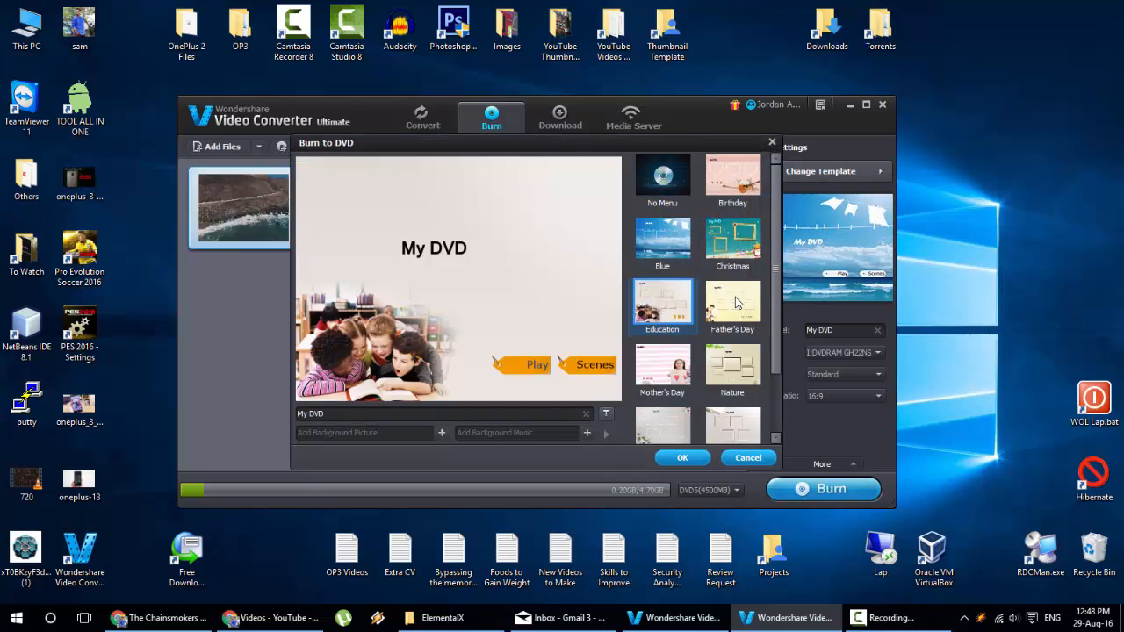
{"action": "left_click", "coordinate": [732, 364]}
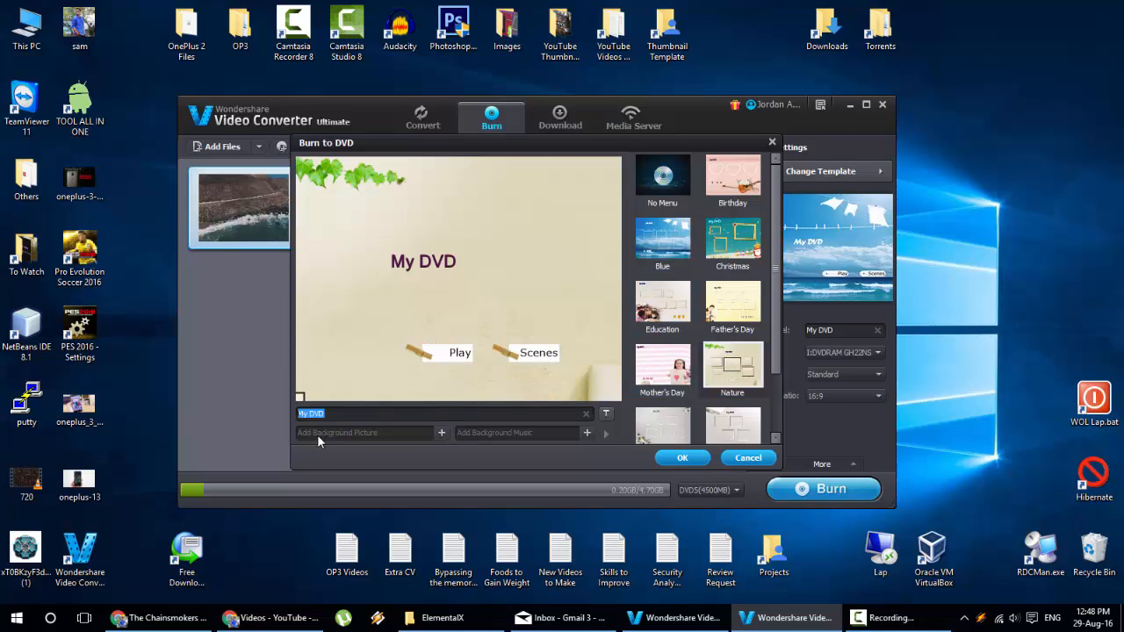
{"action": "mouse_move", "coordinate": [580, 323]}
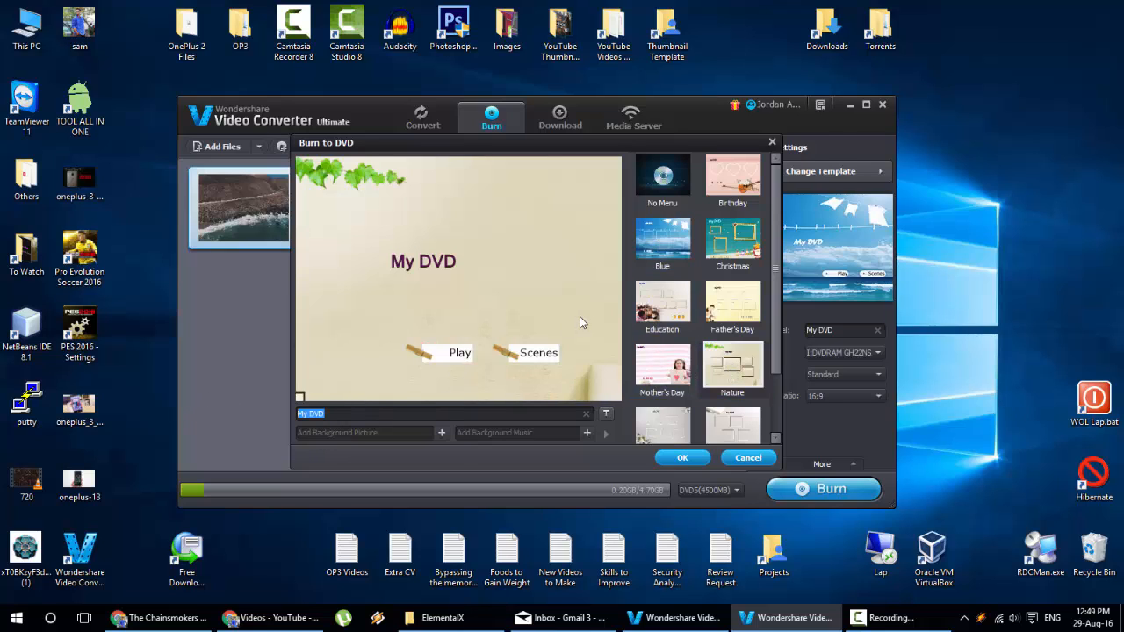
{"action": "left_click", "coordinate": [681, 457]}
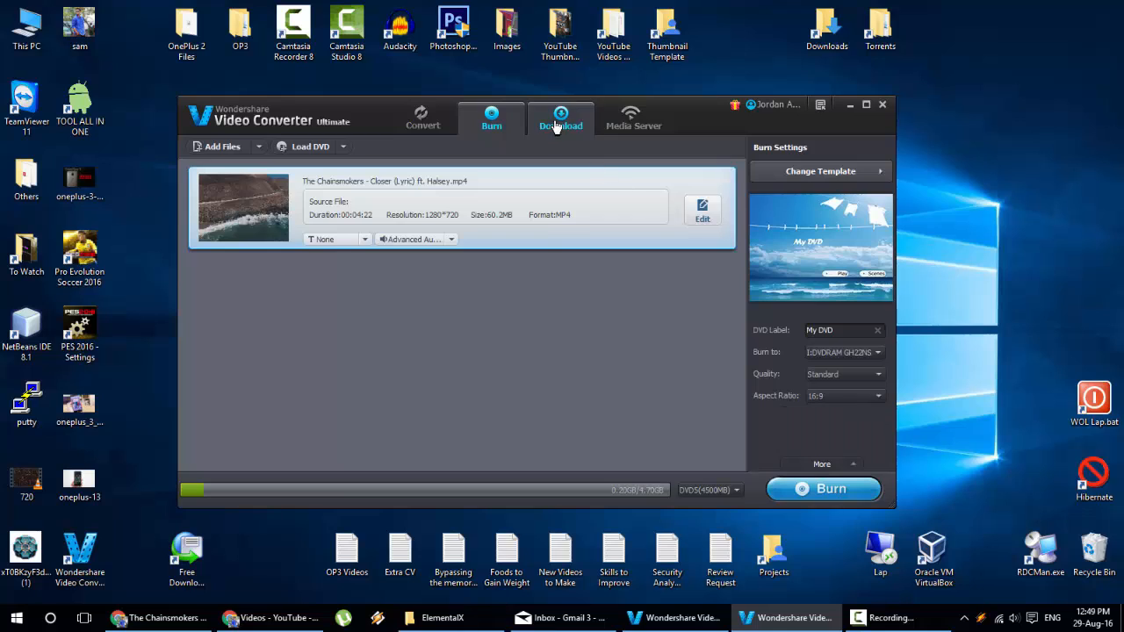
- Launch the Media Server from the Download section and show its empty Movie library
{"action": "left_click", "coordinate": [560, 120]}
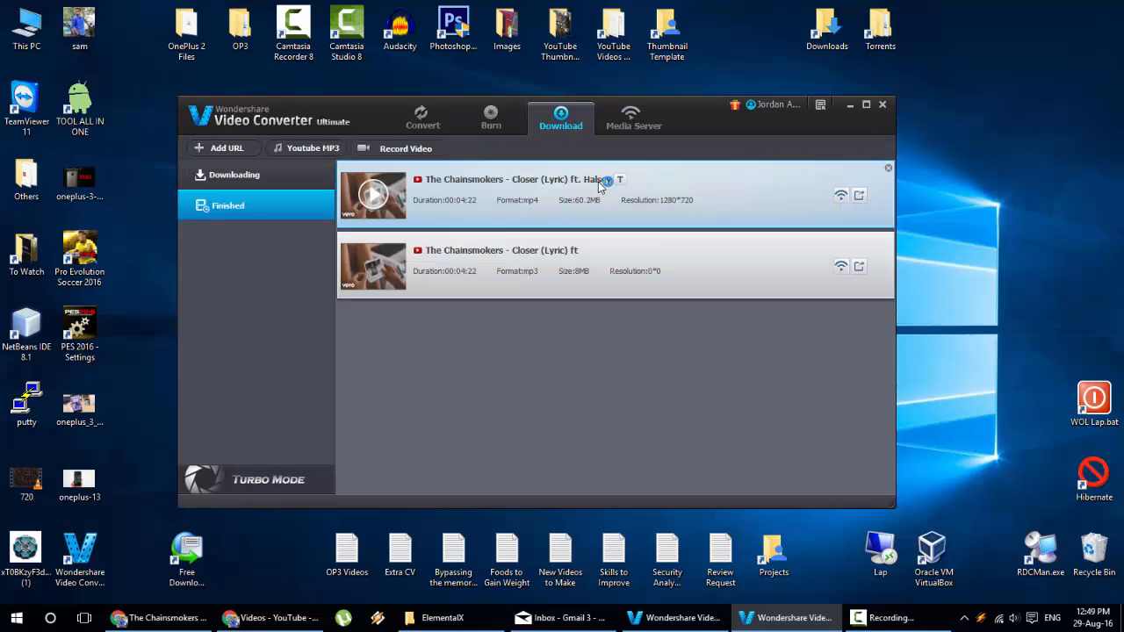
{"action": "left_click", "coordinate": [633, 119]}
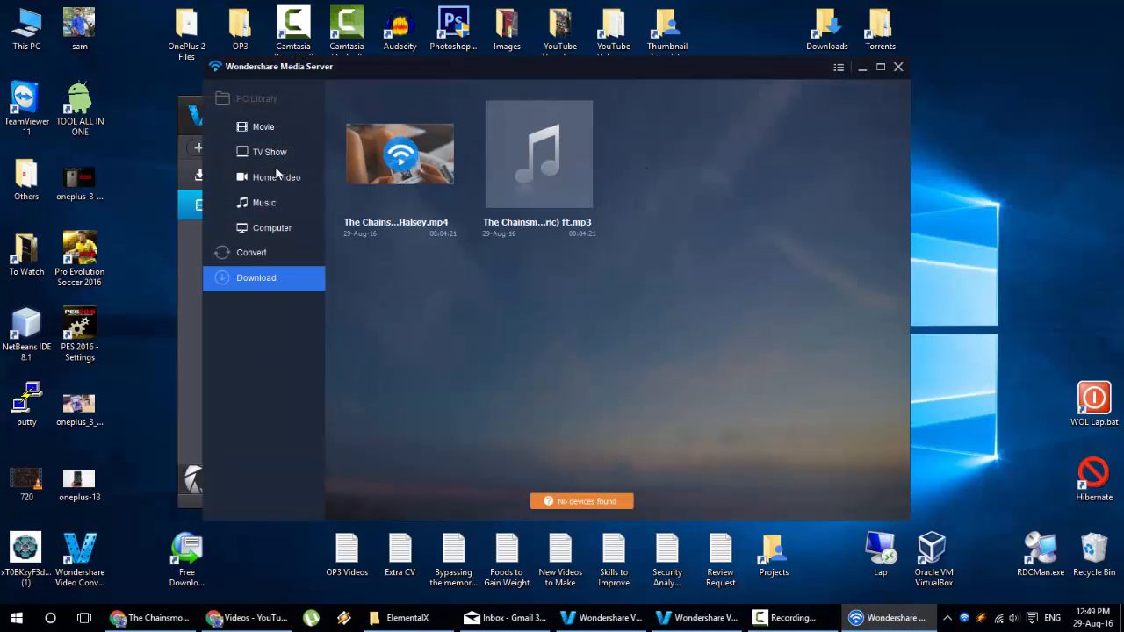
{"action": "left_click", "coordinate": [263, 126]}
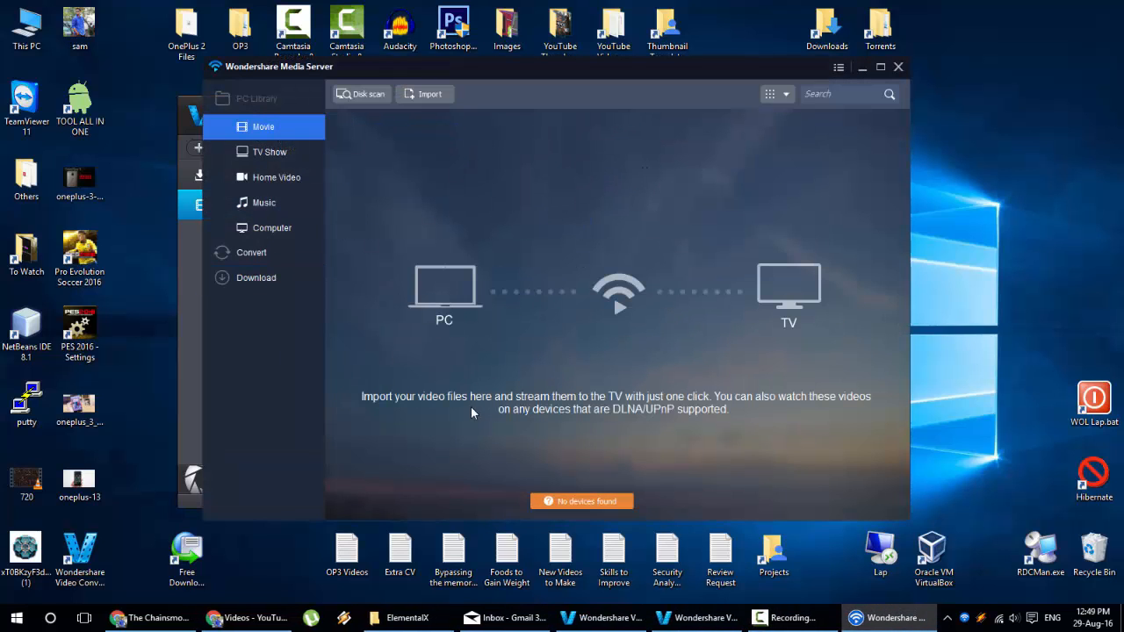
{"action": "mouse_move", "coordinate": [466, 406]}
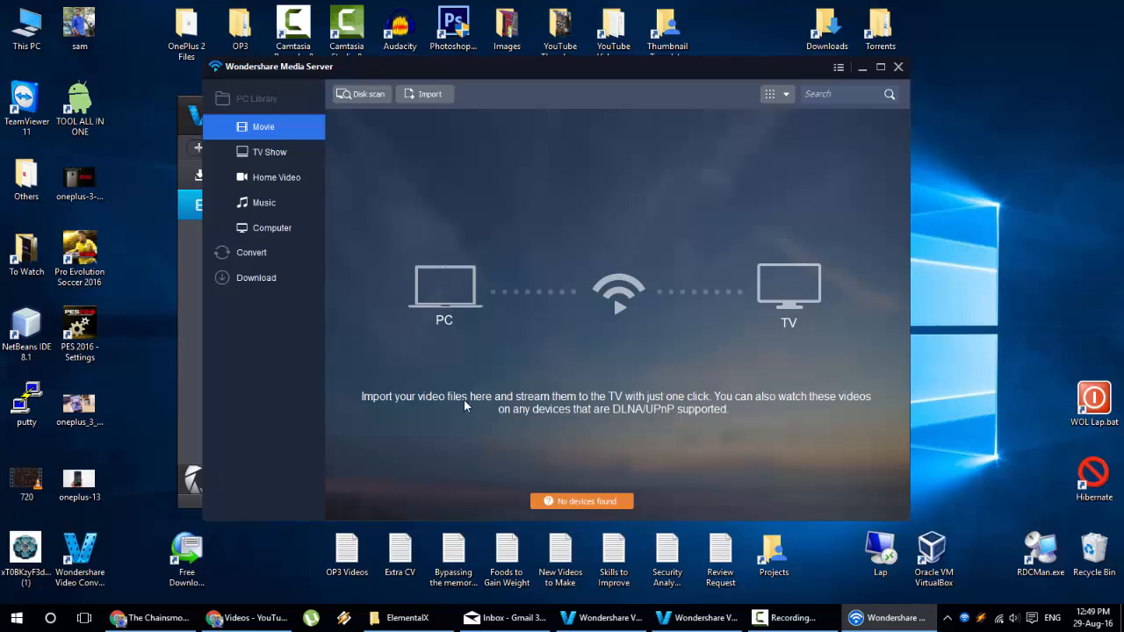
{"action": "mouse_move", "coordinate": [694, 411]}
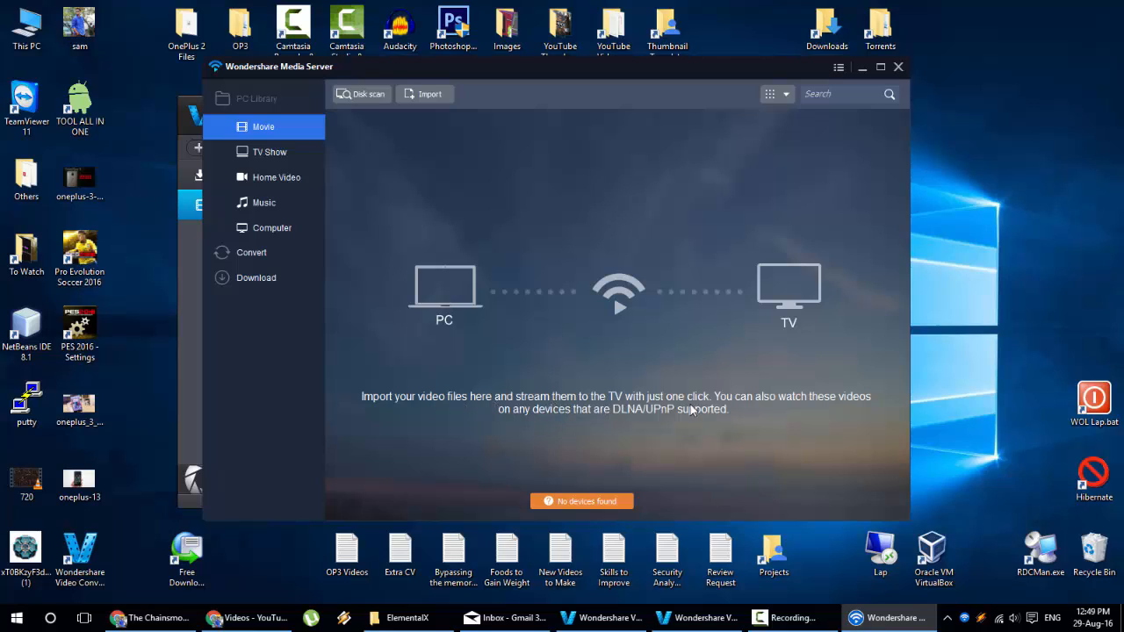
{"action": "mouse_move", "coordinate": [822, 404]}
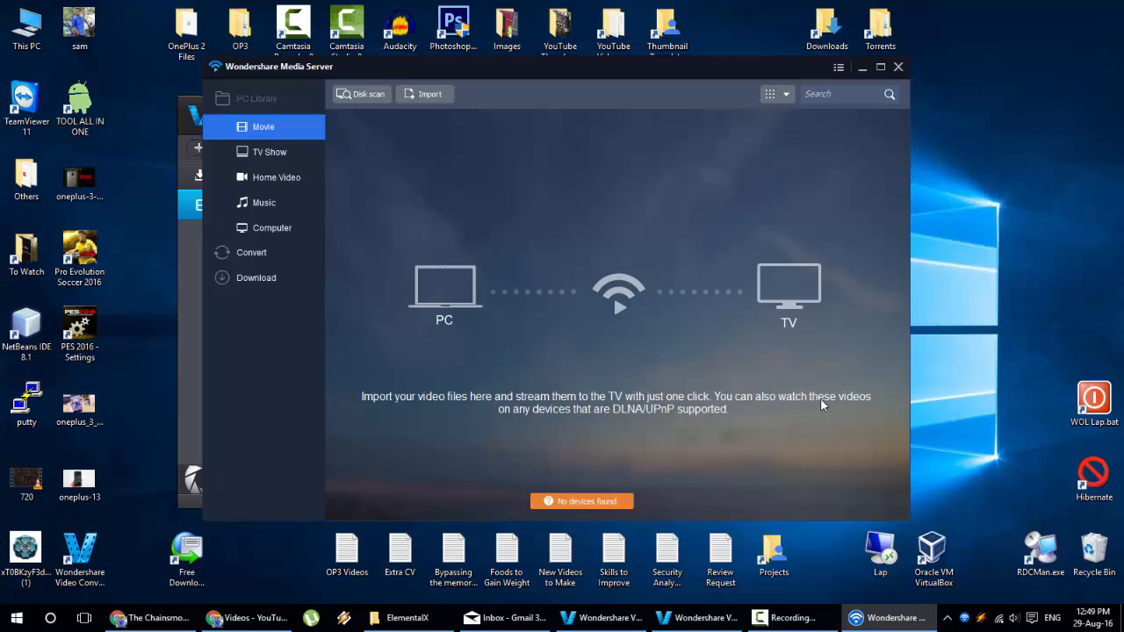
{"action": "mouse_move", "coordinate": [627, 428]}
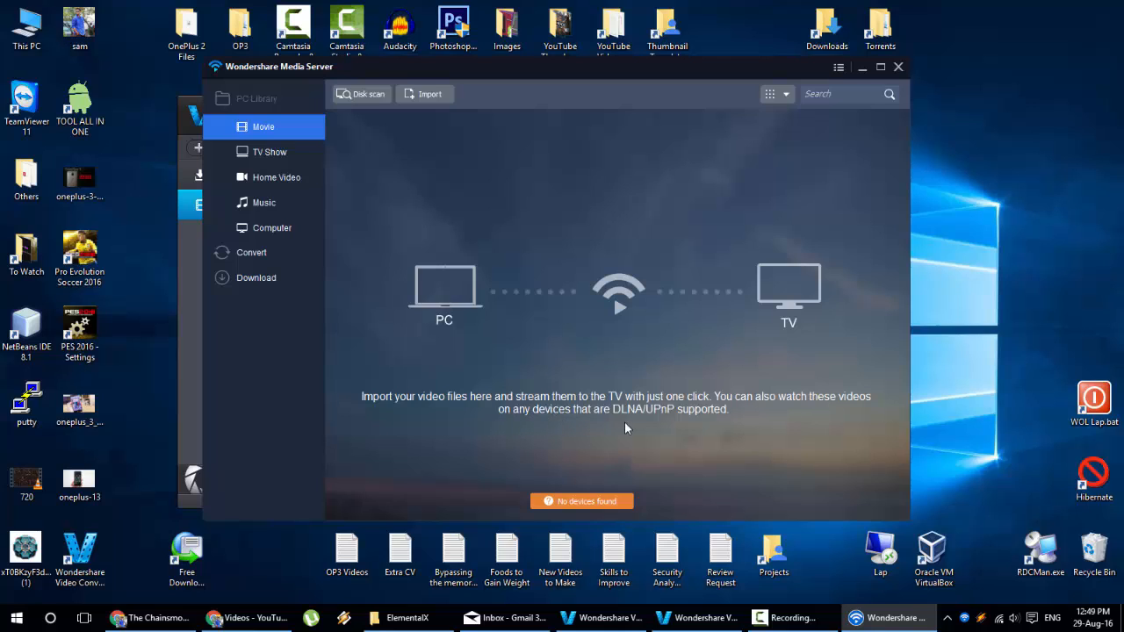
{"action": "mouse_move", "coordinate": [685, 426]}
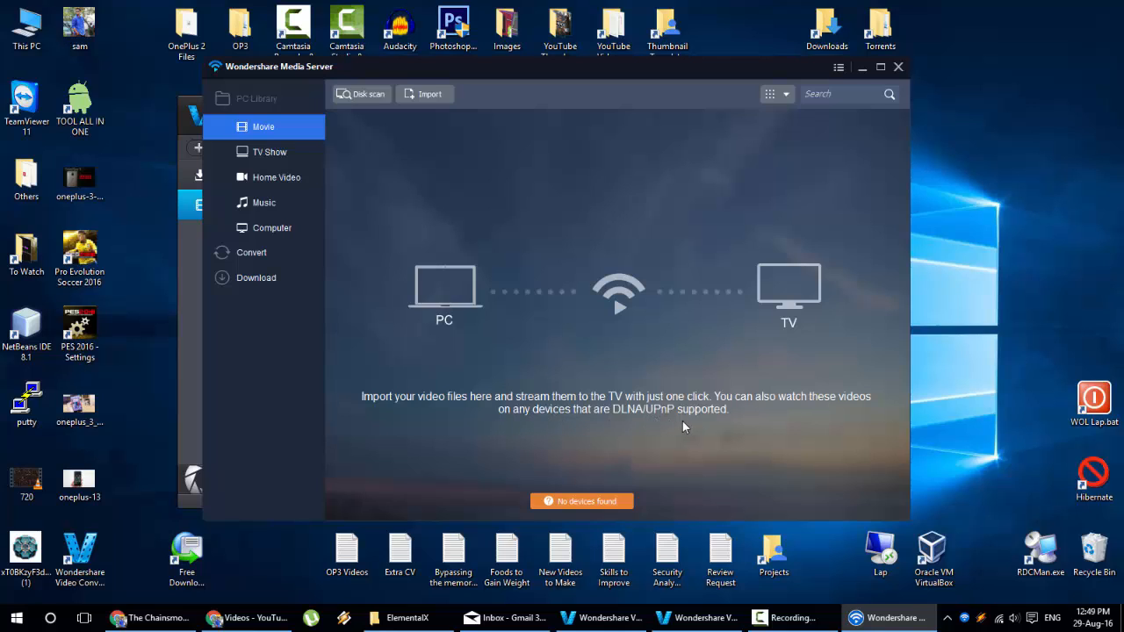
{"action": "mouse_move", "coordinate": [605, 351]}
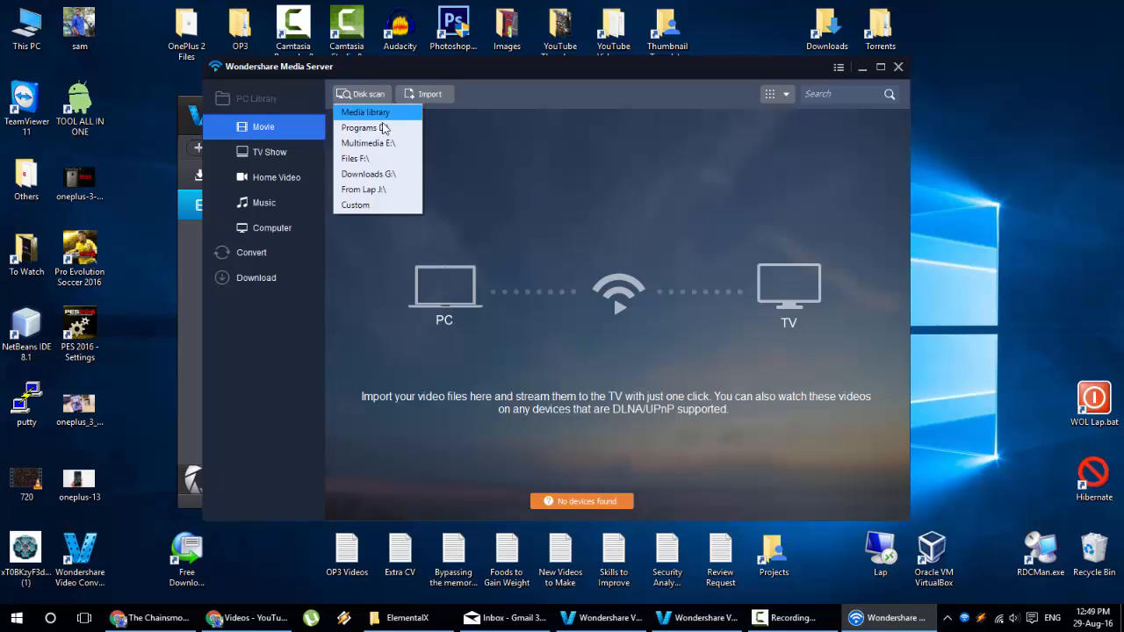
- Dismiss the library source list and the 'No Device Connected' casting notice
{"action": "left_click", "coordinate": [509, 283]}
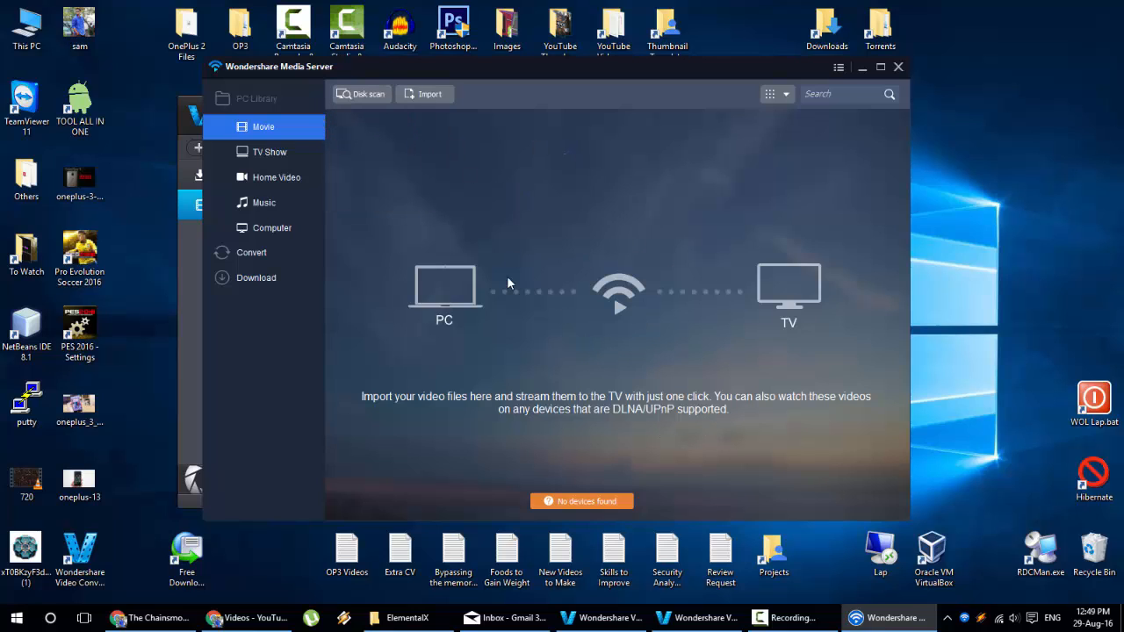
{"action": "mouse_move", "coordinate": [539, 244]}
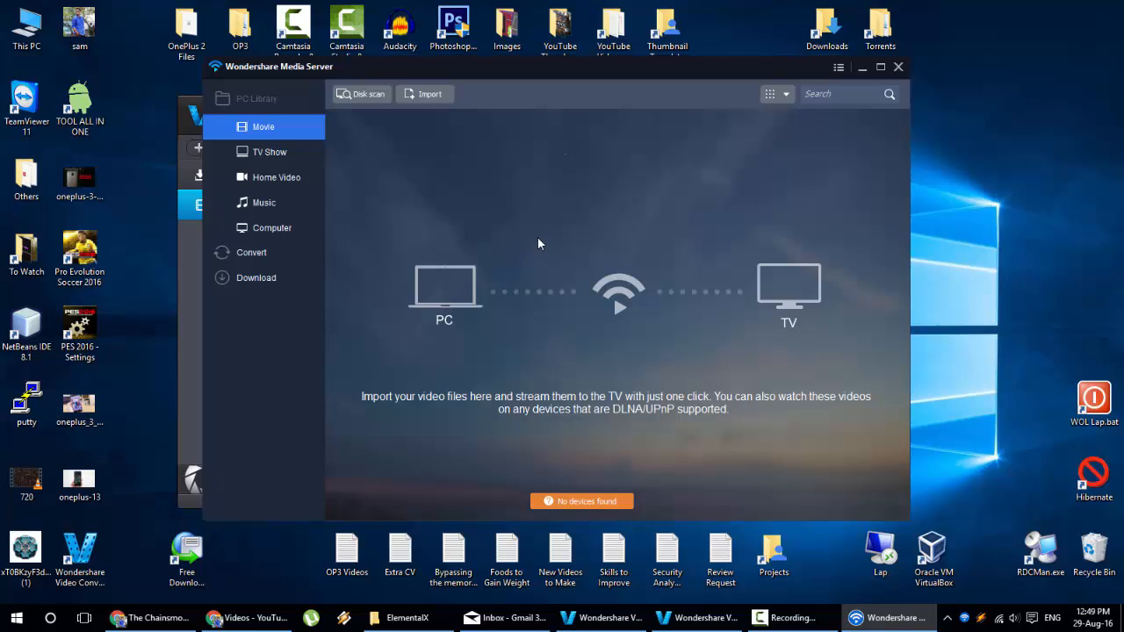
{"action": "mouse_move", "coordinate": [513, 211]}
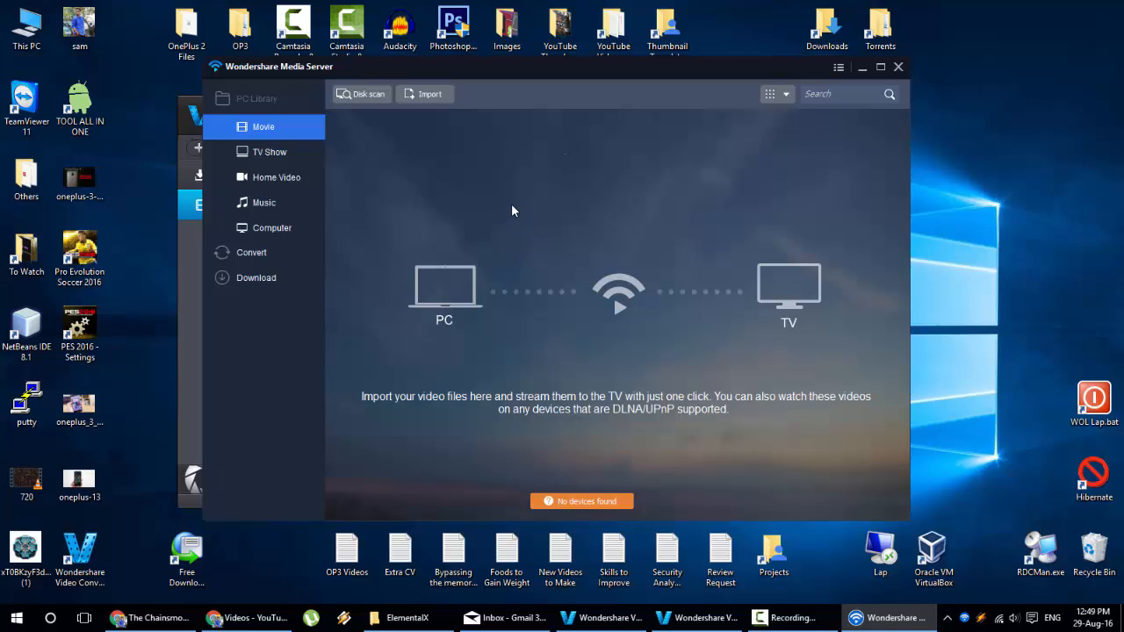
{"action": "mouse_move", "coordinate": [544, 217]}
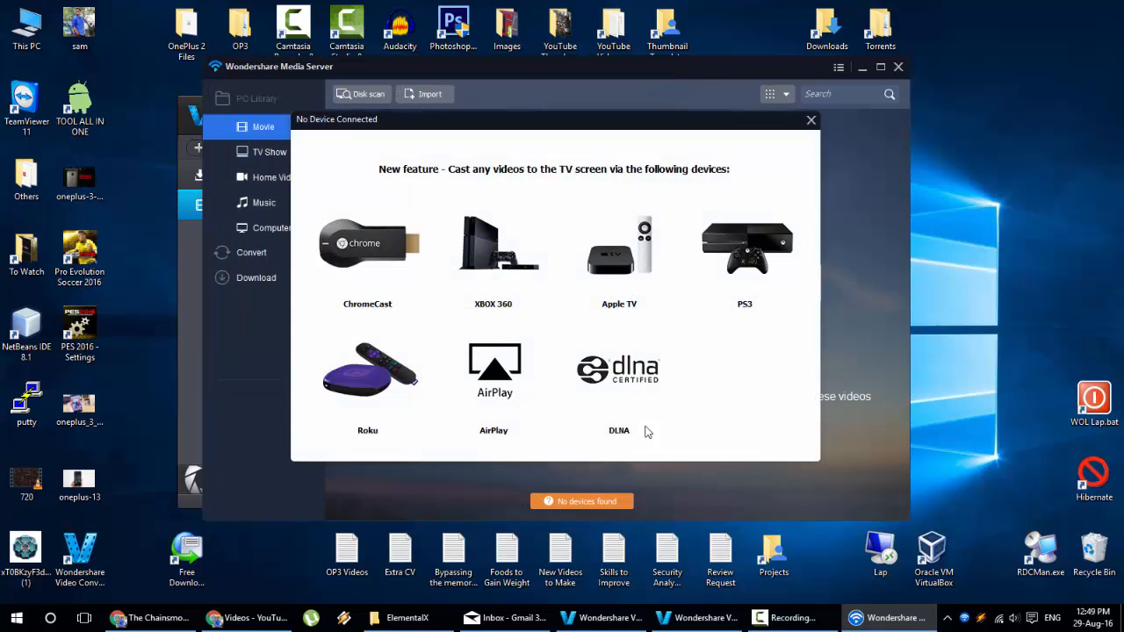
{"action": "mouse_move", "coordinate": [685, 390]}
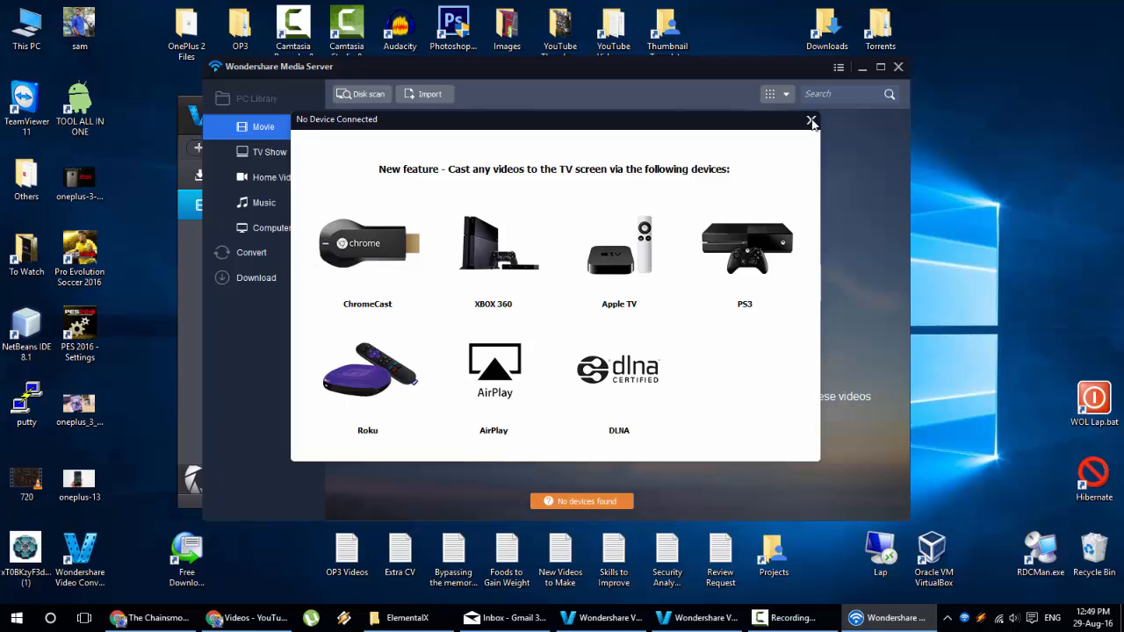
{"action": "left_click", "coordinate": [812, 120]}
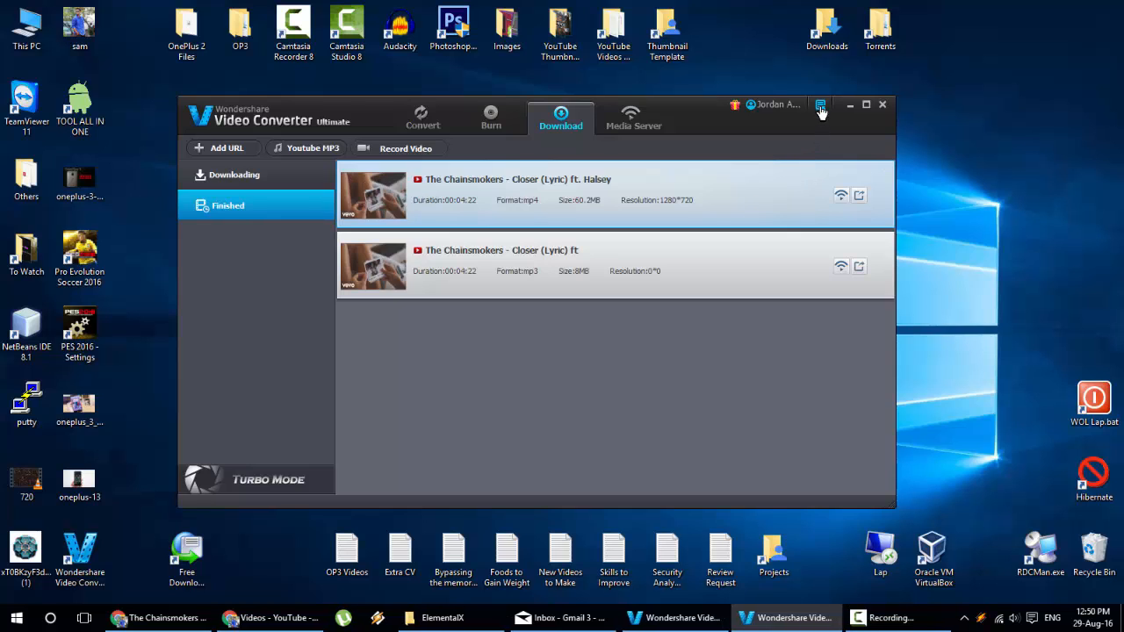
- Review the General, Convert, DRM and Download preference pages and cancel without saving
{"action": "left_click", "coordinate": [820, 105]}
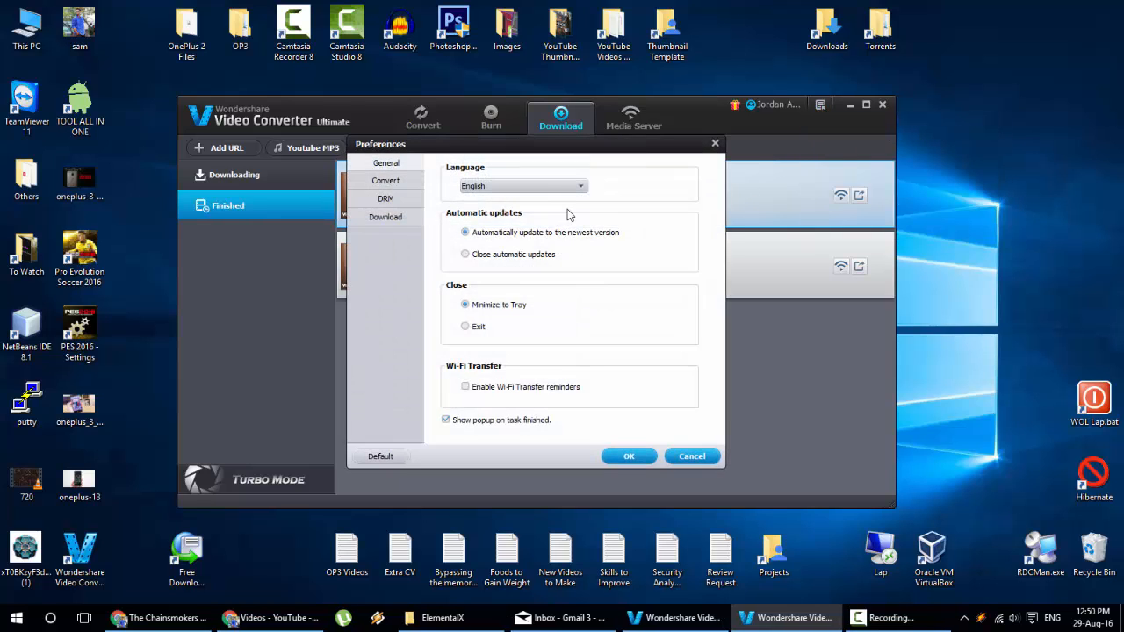
{"action": "left_click", "coordinate": [387, 179]}
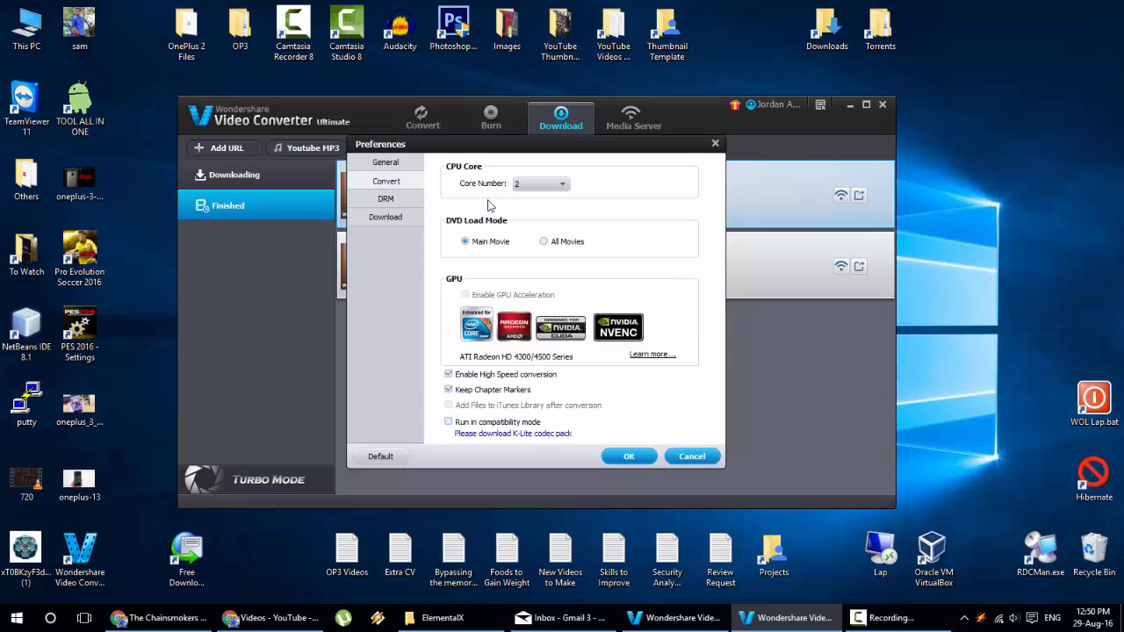
{"action": "left_click", "coordinate": [386, 198]}
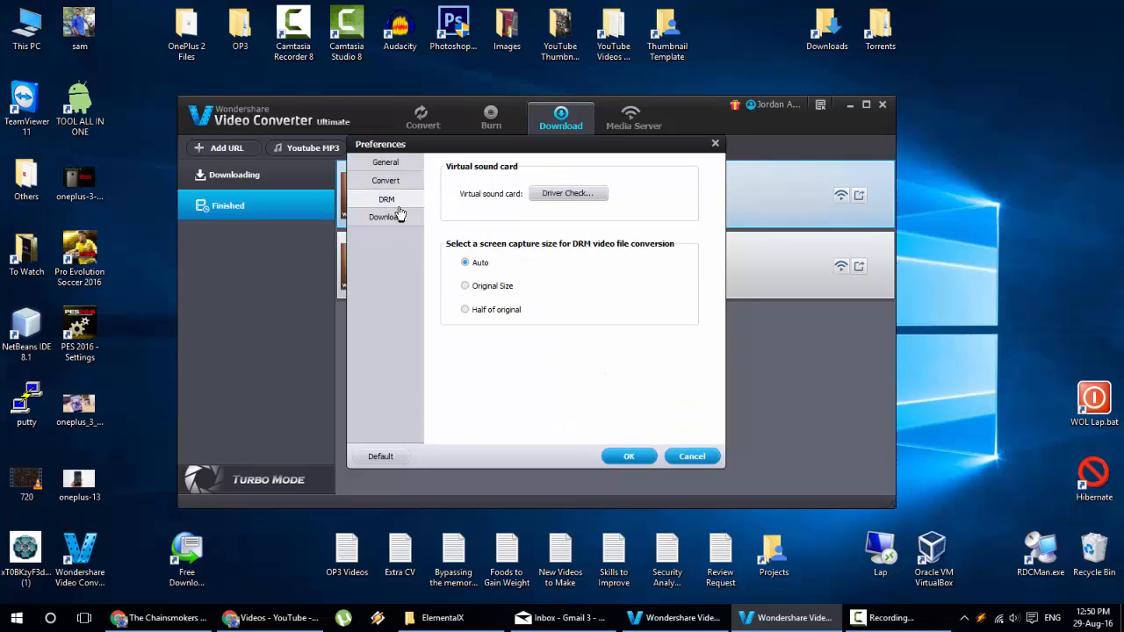
{"action": "left_click", "coordinate": [386, 217]}
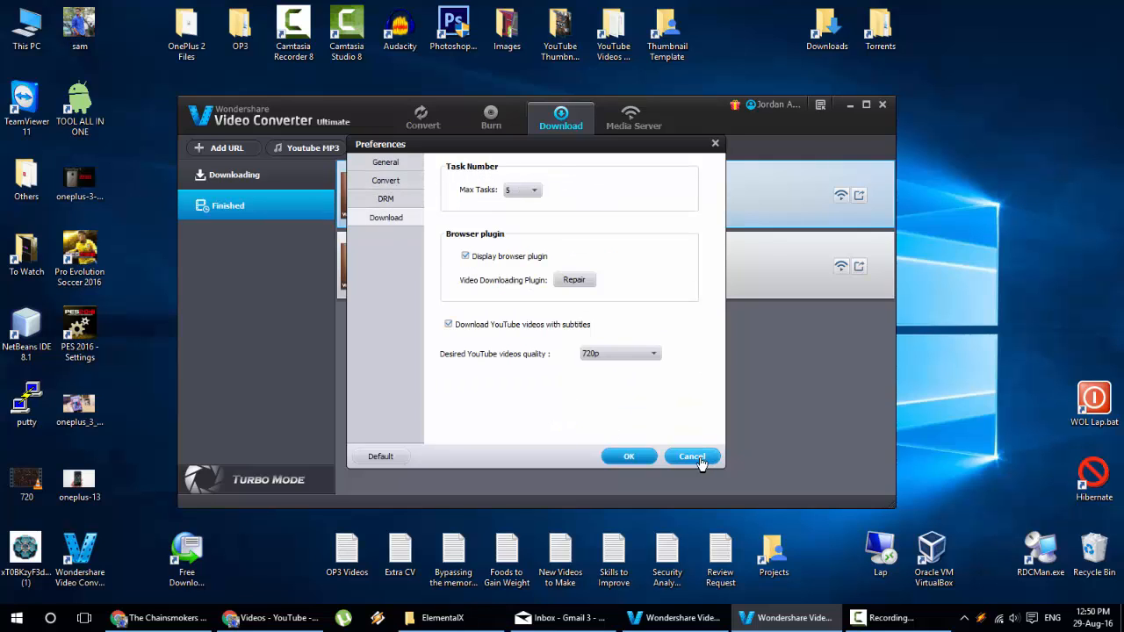
{"action": "left_click", "coordinate": [692, 457]}
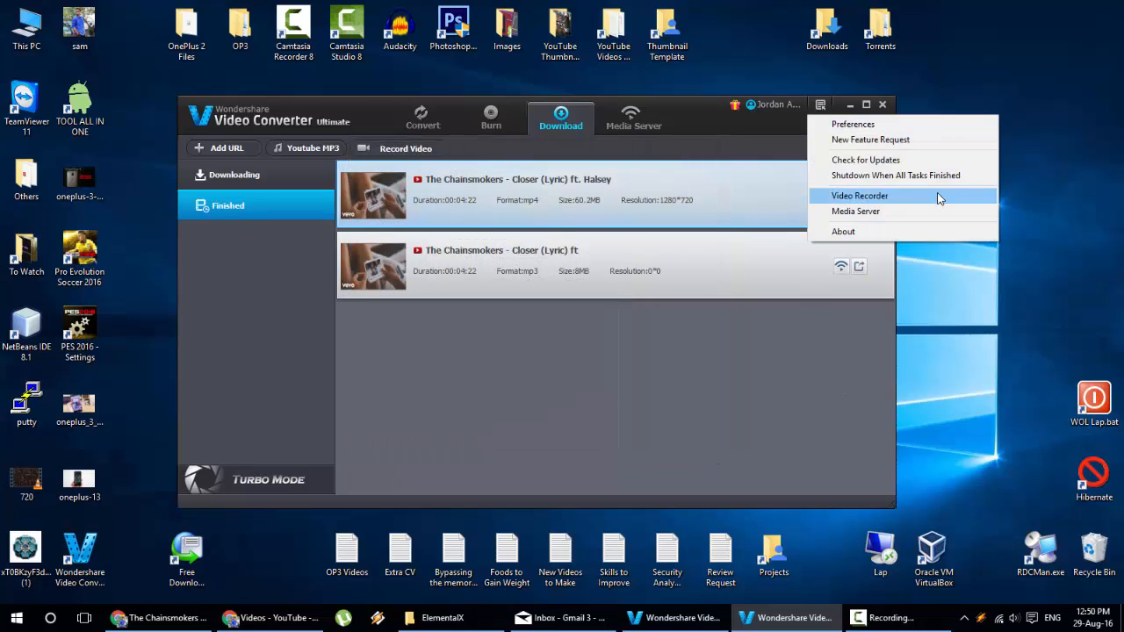
{"action": "mouse_move", "coordinate": [931, 141]}
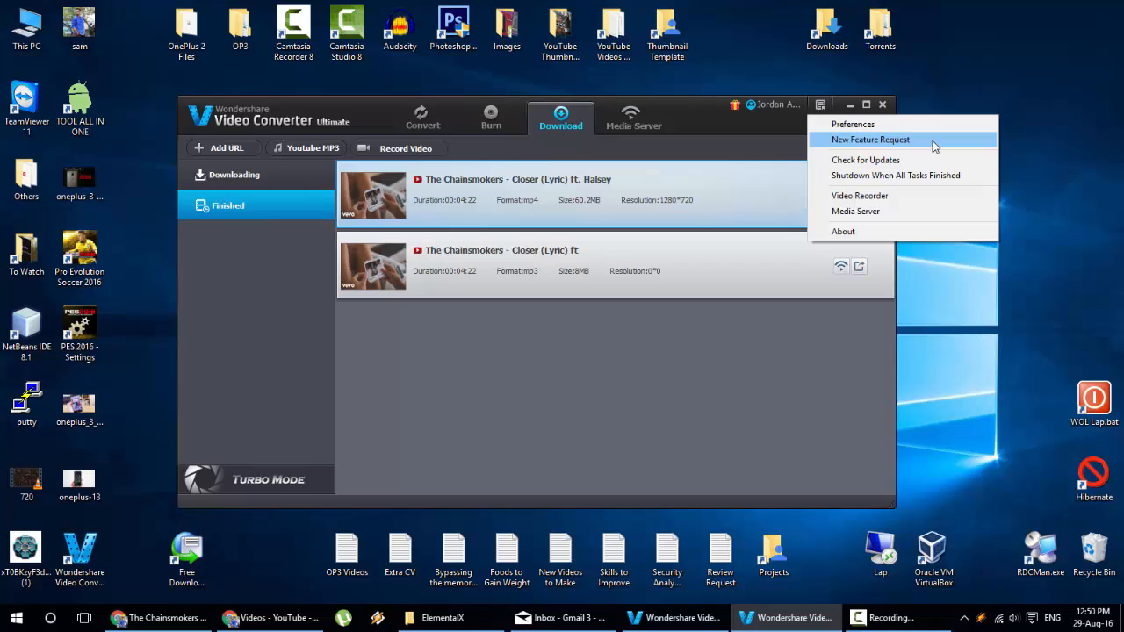
{"action": "mouse_move", "coordinate": [896, 176]}
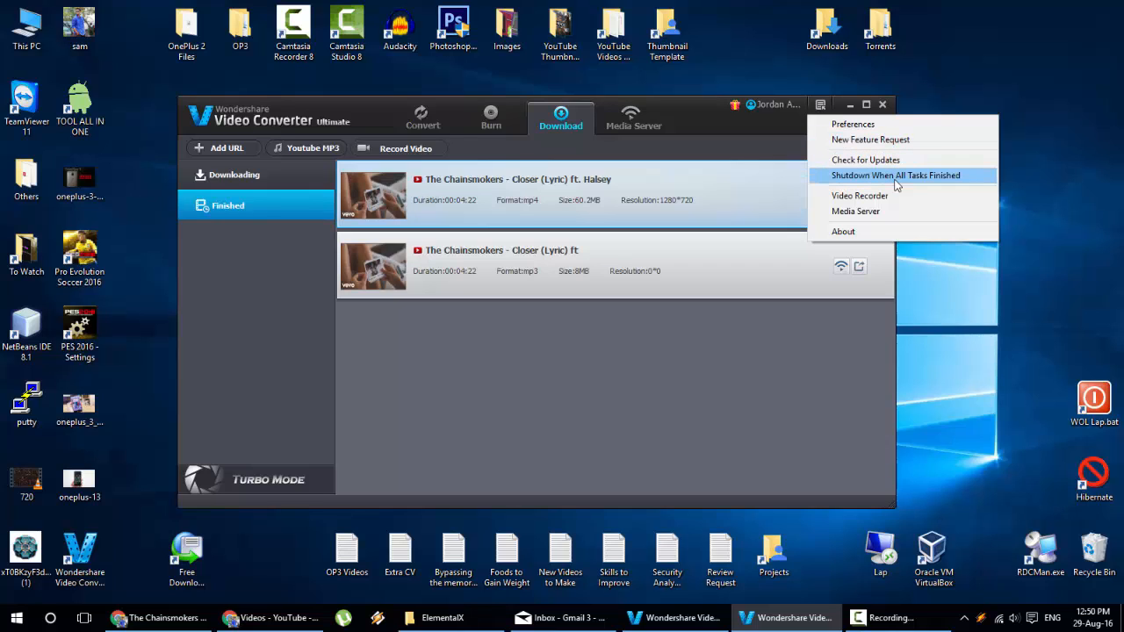
{"action": "mouse_move", "coordinate": [913, 186]}
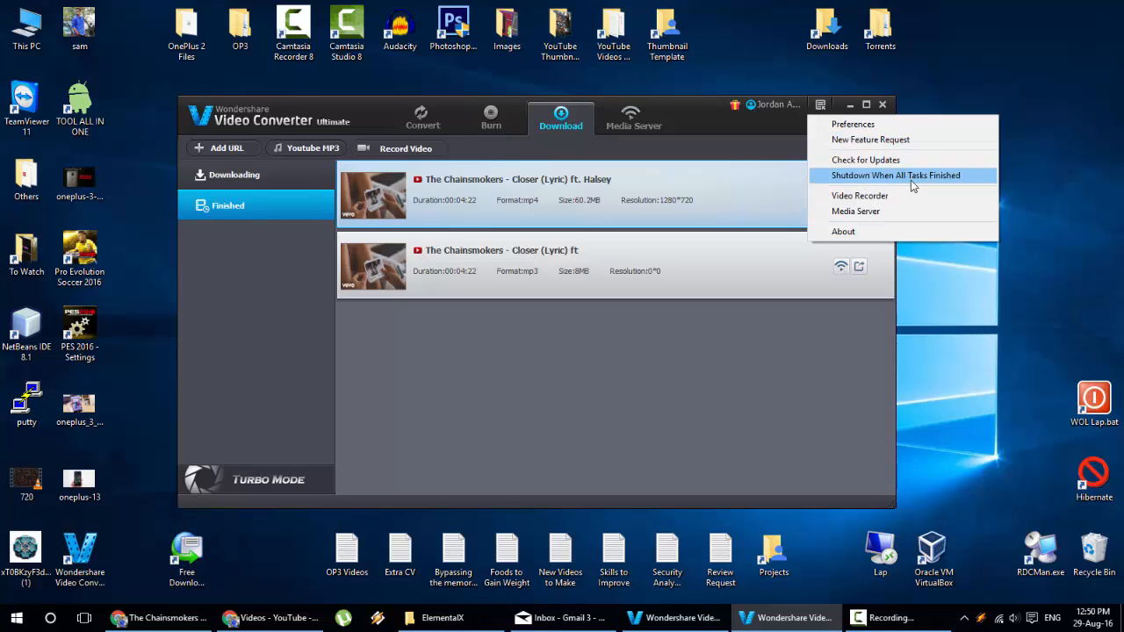
{"action": "mouse_move", "coordinate": [860, 195]}
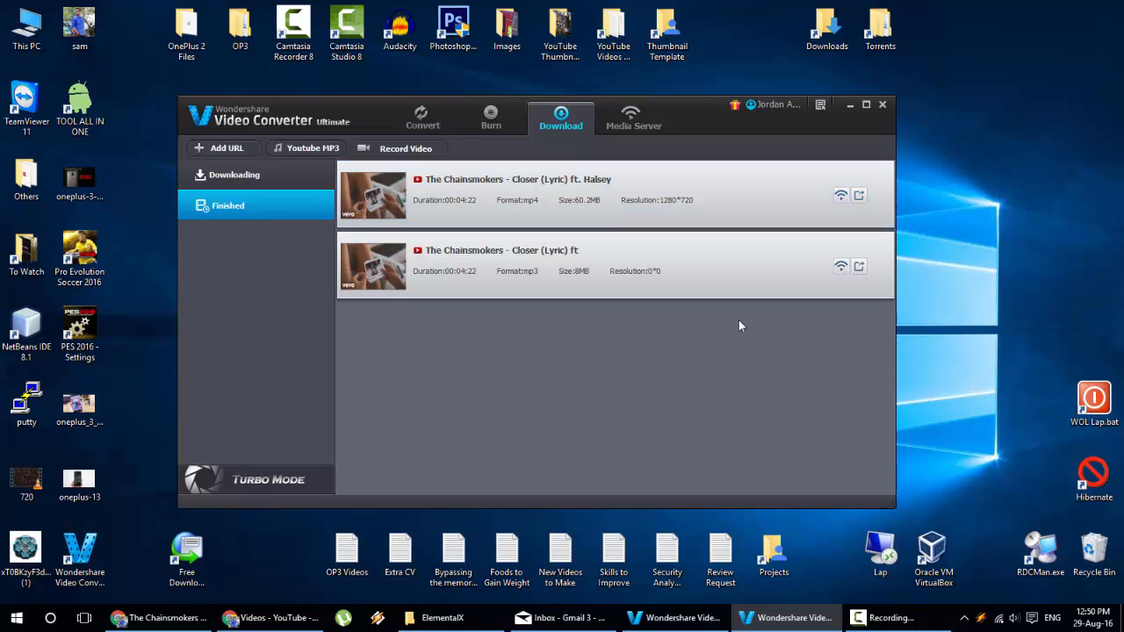
- Return to the Convert section showing Closer queued for MP4
{"action": "left_click", "coordinate": [820, 105]}
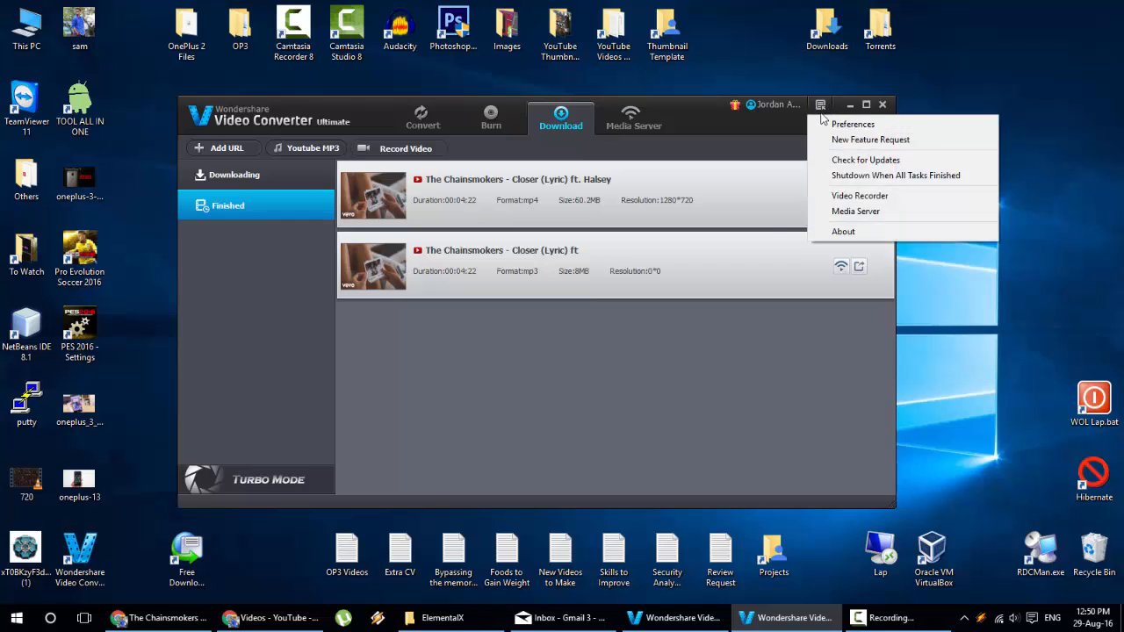
{"action": "left_click", "coordinate": [422, 119]}
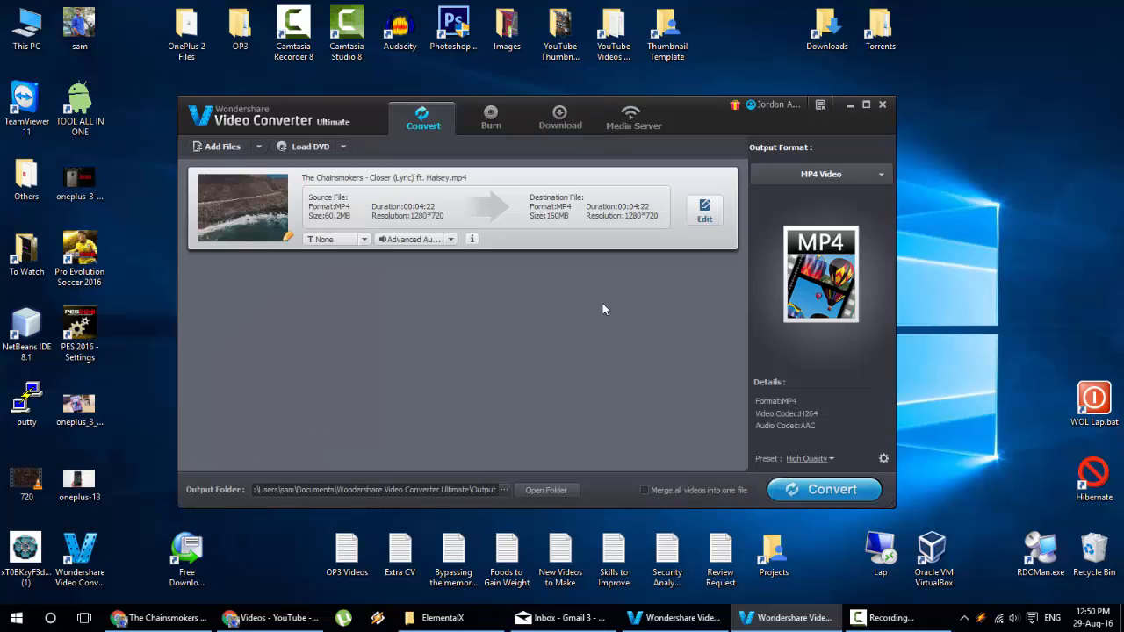
{"action": "mouse_move", "coordinate": [408, 418]}
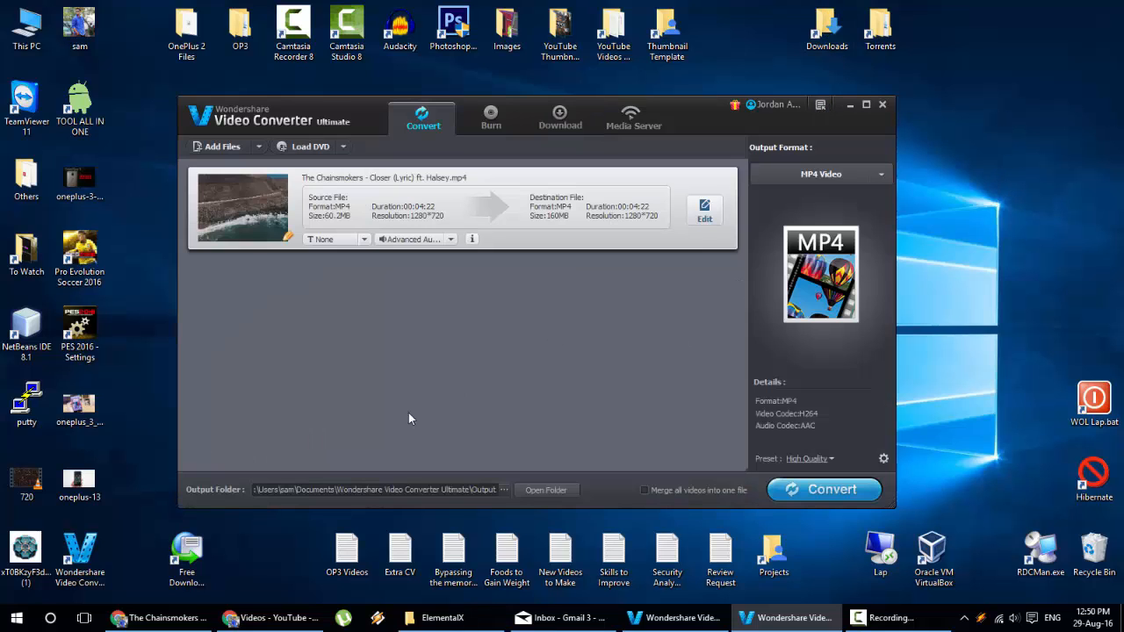
- Bring up Chrome with the Wondershare product page and select its address
{"action": "left_click", "coordinate": [158, 618]}
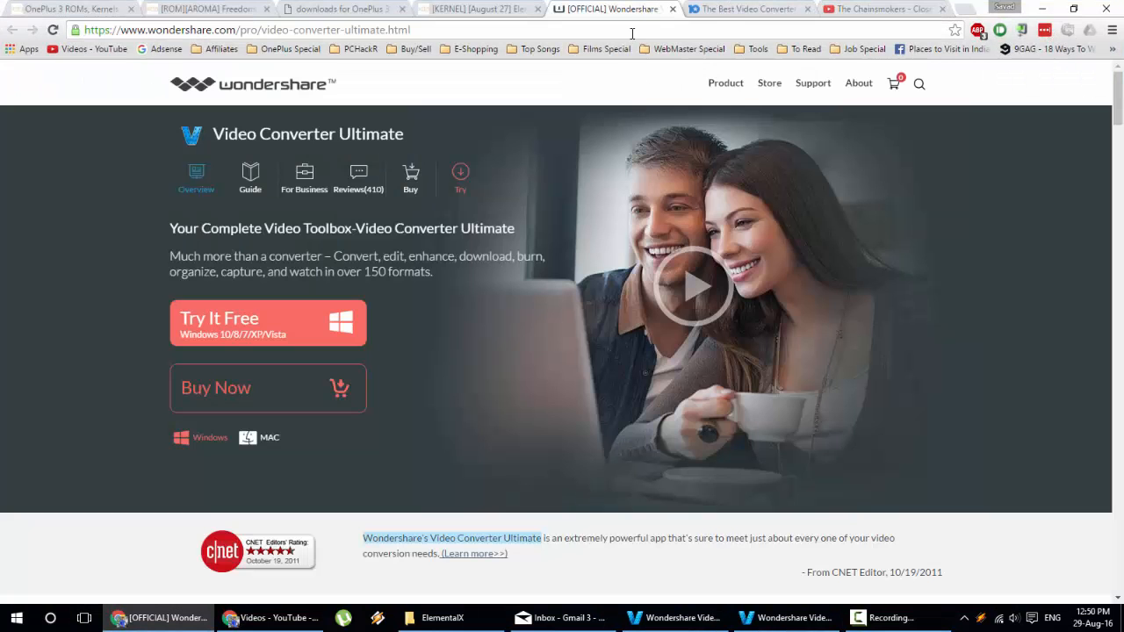
{"action": "left_click", "coordinate": [941, 9]}
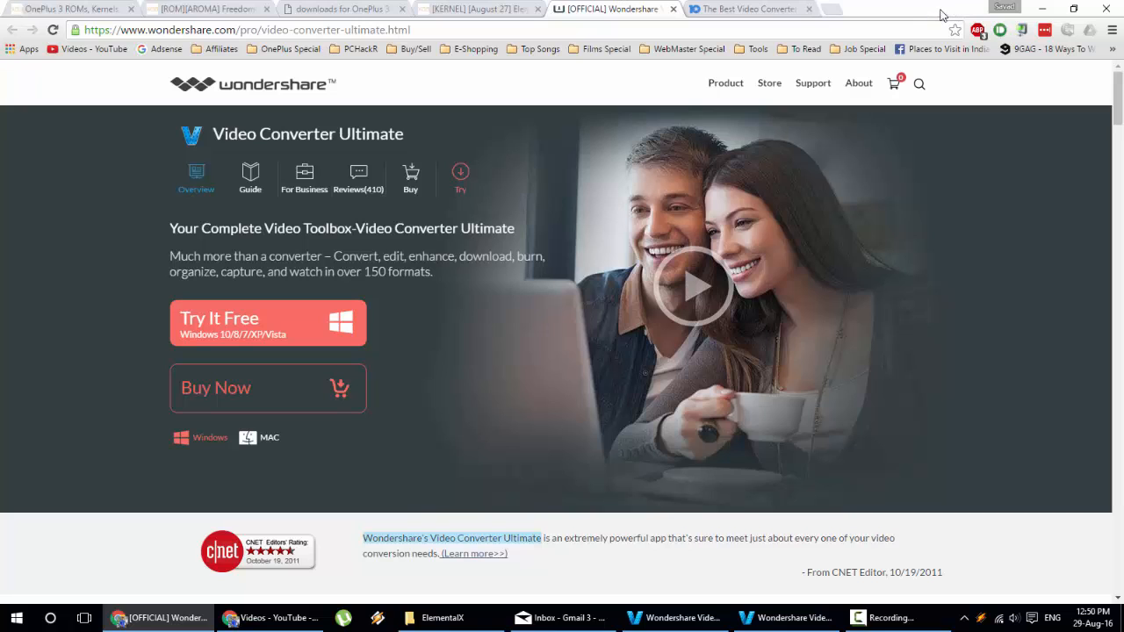
{"action": "left_click", "coordinate": [246, 30]}
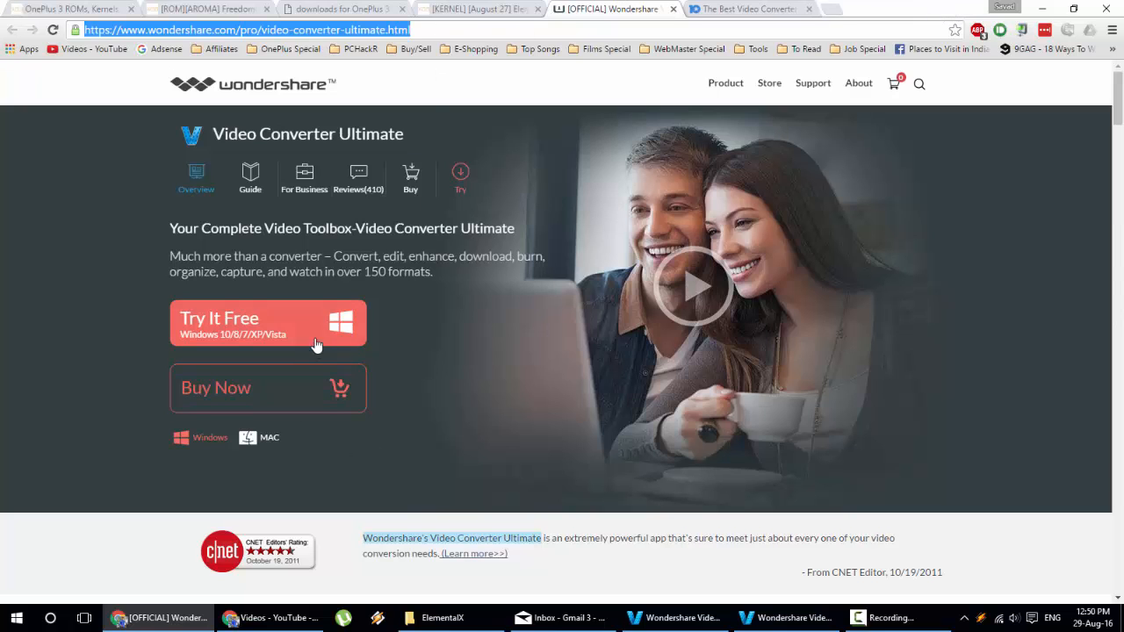
- Check the Top Ten Reviews converter rankings, then return to the Video Converter Ultimate page
{"action": "left_click", "coordinate": [746, 9]}
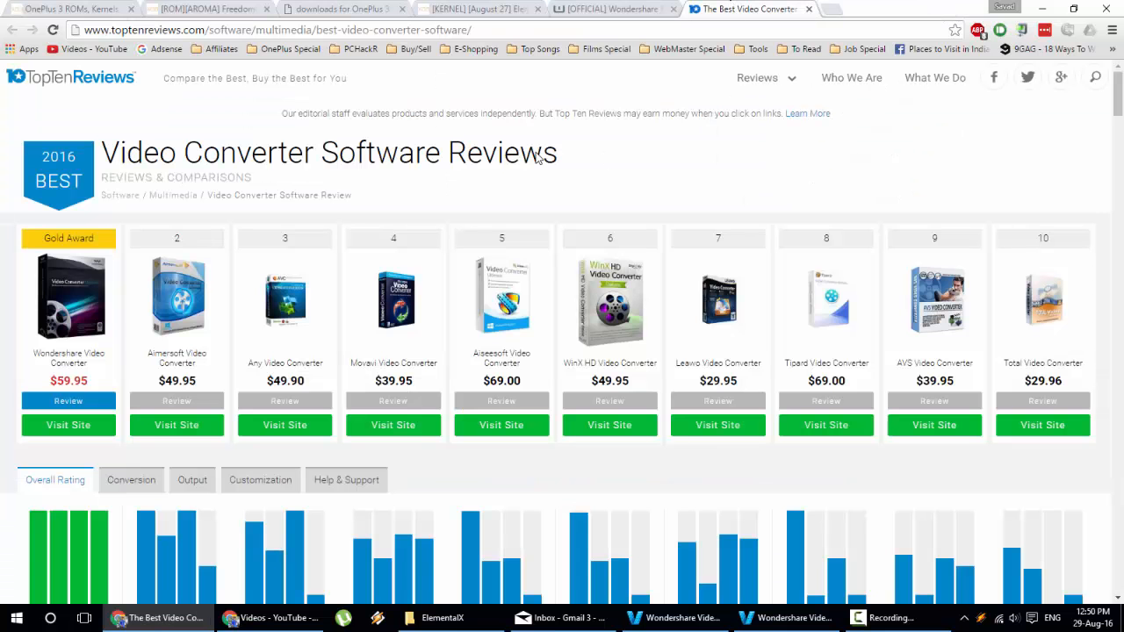
{"action": "mouse_move", "coordinate": [343, 130]}
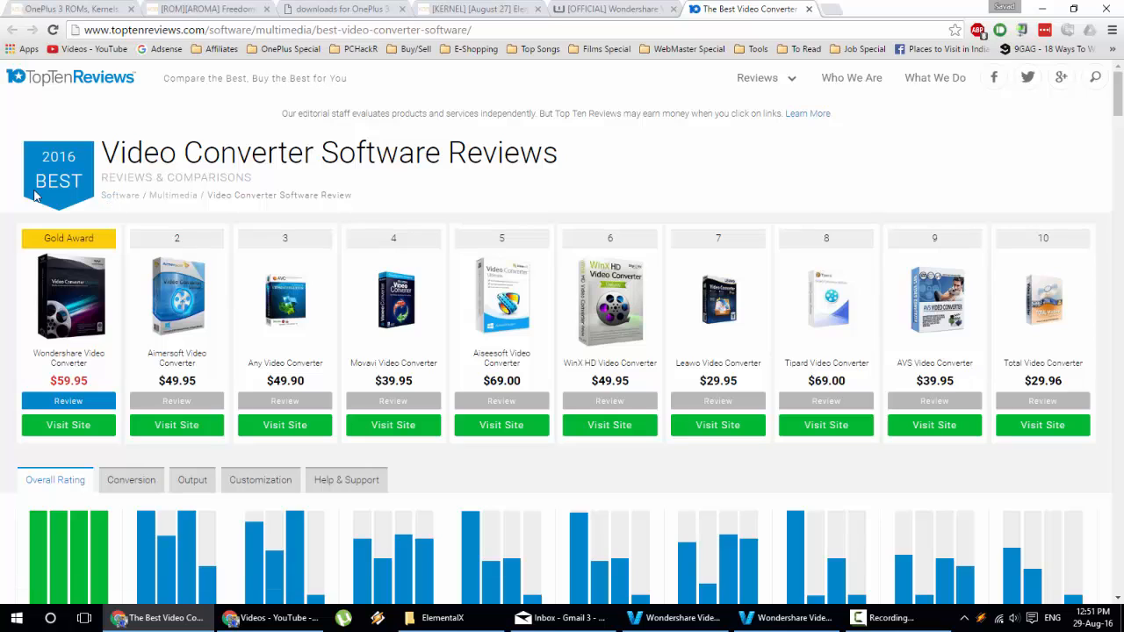
{"action": "mouse_move", "coordinate": [73, 176]}
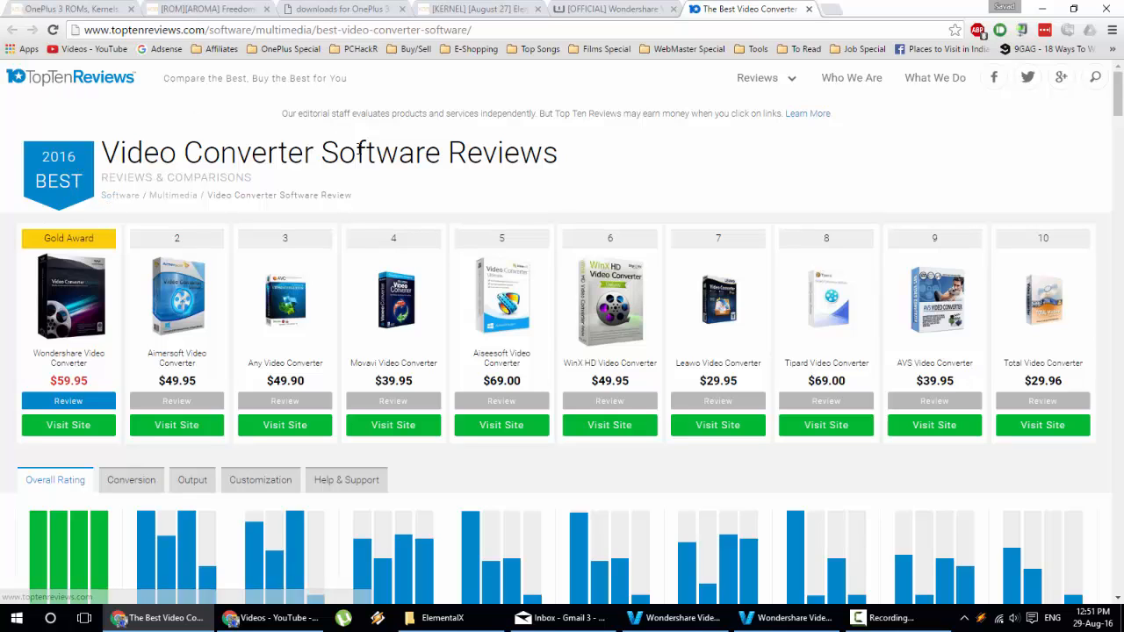
{"action": "left_click", "coordinate": [606, 9]}
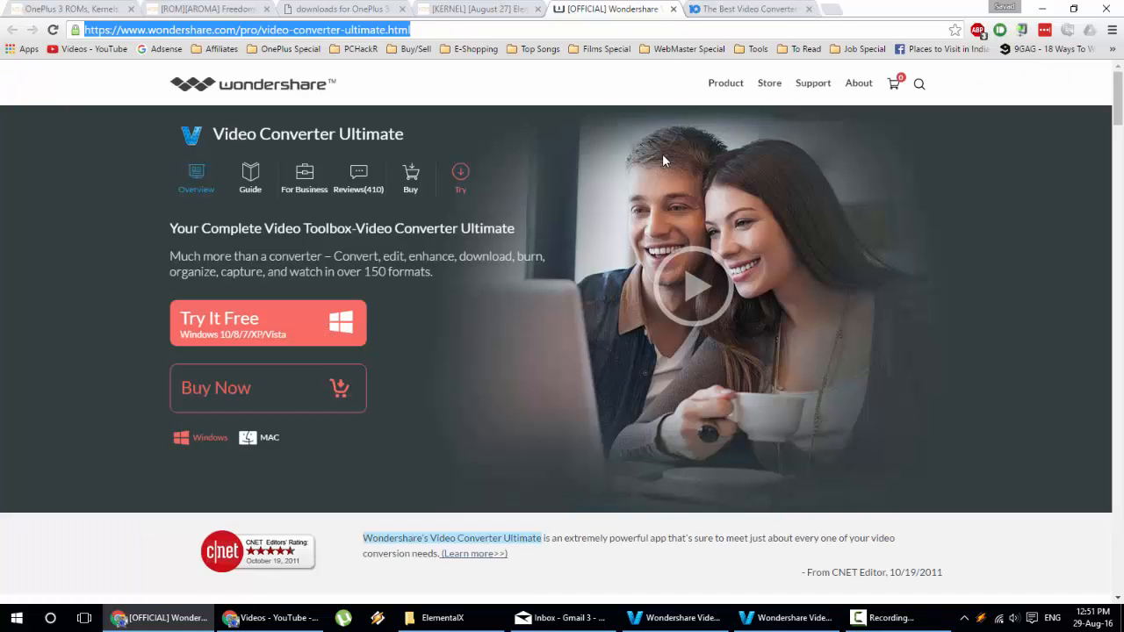